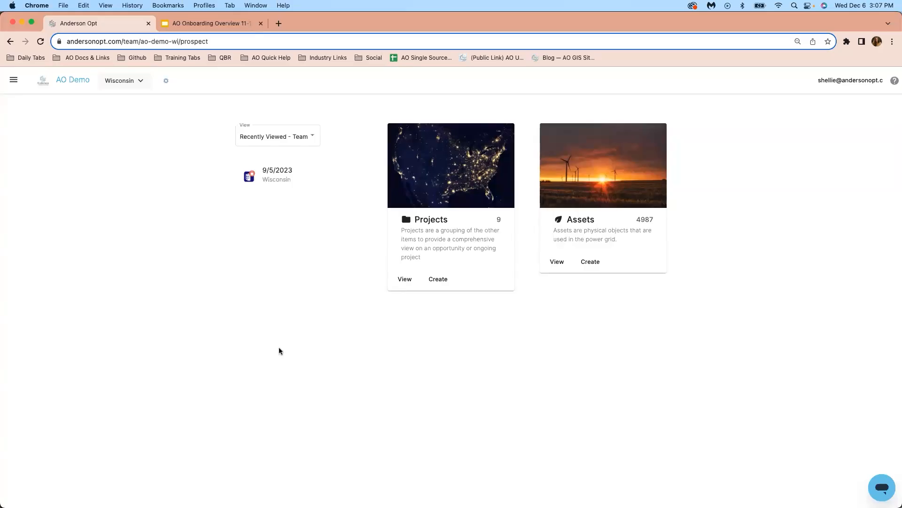
mouse_move(276, 346)
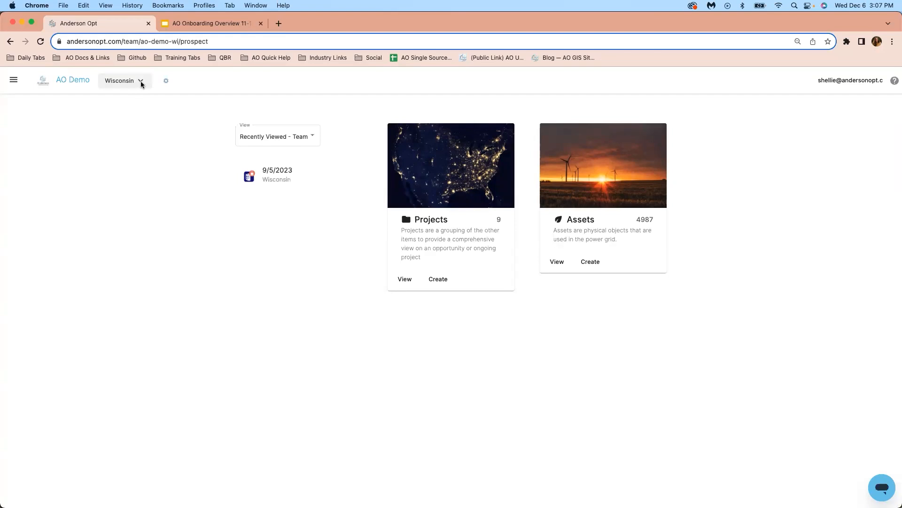
Step: From the Wisconsin team home, start creating a new project from the Projects card
left_click(124, 81)
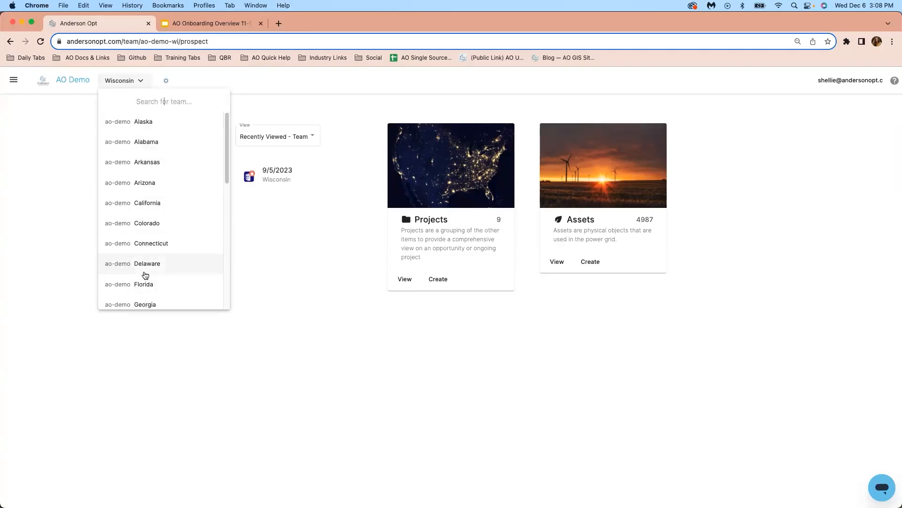
left_click(276, 136)
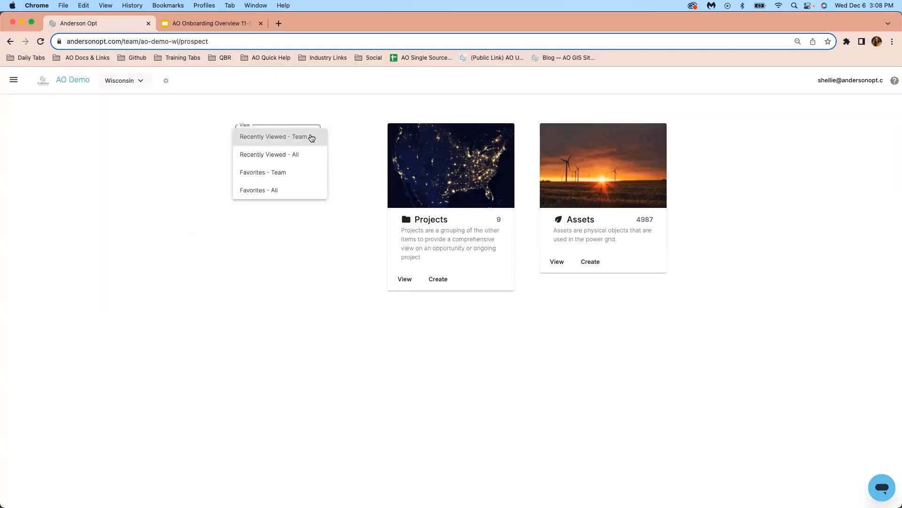
left_click(275, 137)
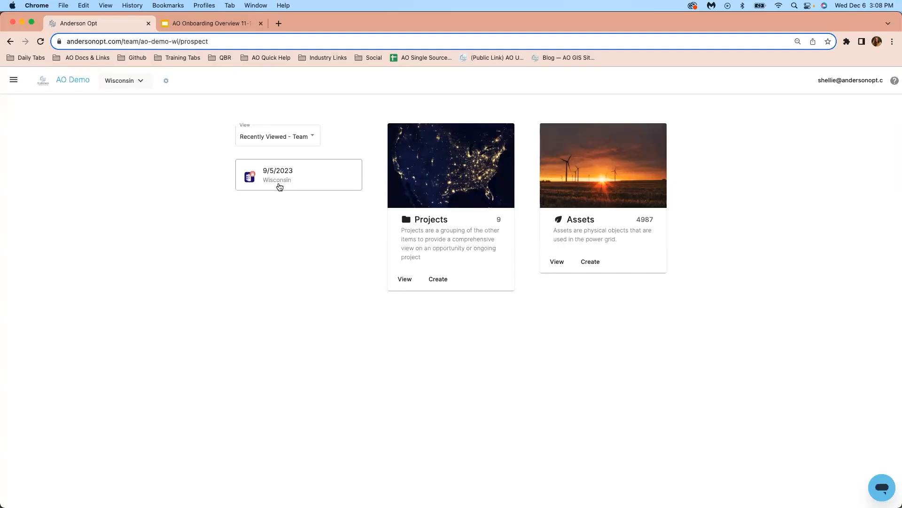
mouse_move(393, 209)
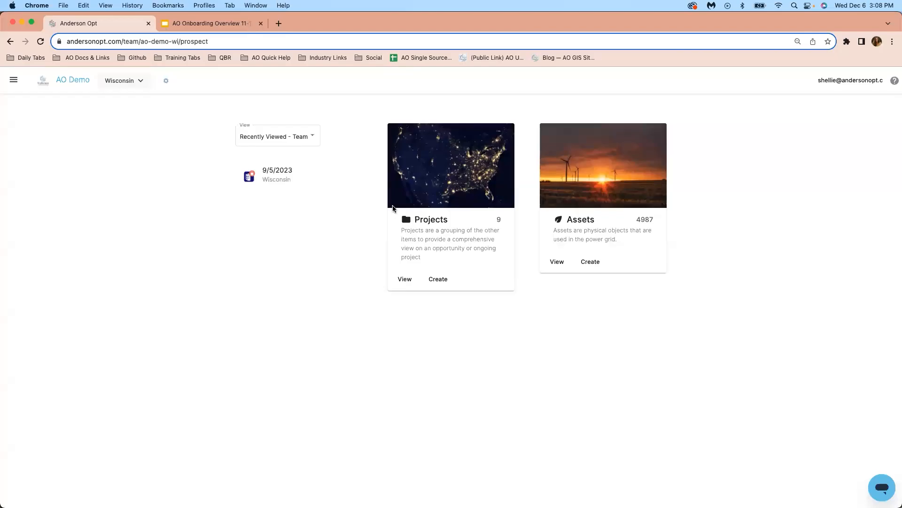
mouse_move(403, 283)
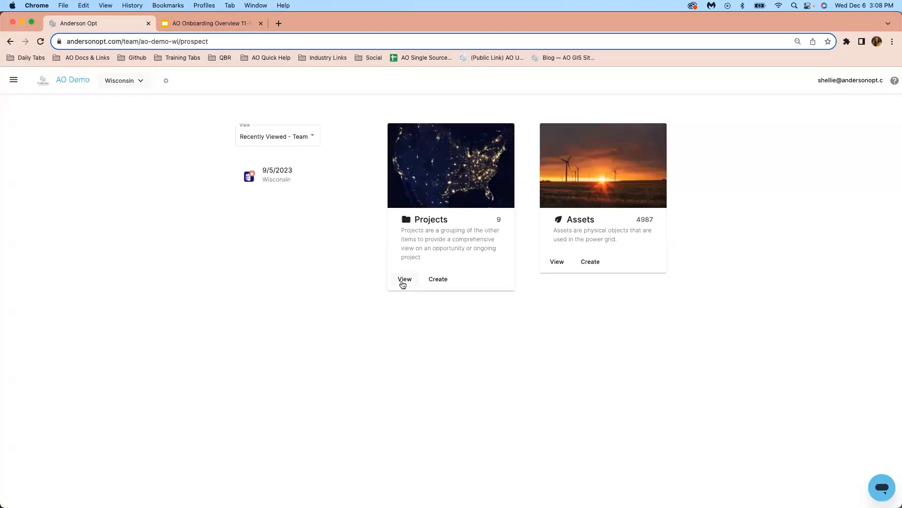
mouse_move(438, 279)
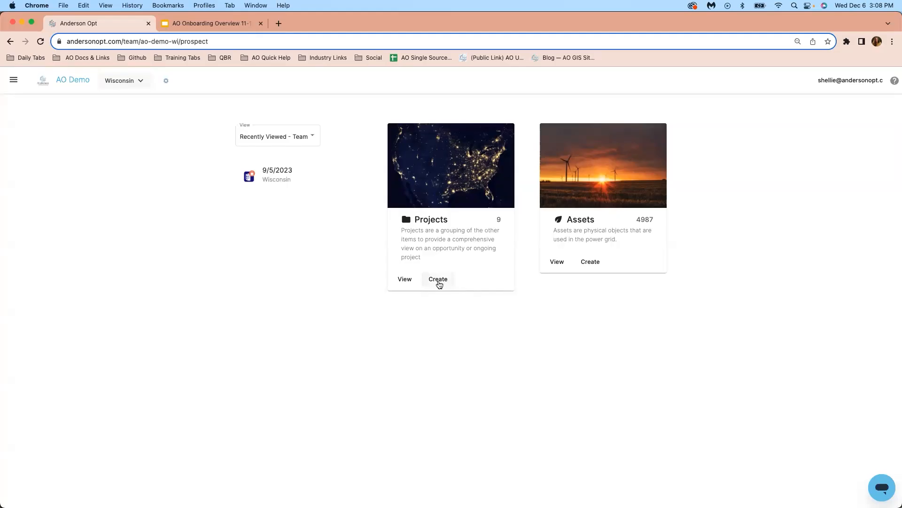
left_click(437, 280)
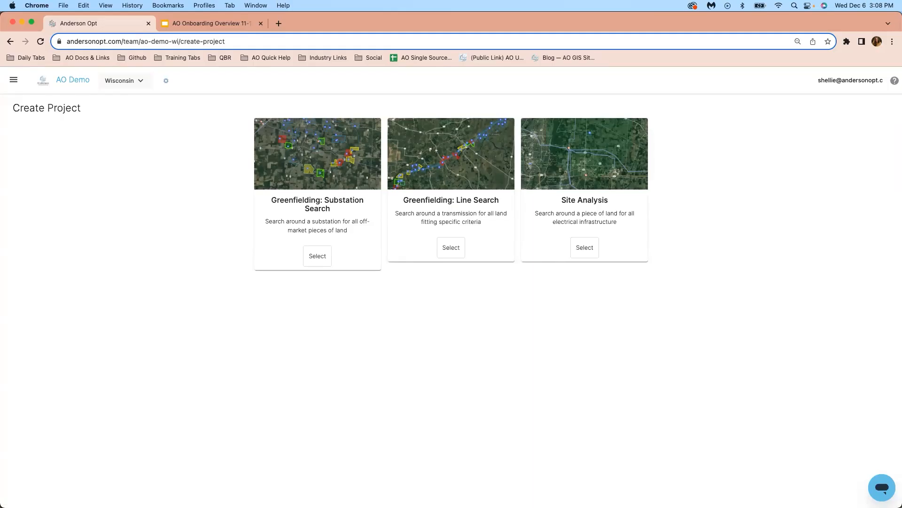
mouse_move(440, 218)
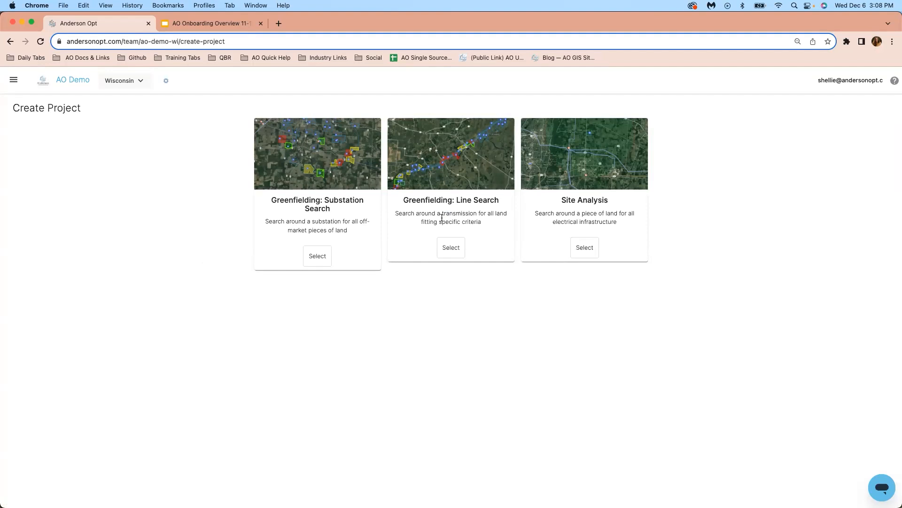
mouse_move(539, 184)
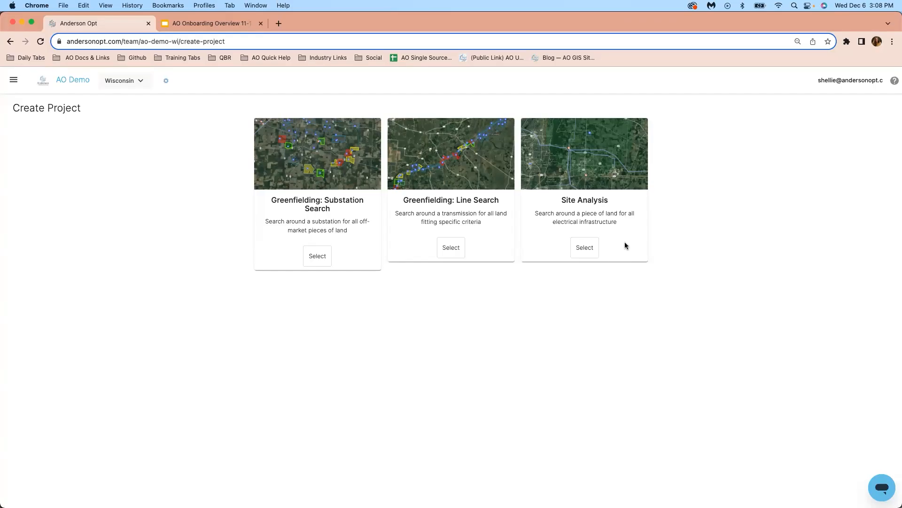
mouse_move(600, 221)
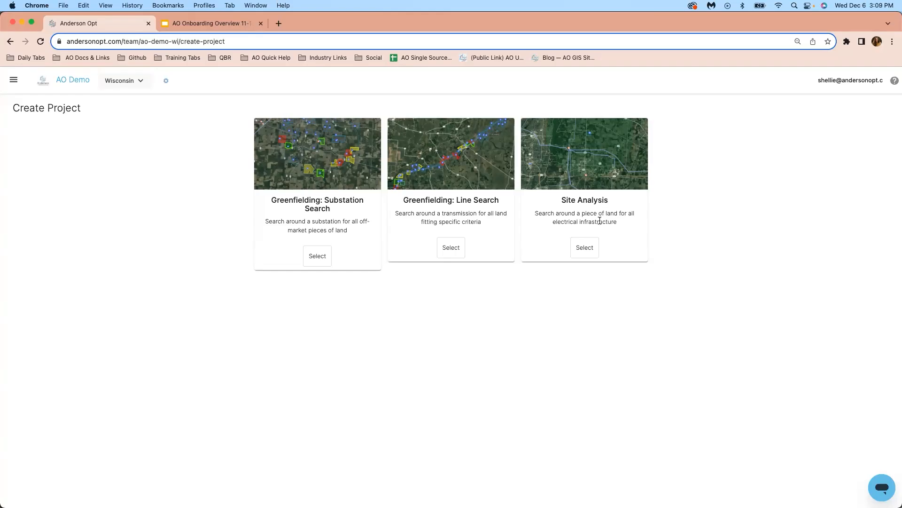
Step: Choose Greenfielding: Substation Search, name it Sandbox, stage early, priority medium
left_click(317, 256)
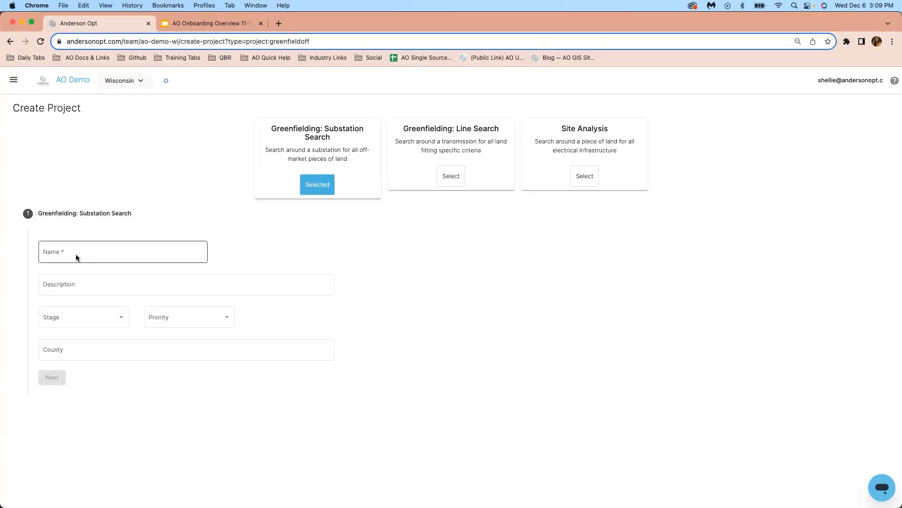
type("Sandbox")
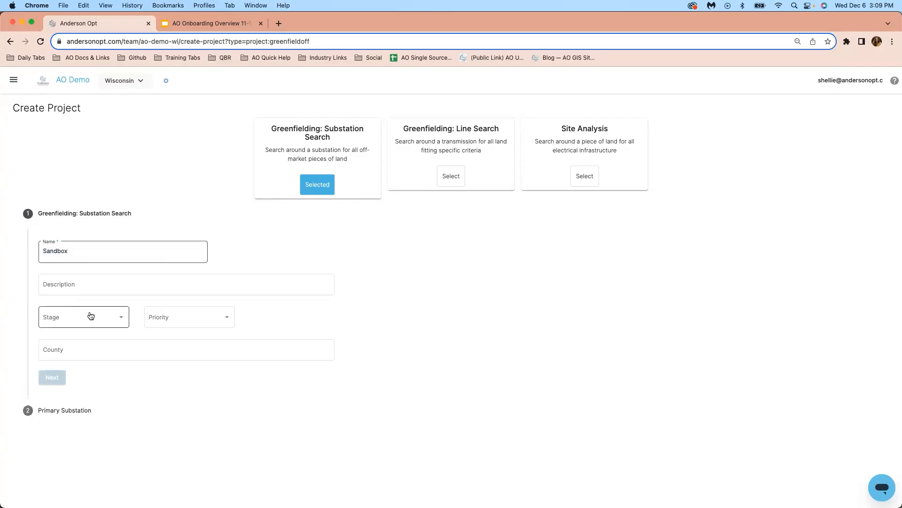
left_click(189, 317)
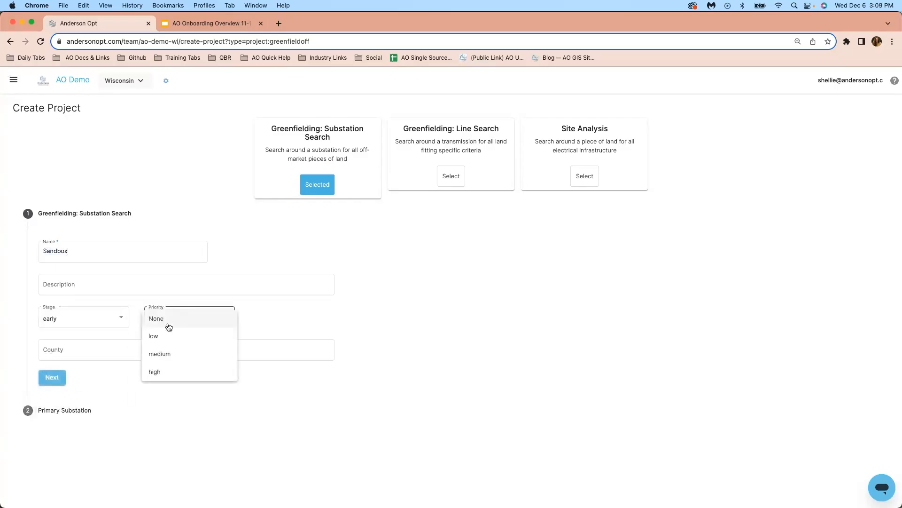
left_click(160, 354)
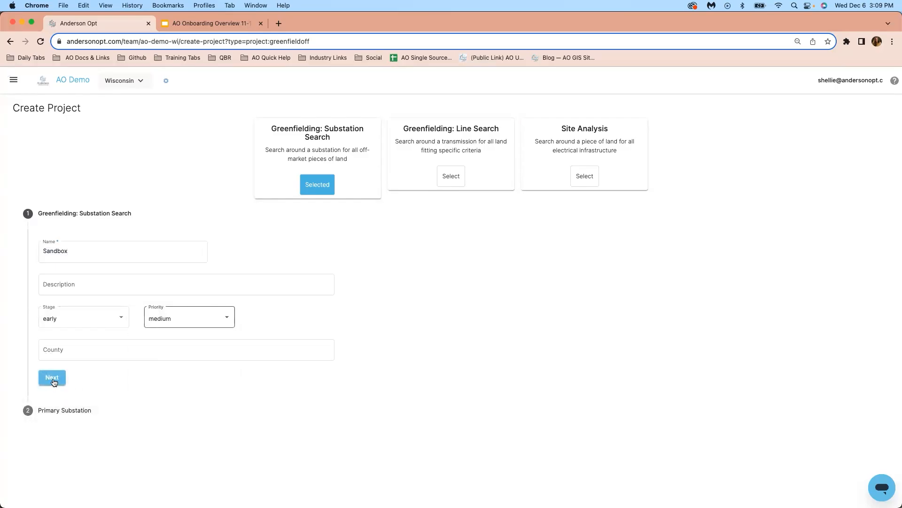
Step: Move to substation selection and search the map by address for Sheboygan County
left_click(52, 378)
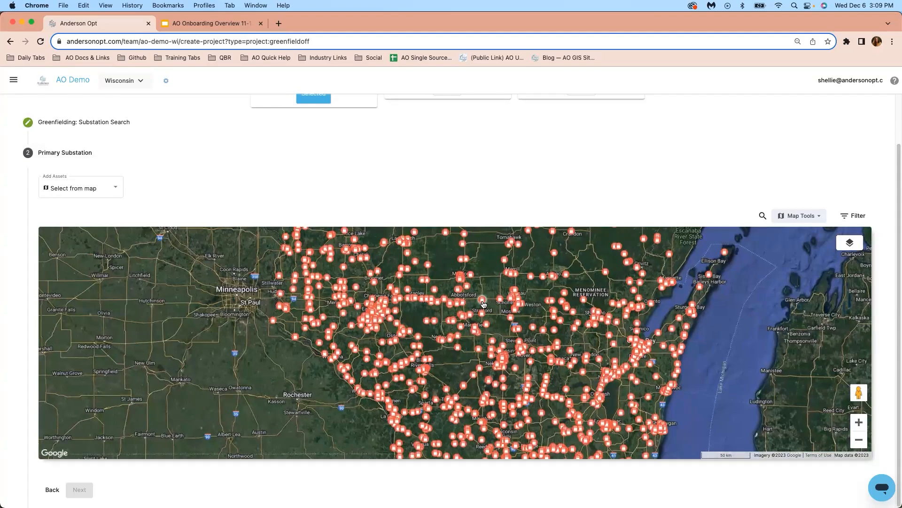
left_click(482, 304)
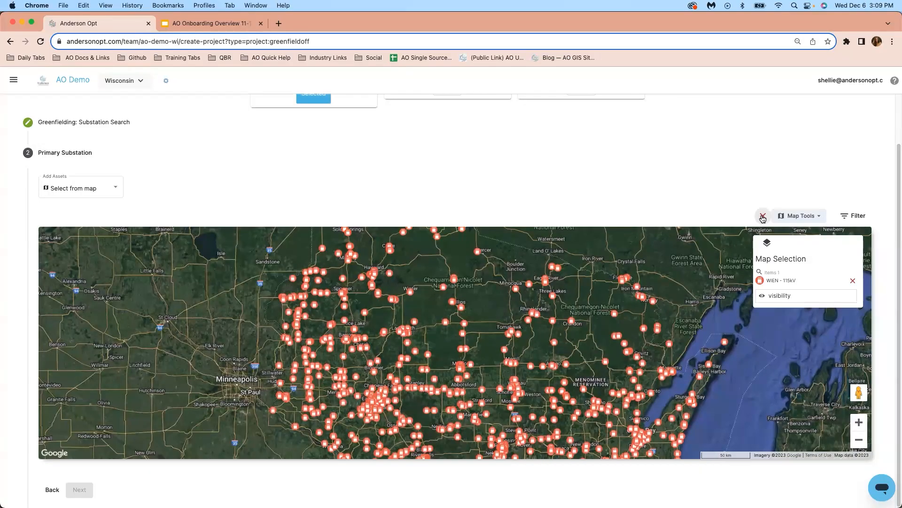
left_click(762, 215)
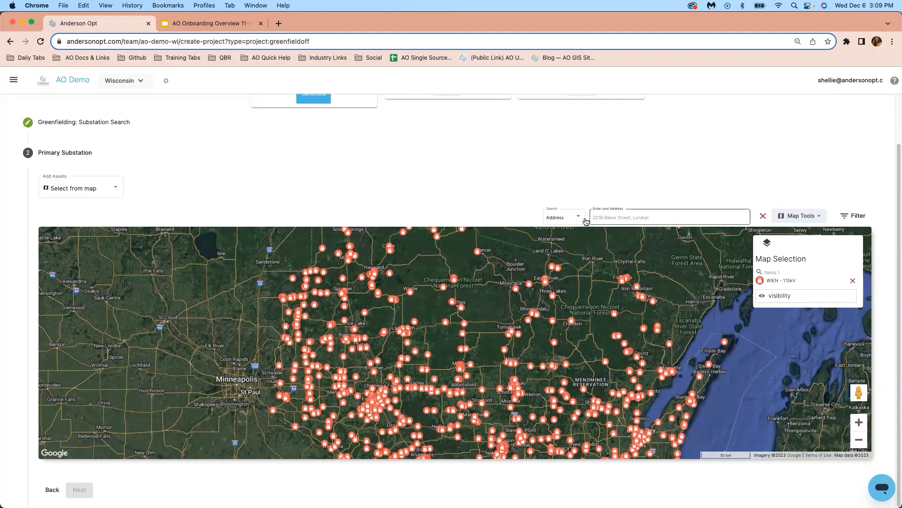
left_click(563, 217)
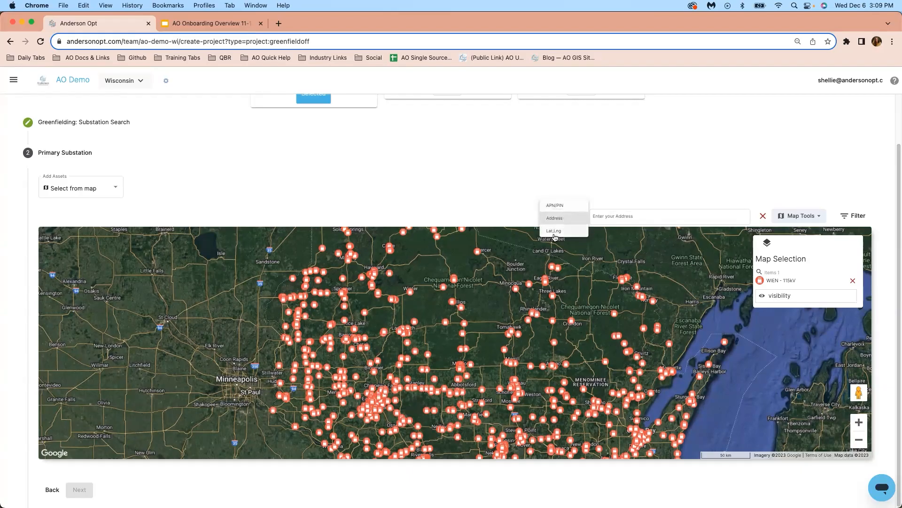
left_click(554, 217)
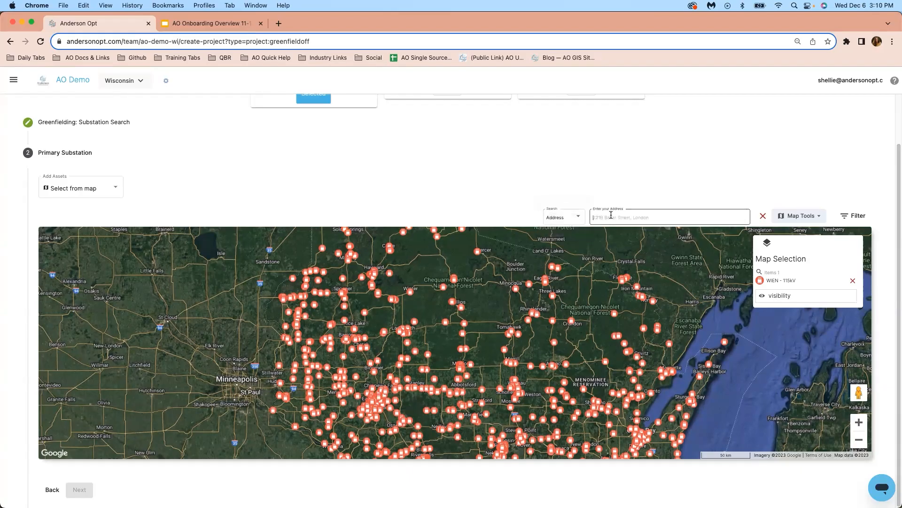
type("sheboygan county")
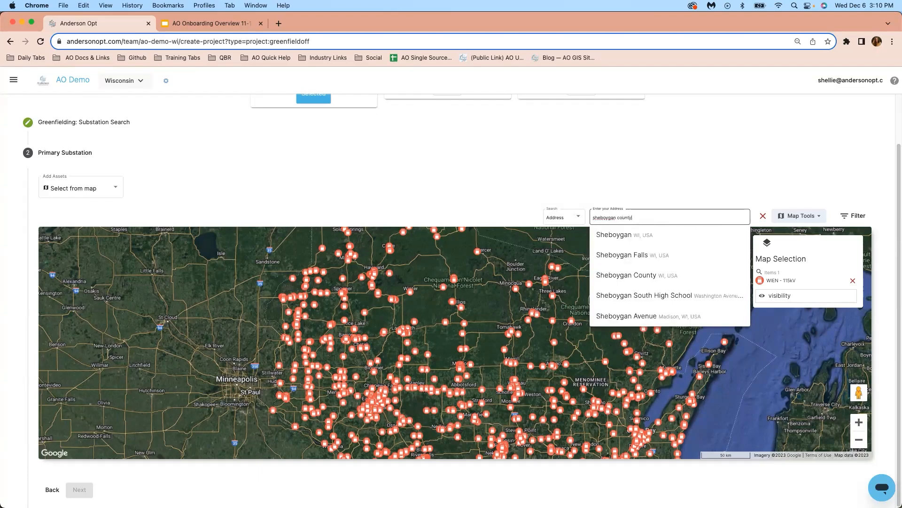
left_click(626, 276)
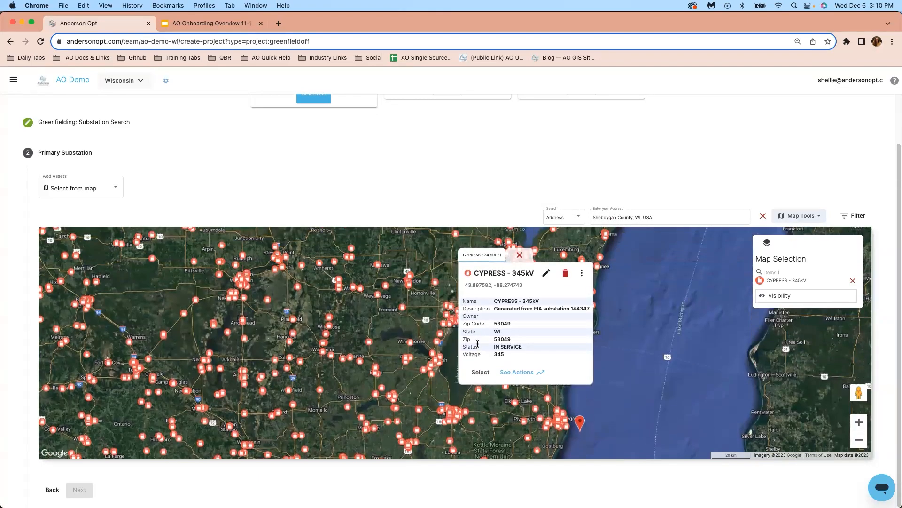
Step: Select CYPRESS - 345kV as the primary substation and continue to the review step
left_click(480, 372)
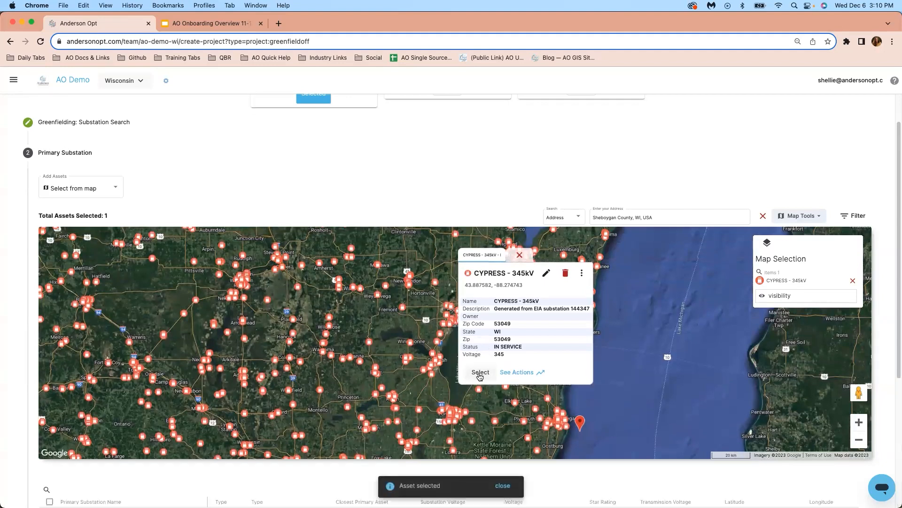
scroll("down", 3)
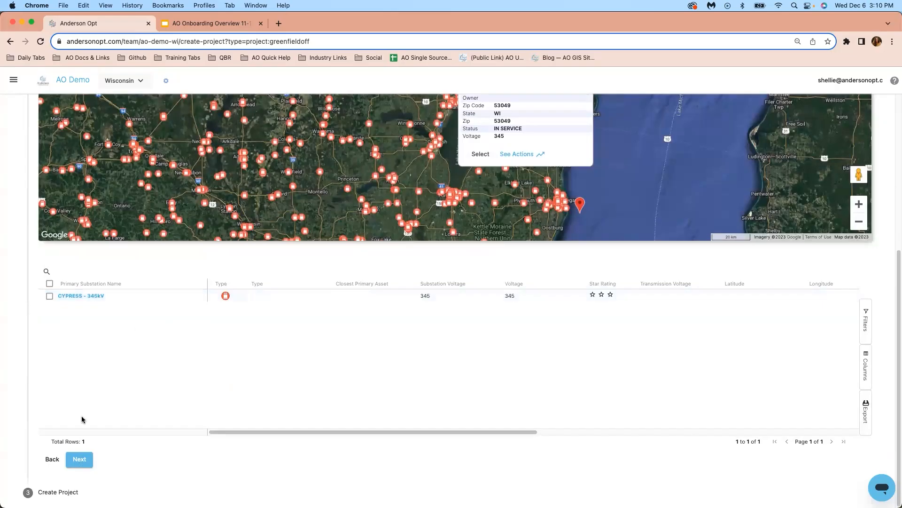
left_click(79, 458)
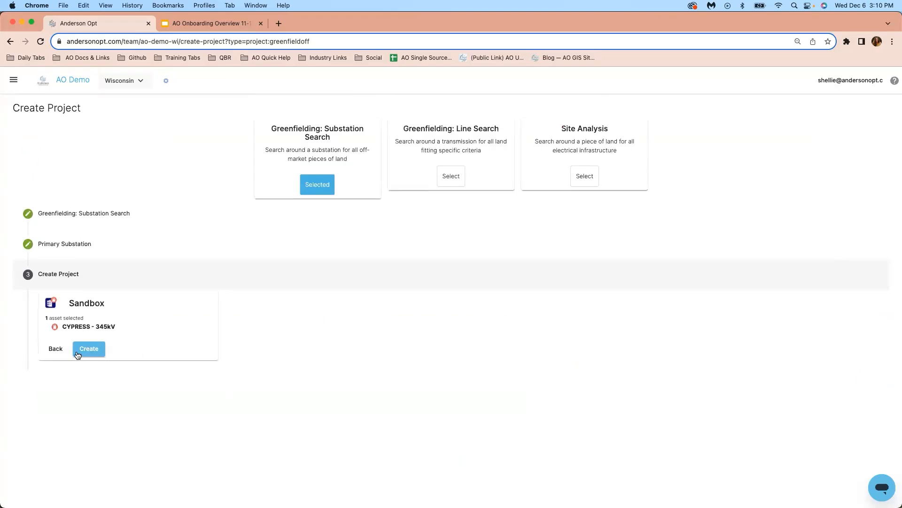
Step: Create the Sandbox project, dismiss the check notice and return to the team home page
left_click(88, 348)
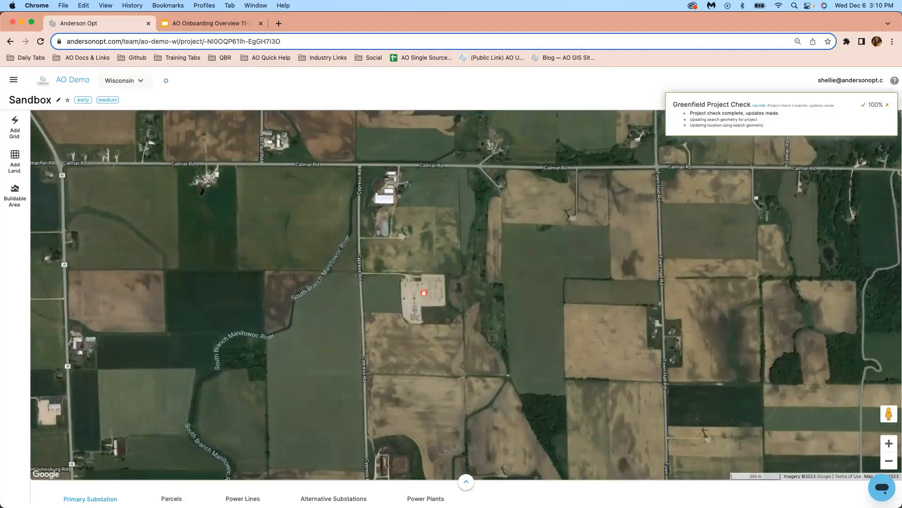
left_click(888, 105)
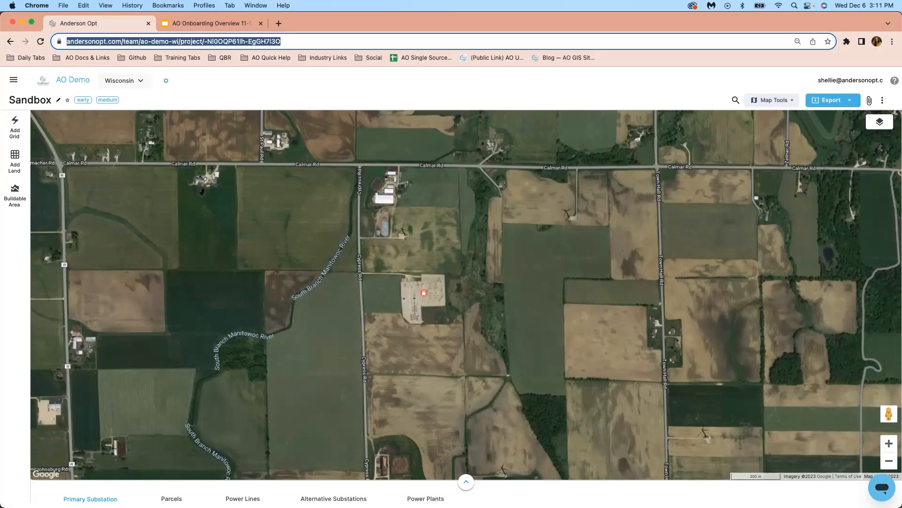
mouse_move(88, 216)
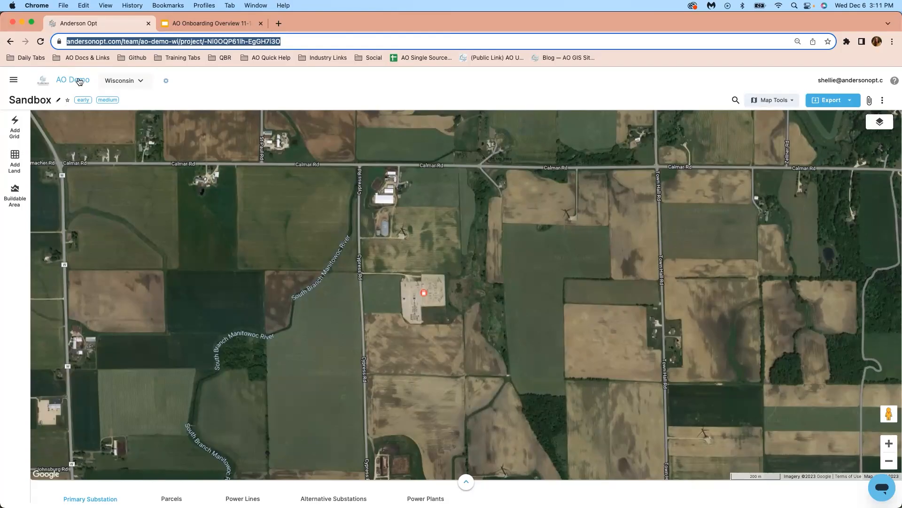
left_click(73, 80)
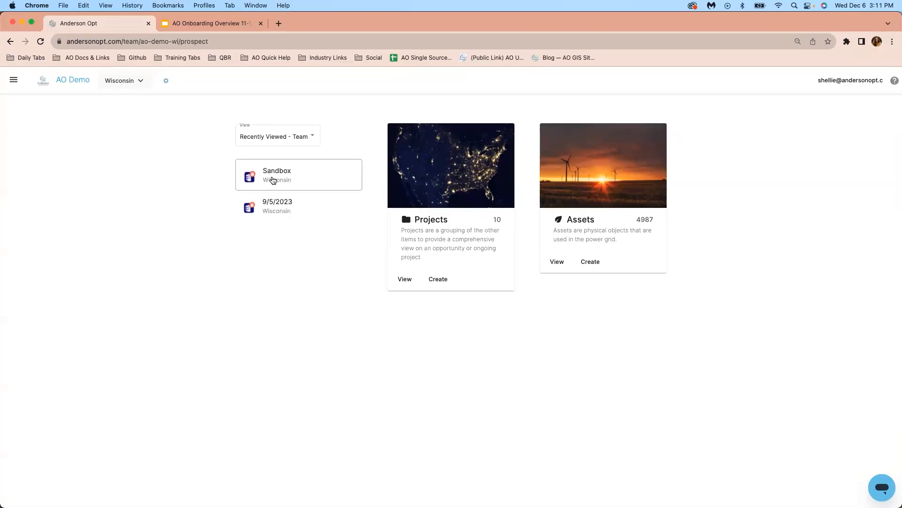
Step: Open Sandbox, expand the data table and view its empty Parcels step
left_click(277, 175)
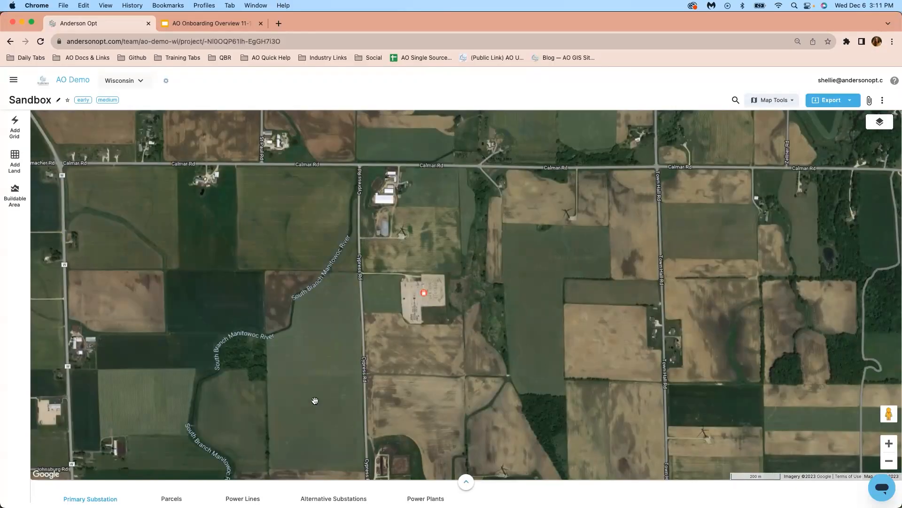
mouse_move(396, 470)
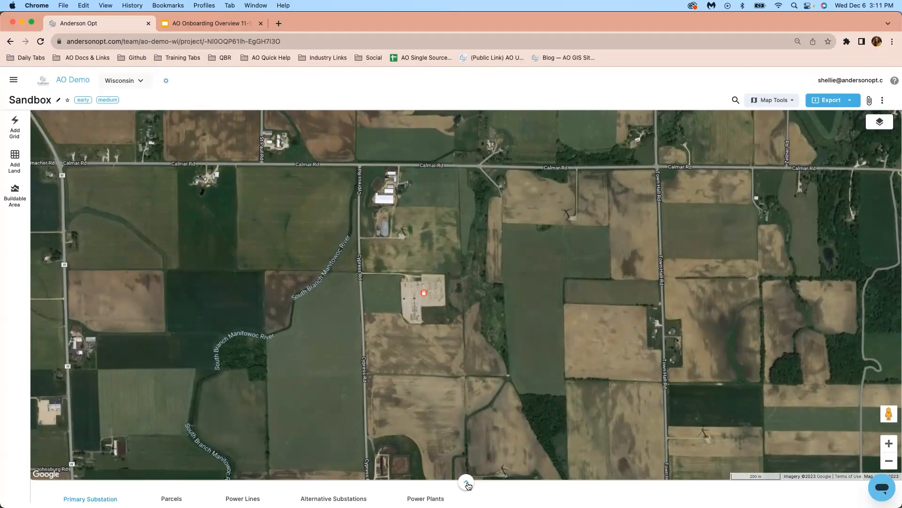
left_click(466, 482)
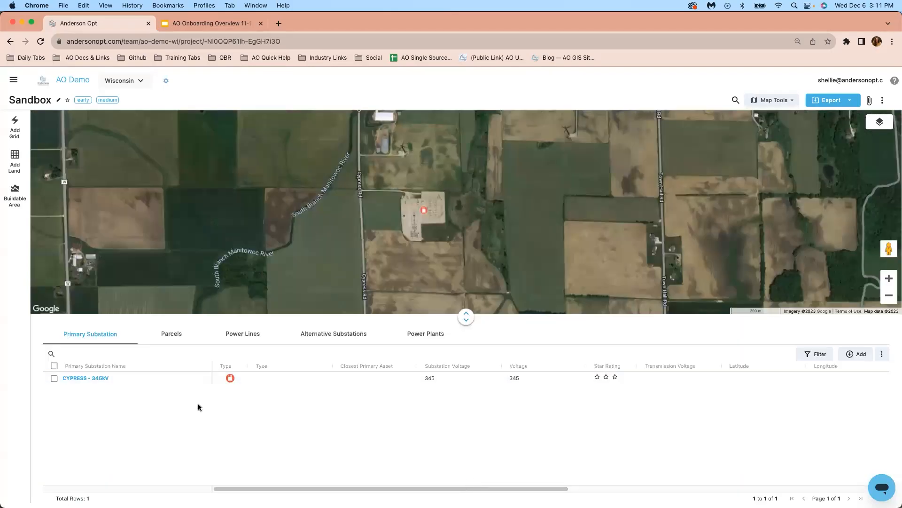
mouse_move(92, 413)
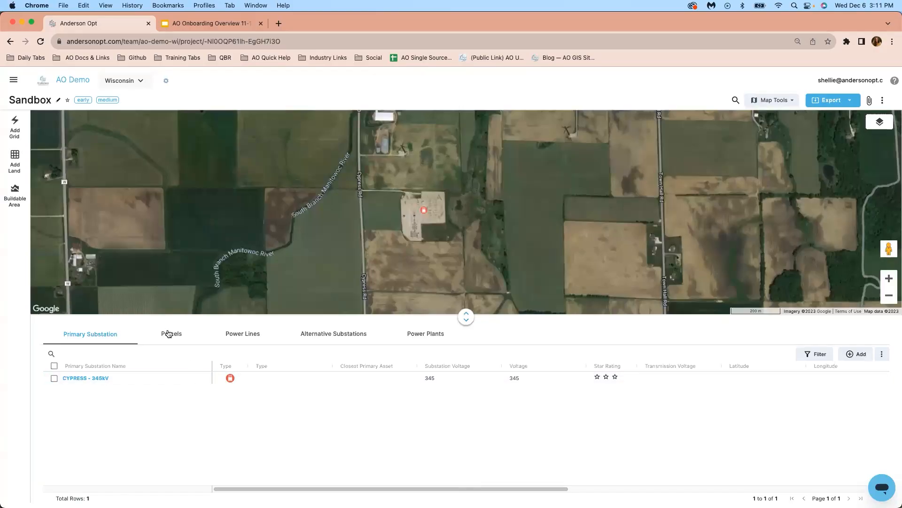
left_click(171, 332)
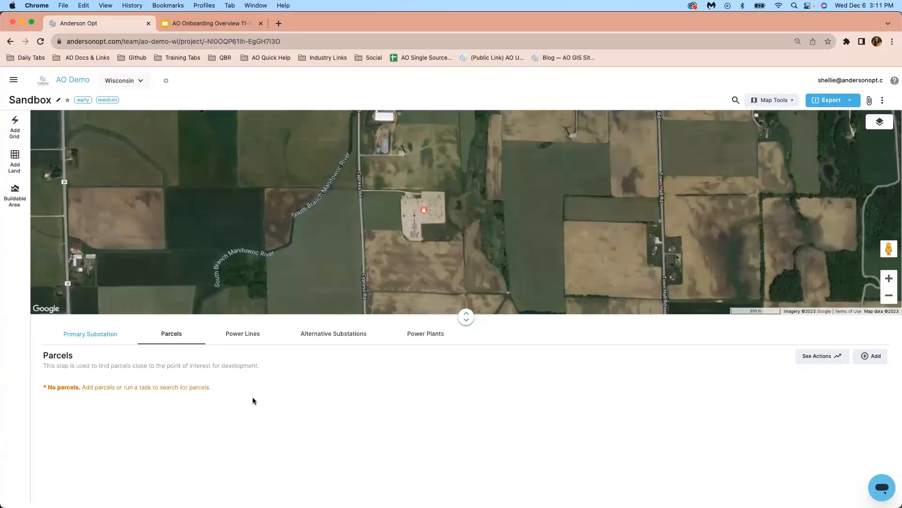
mouse_move(384, 367)
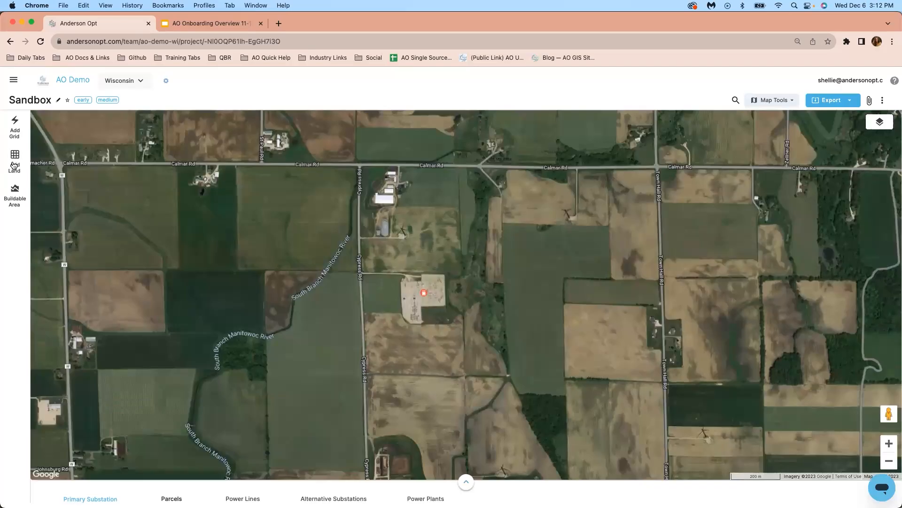
Step: Search for 35+ acre contiguous same-owner parcels within 0.5 mi of substations, finding 24
left_click(14, 160)
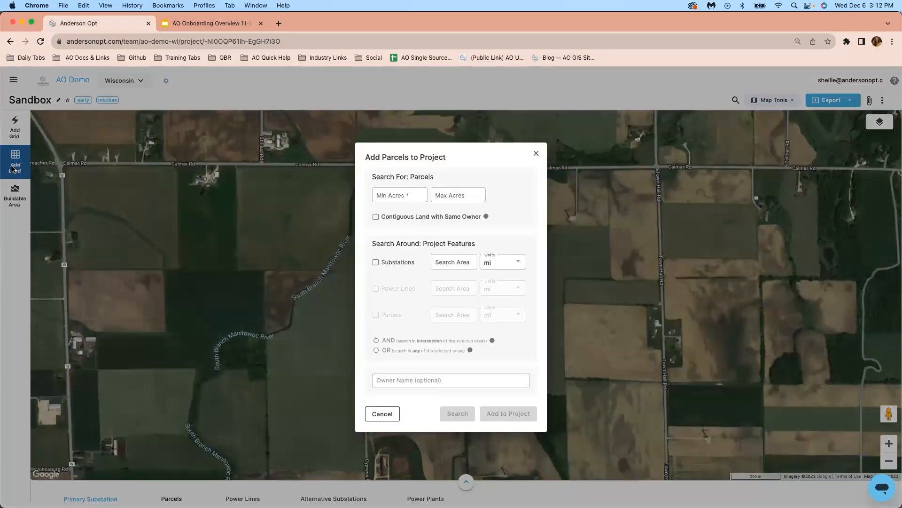
left_click(398, 195)
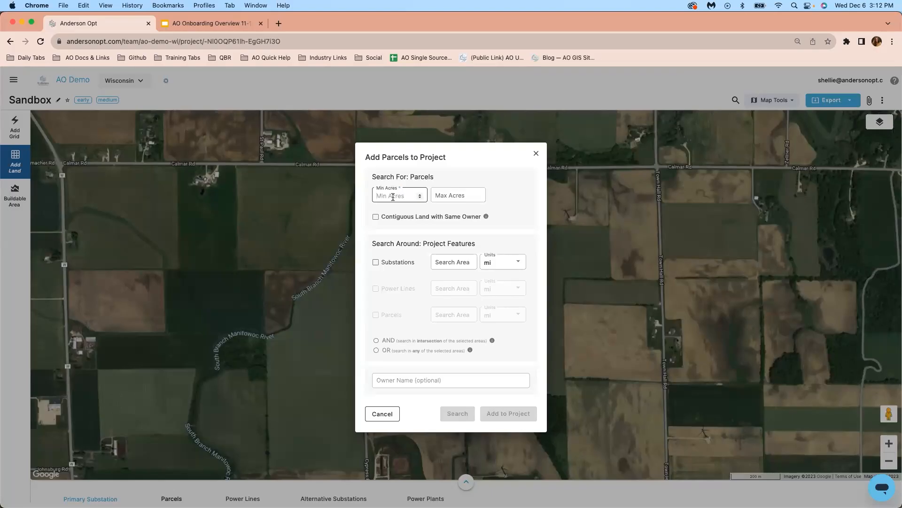
type("35")
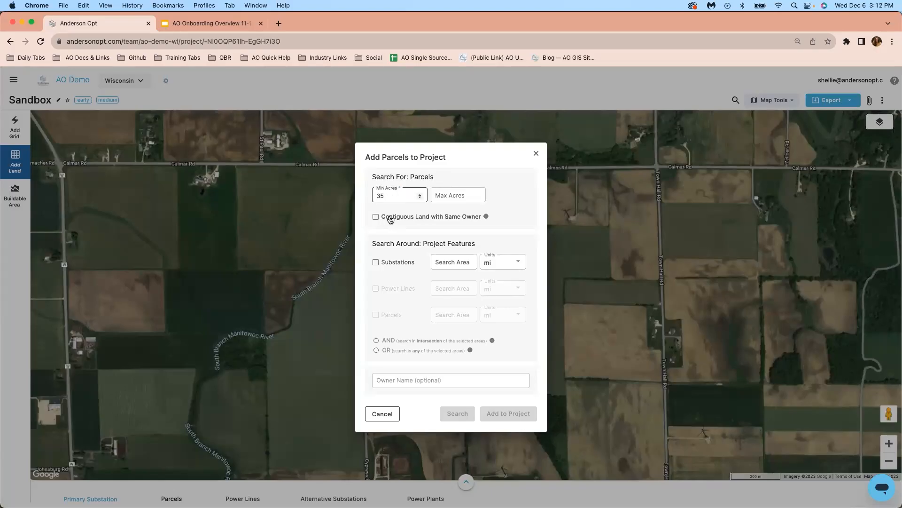
left_click(375, 216)
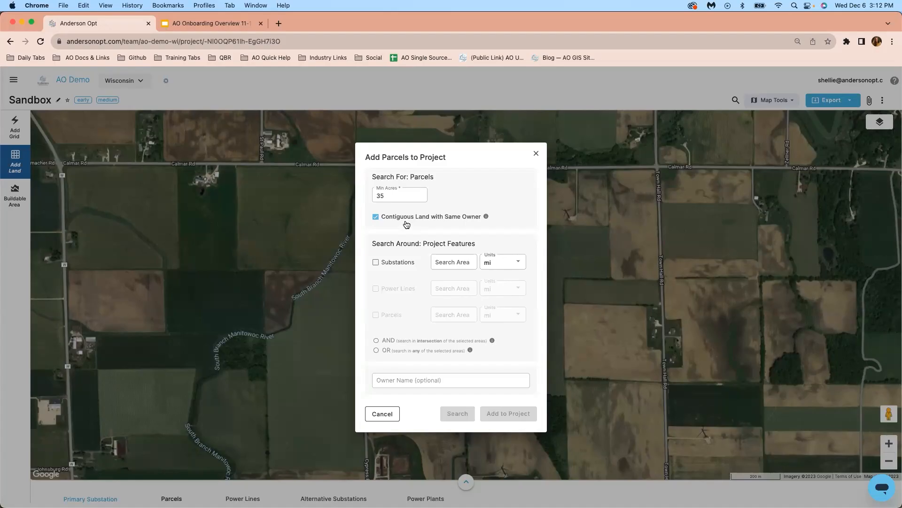
left_click(397, 195)
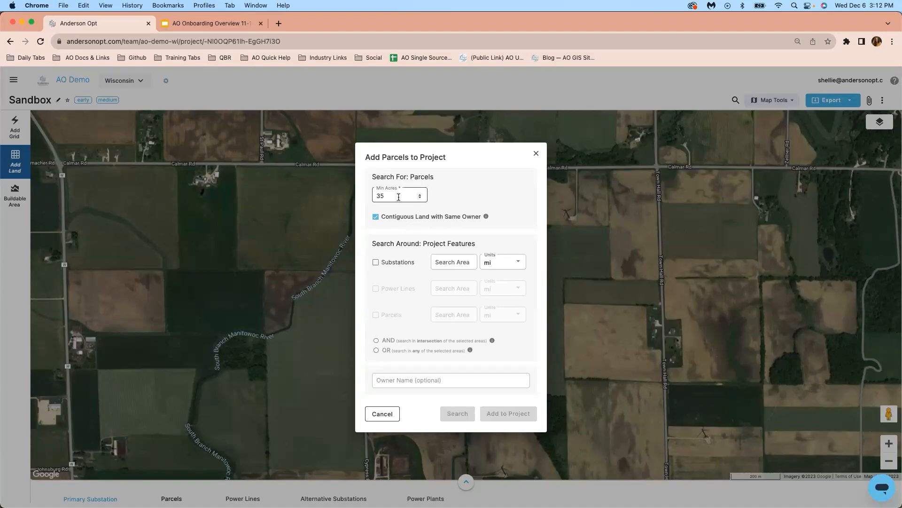
left_click(376, 262)
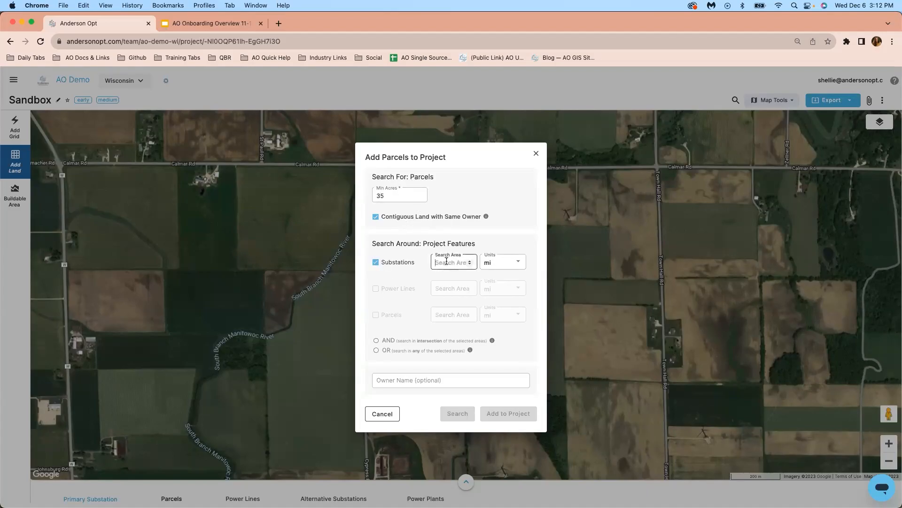
type("0.5")
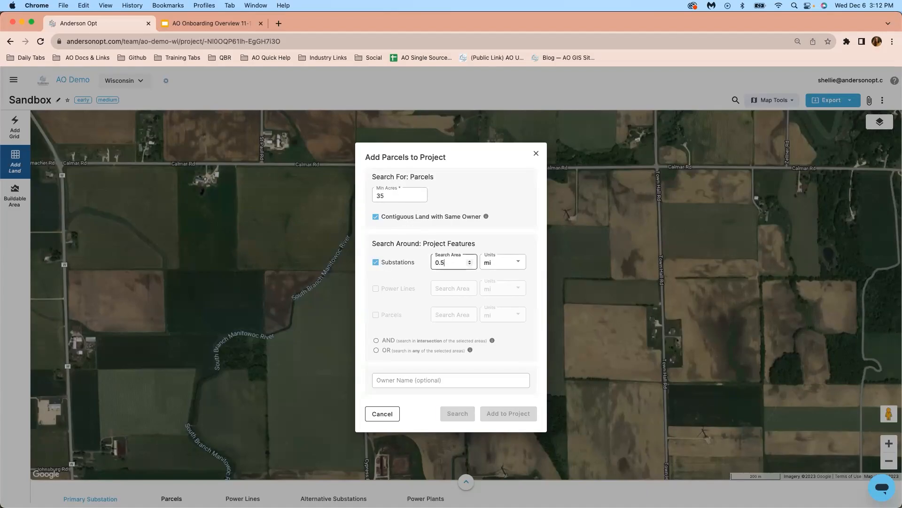
left_click(457, 414)
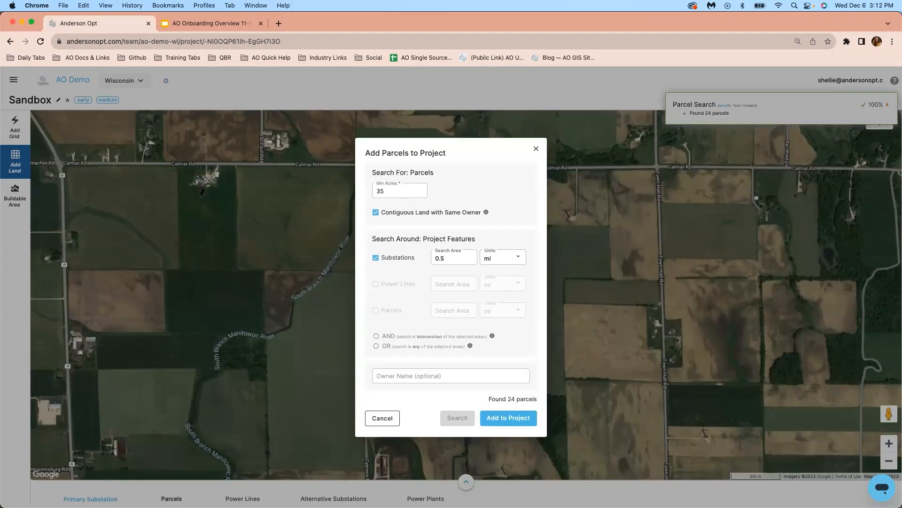
left_click(888, 104)
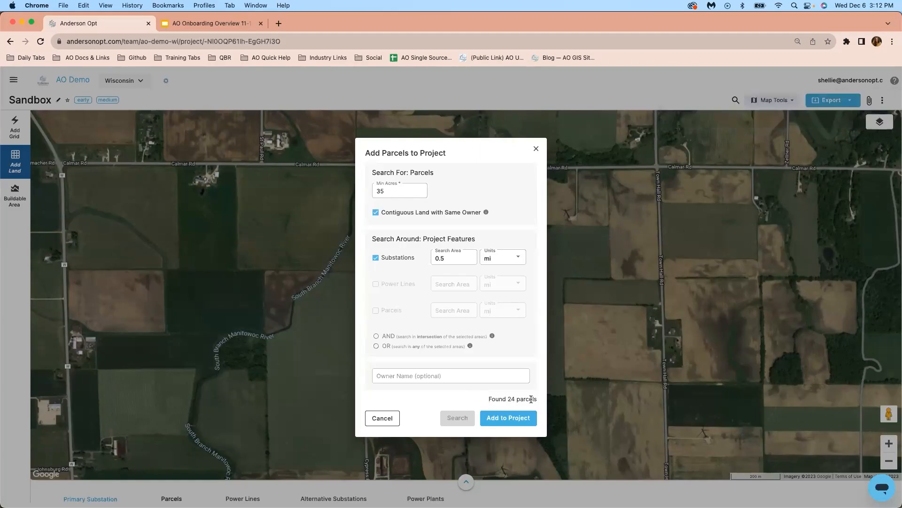
mouse_move(466, 398)
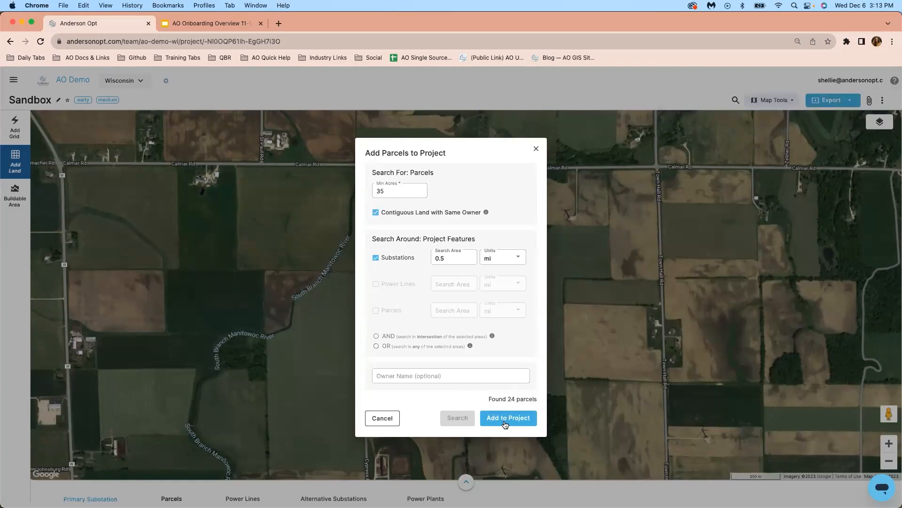
mouse_move(502, 407)
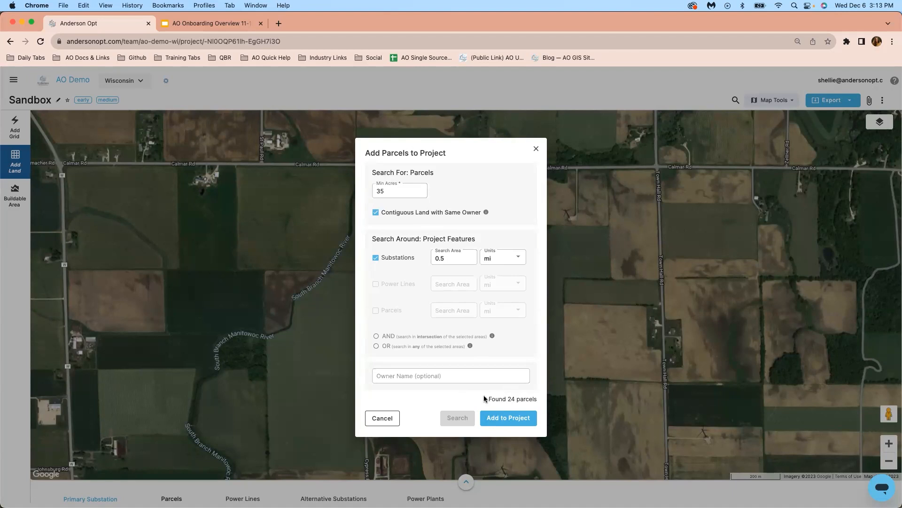
mouse_move(389, 292)
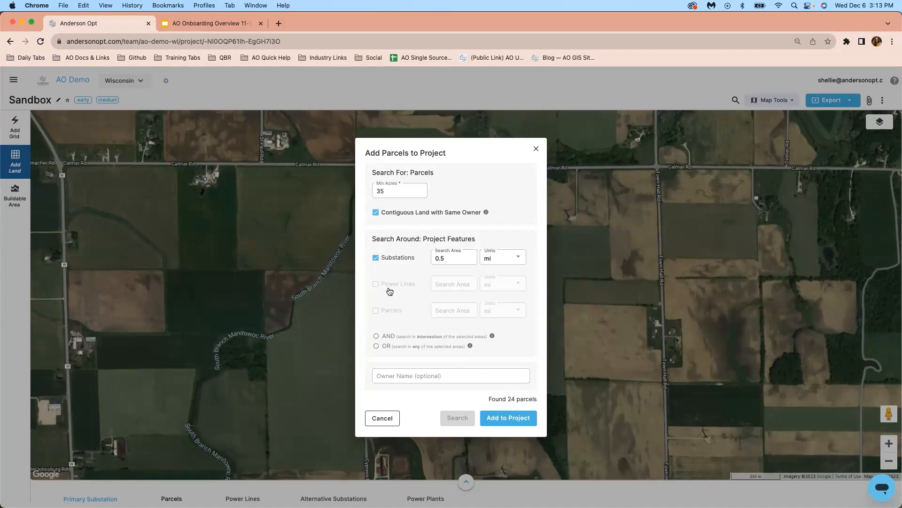
mouse_move(389, 291)
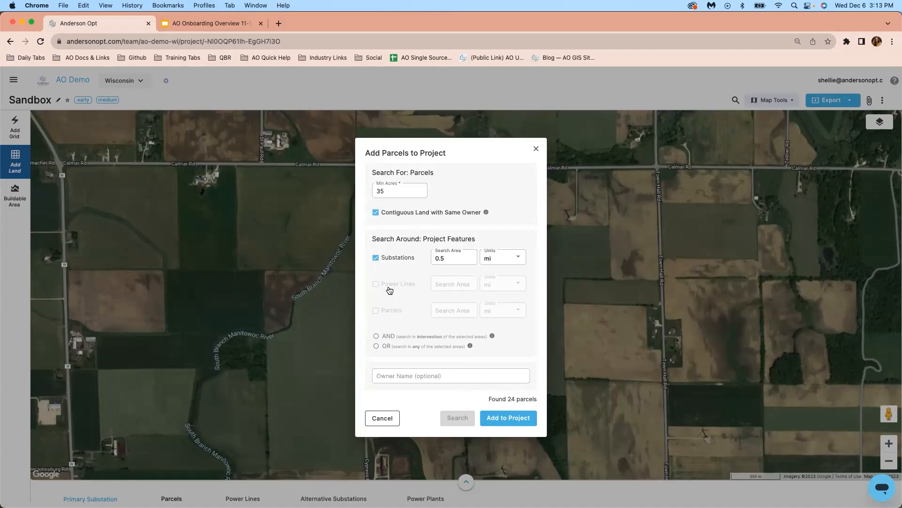
mouse_move(401, 292)
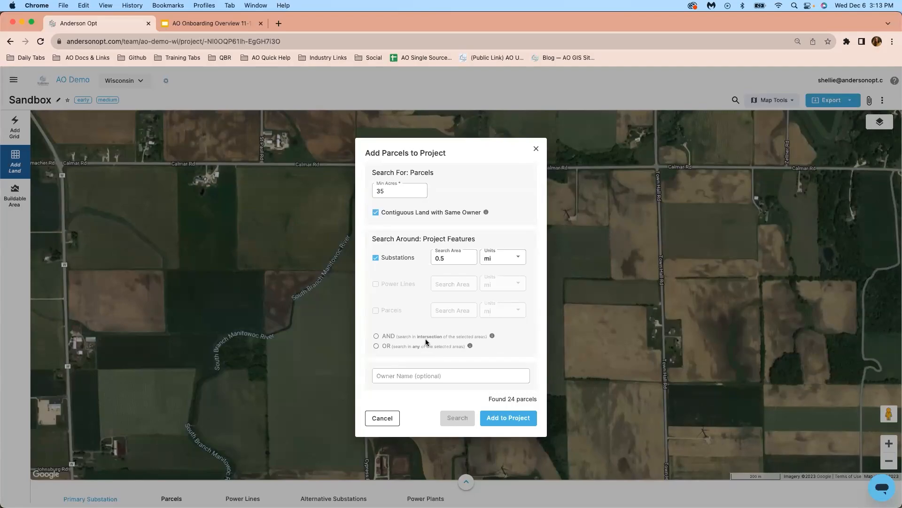
mouse_move(401, 352)
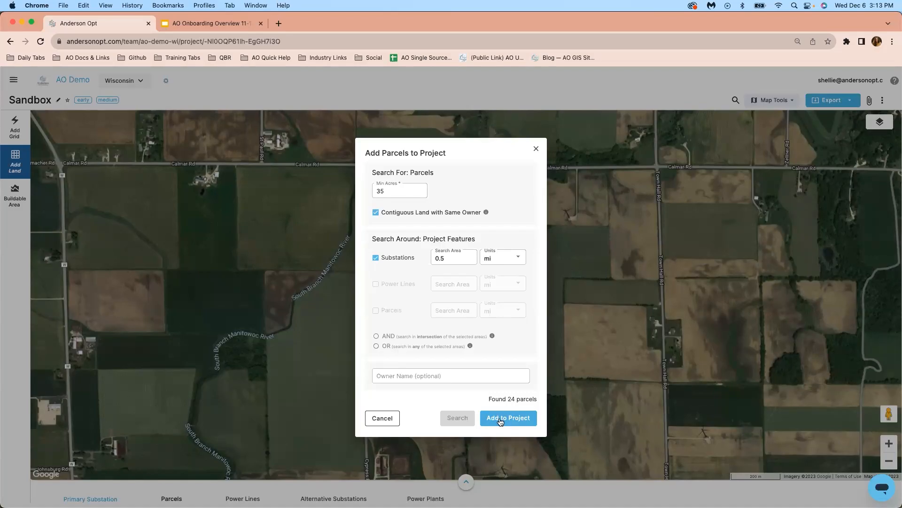
Step: Add the 24 found parcels to the project and dismiss the completion notices
left_click(507, 418)
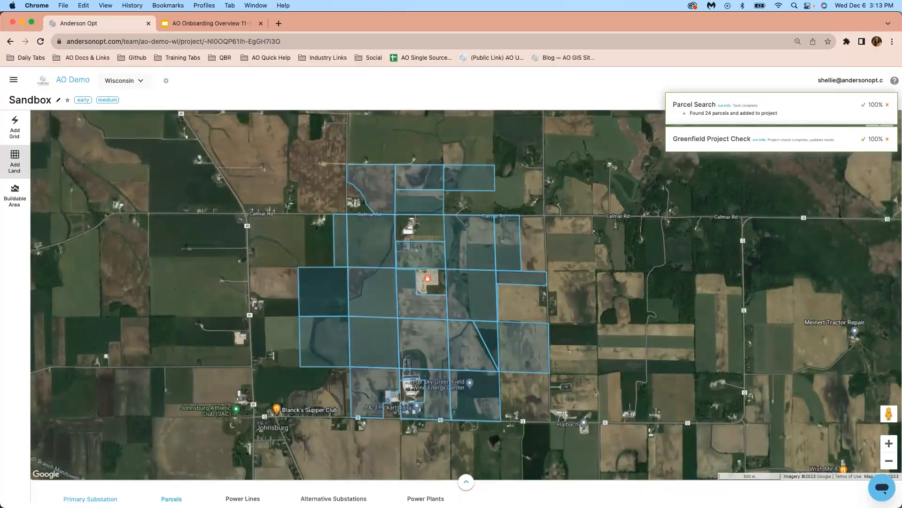
left_click(889, 104)
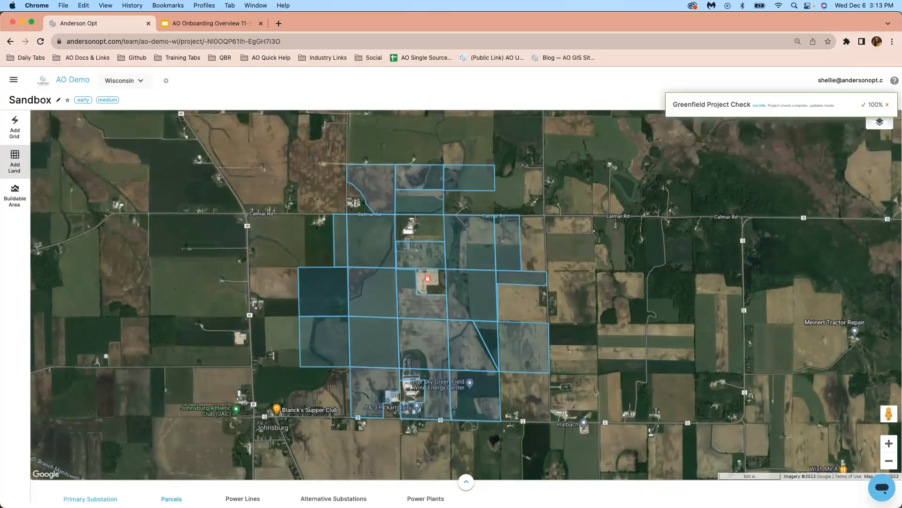
left_click(888, 104)
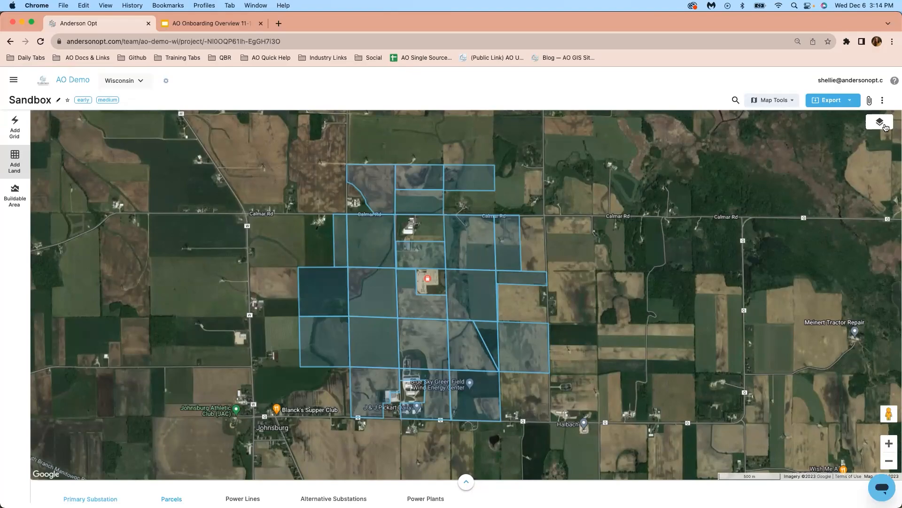
Step: Turn on the Parcels layer from the Layer Catalog favorites
left_click(880, 123)
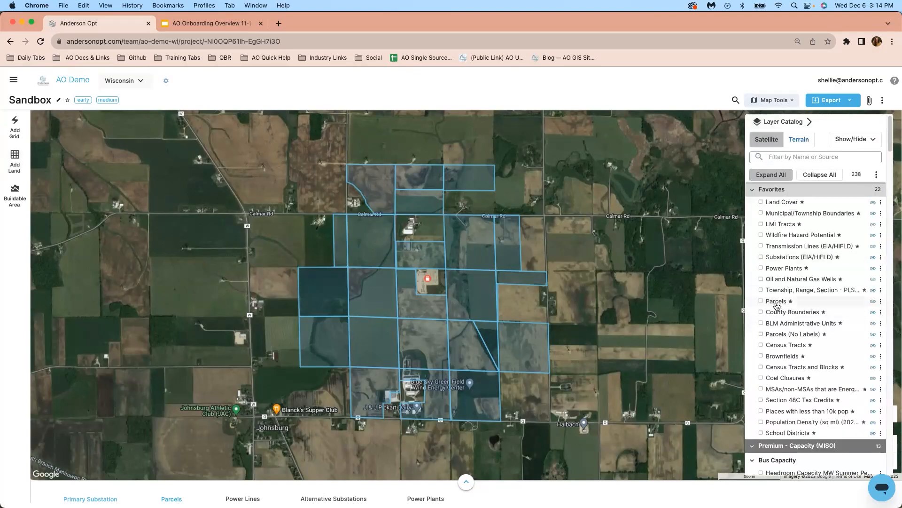
left_click(760, 301)
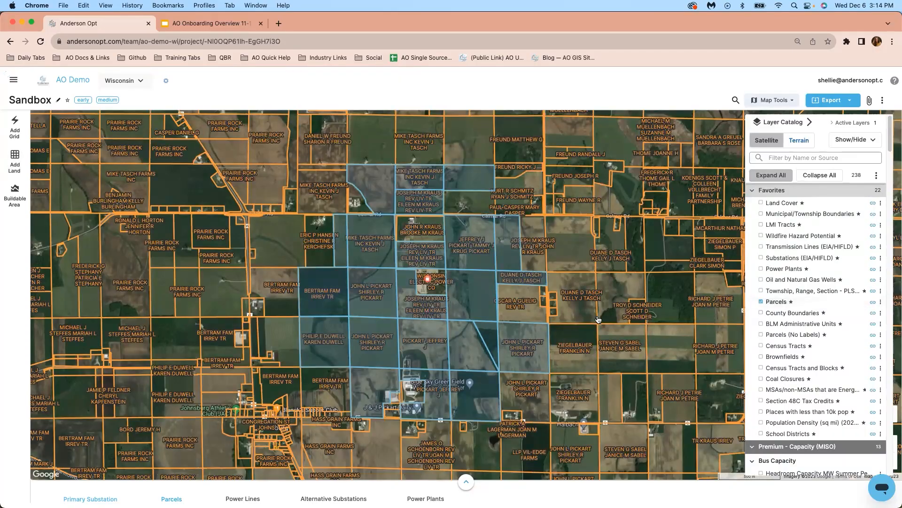
left_click(518, 302)
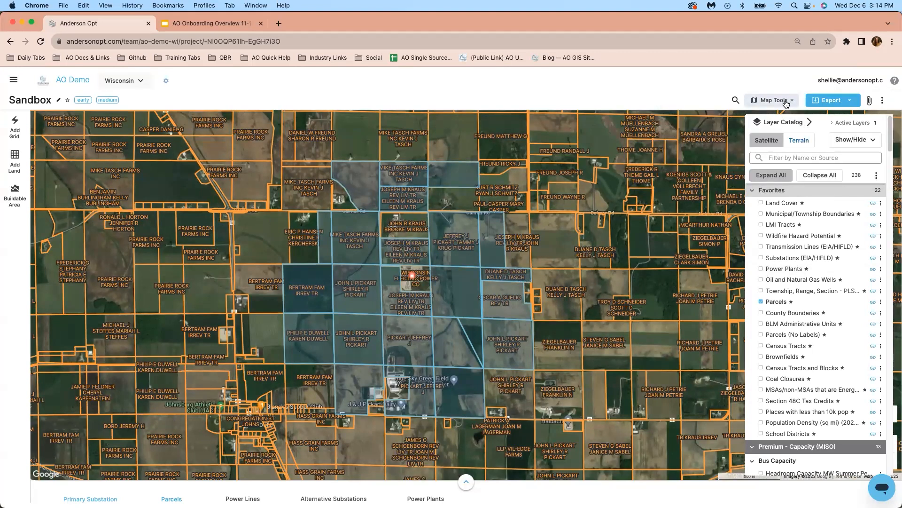
Step: Run a Select by Polygon search with Min Acres 30, counting and adding 2 parcels
left_click(773, 100)
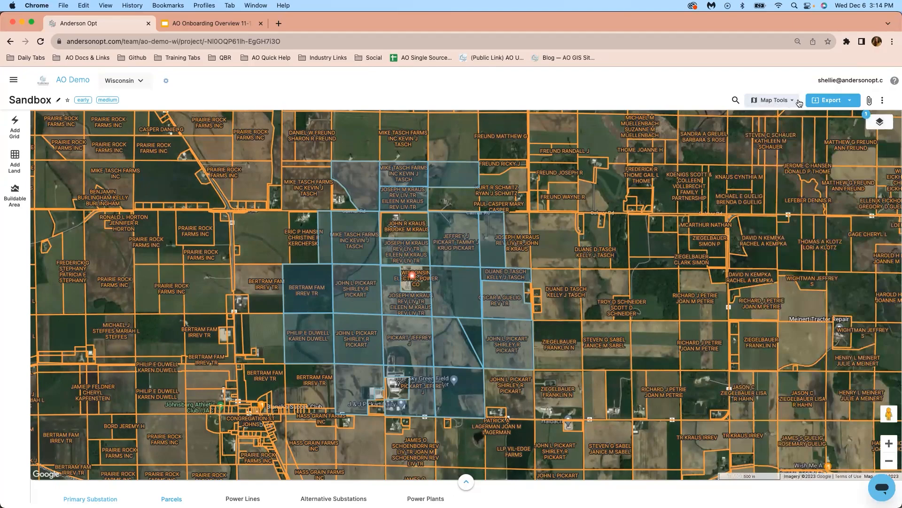
left_click(772, 100)
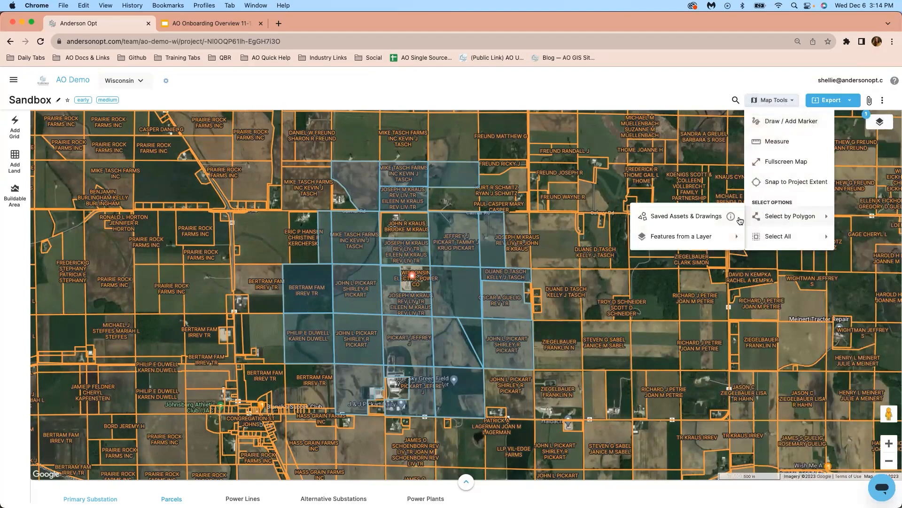
mouse_move(681, 236)
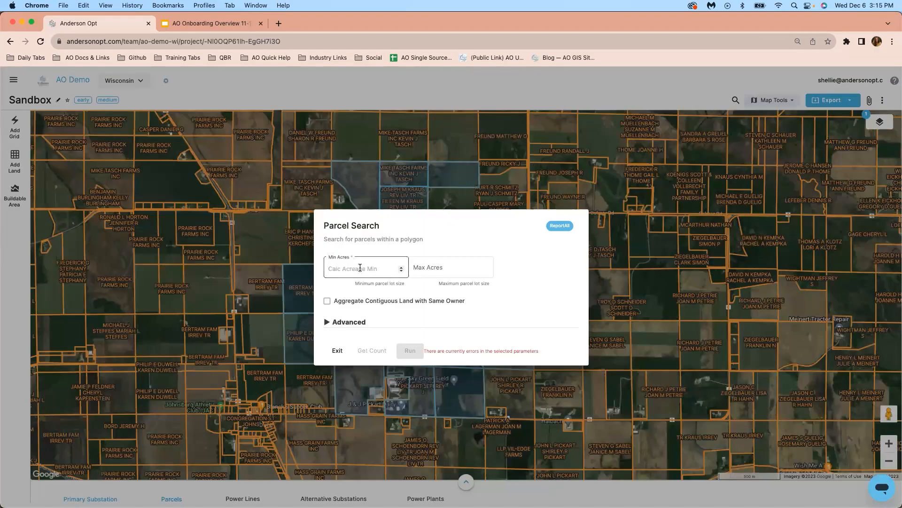
type("30")
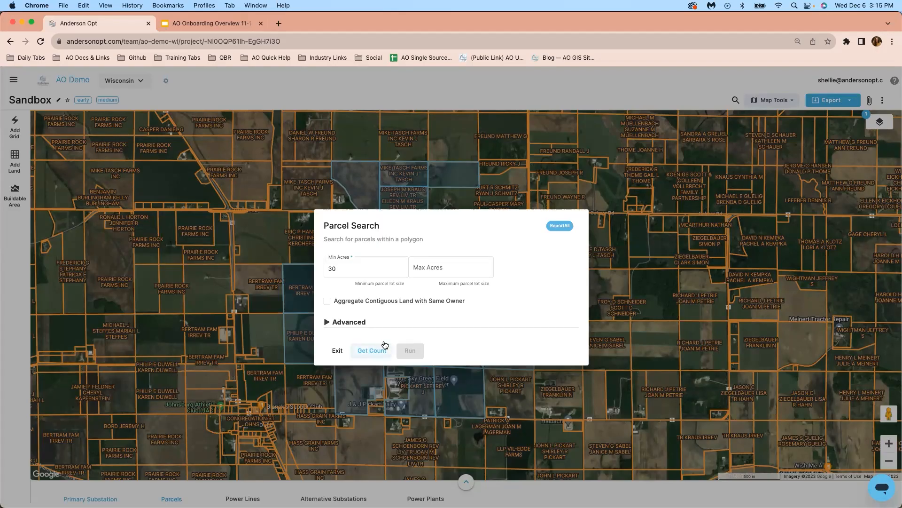
left_click(371, 350)
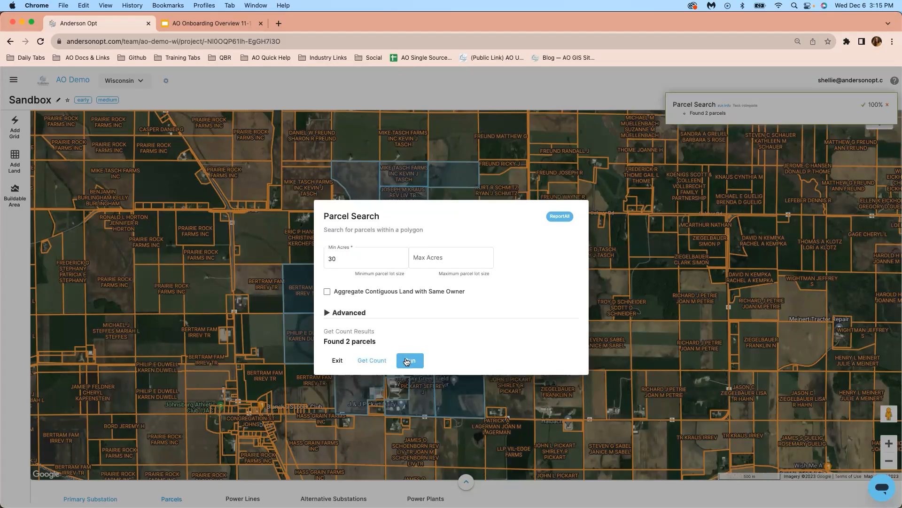
left_click(410, 360)
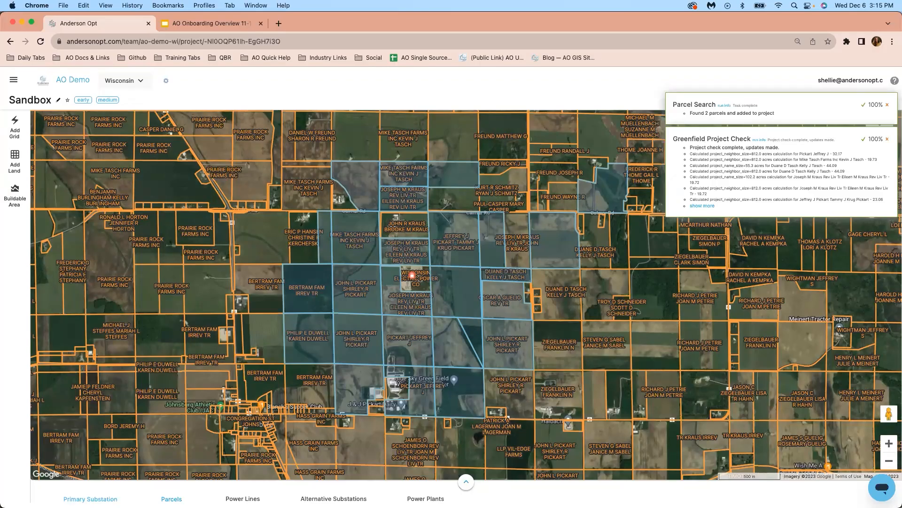
Step: Hide the Parcels layer from the map via the layer catalog
left_click(889, 104)
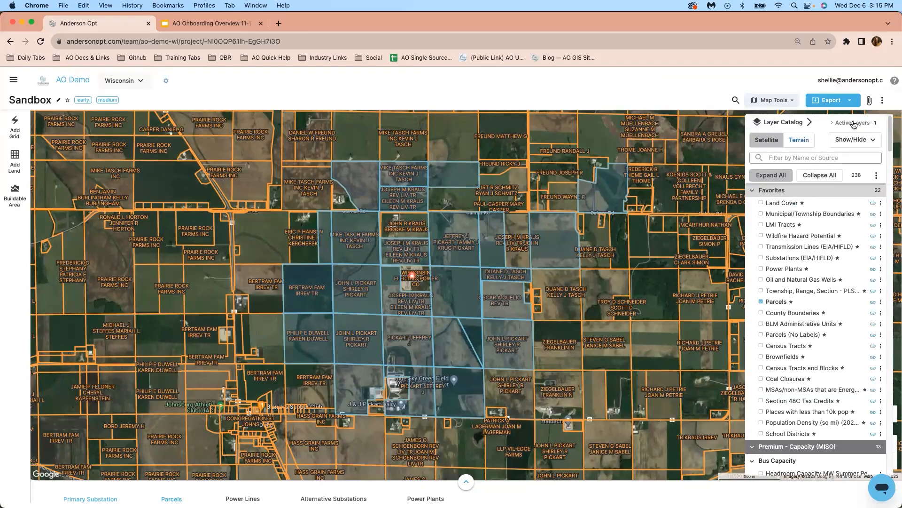
left_click(879, 121)
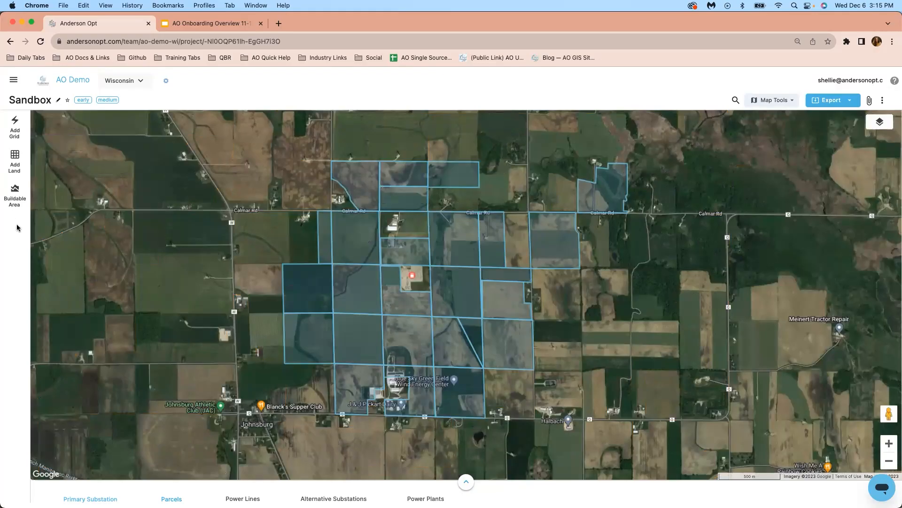
mouse_move(14, 196)
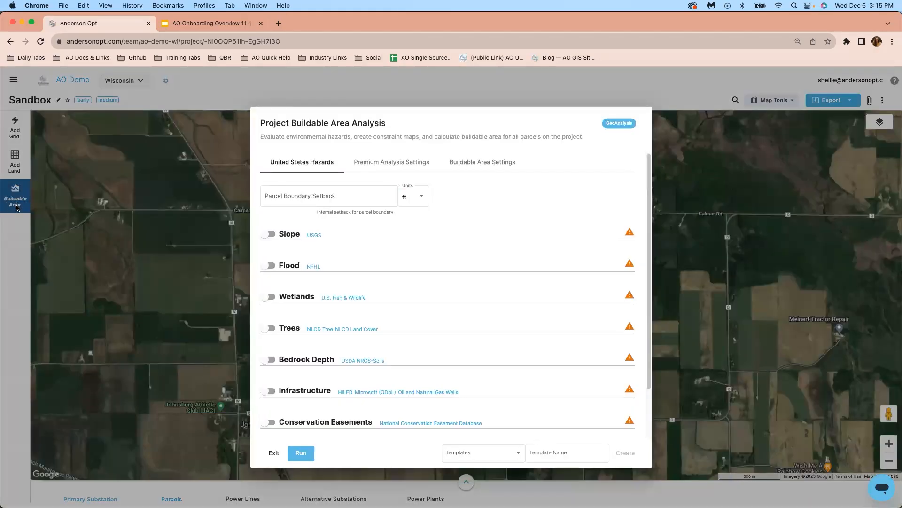
Step: Open the project's buildable area analysis and set a 25 ft parcel boundary setback
left_click(328, 196)
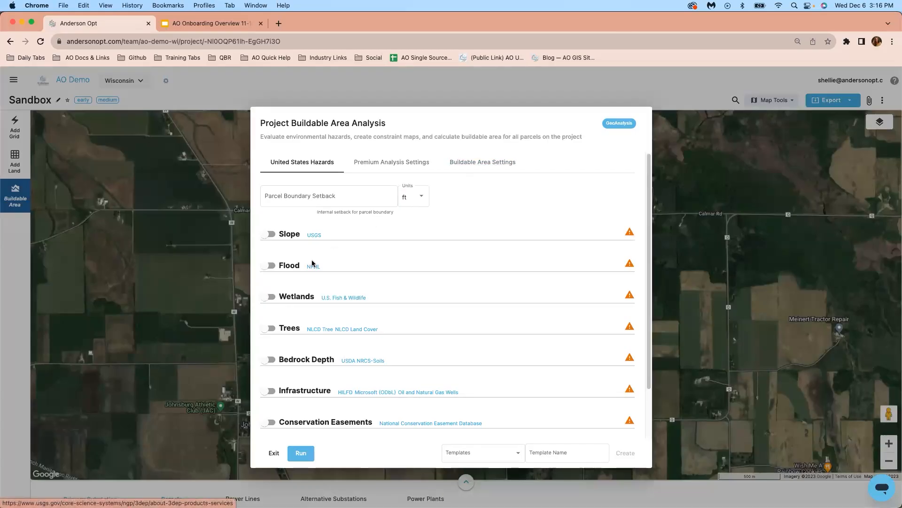
mouse_move(353, 338)
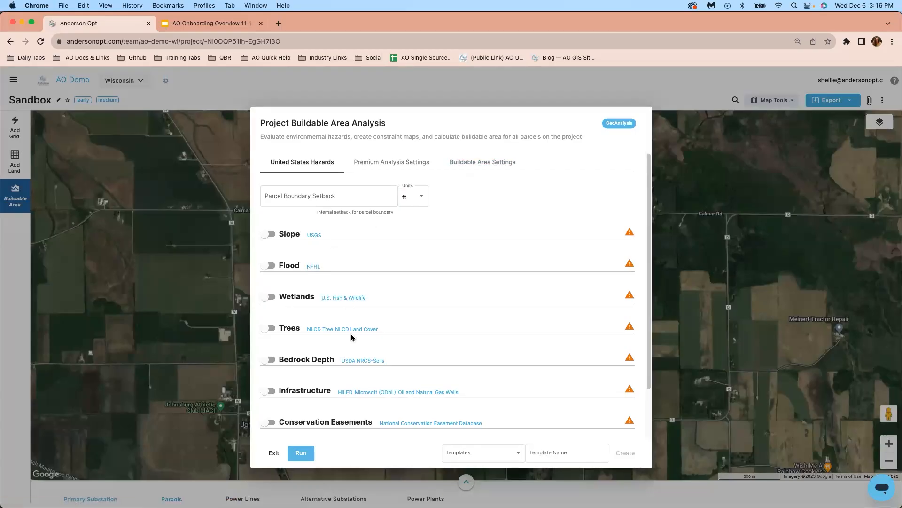
type("25")
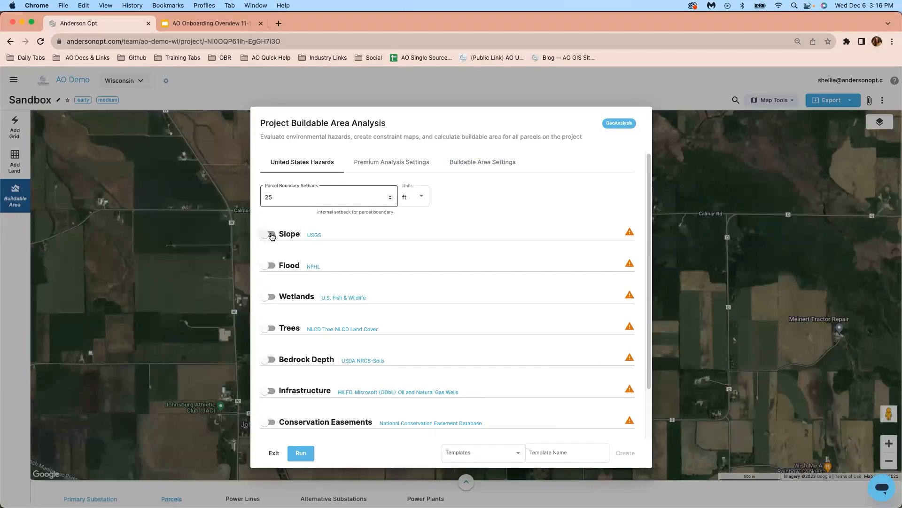
Step: Enable per-aspect slope limits: north 5, south 8, east 7, west 4 percent
left_click(268, 234)
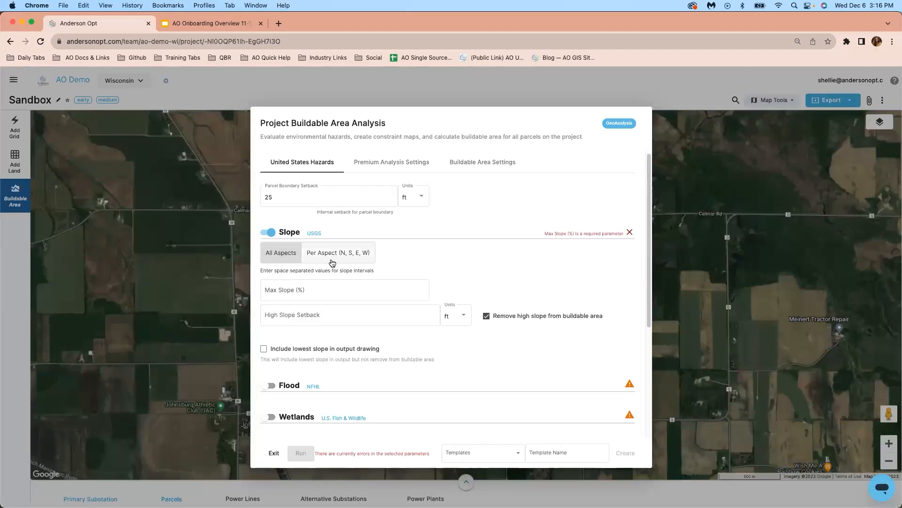
left_click(338, 252)
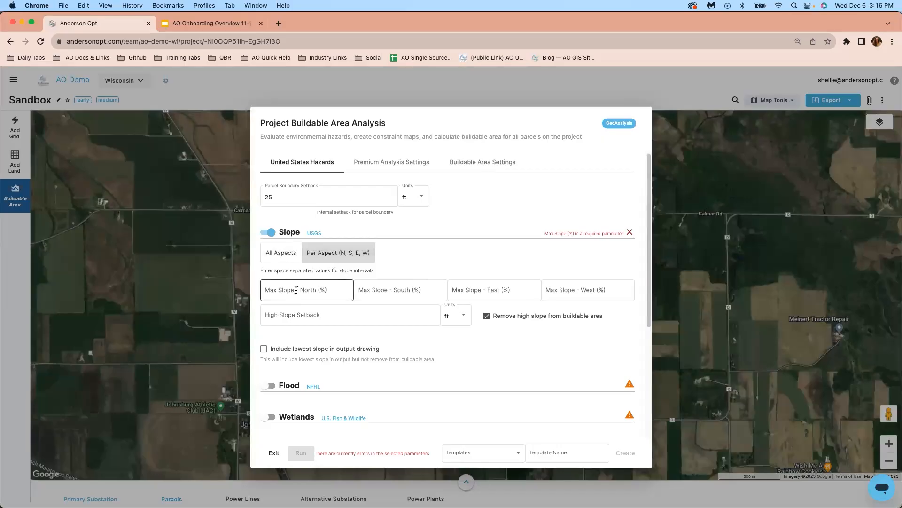
type("5")
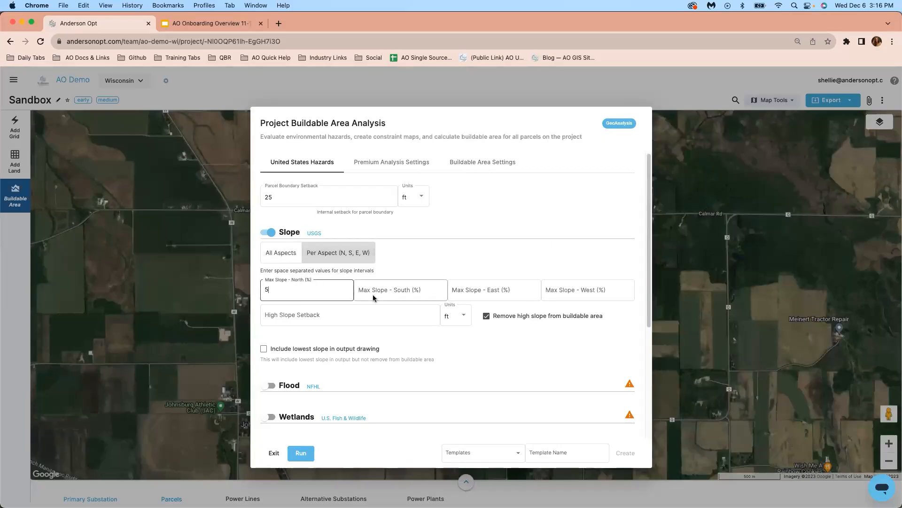
type("8")
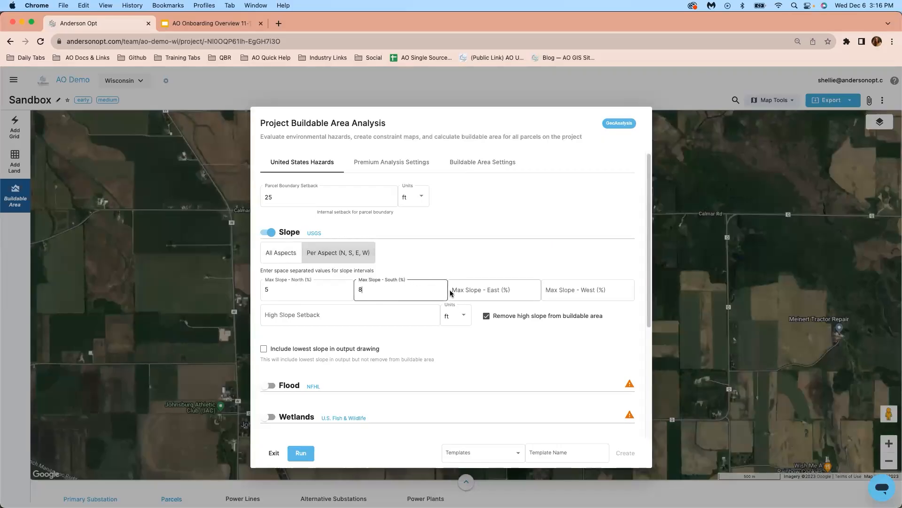
left_click(493, 290)
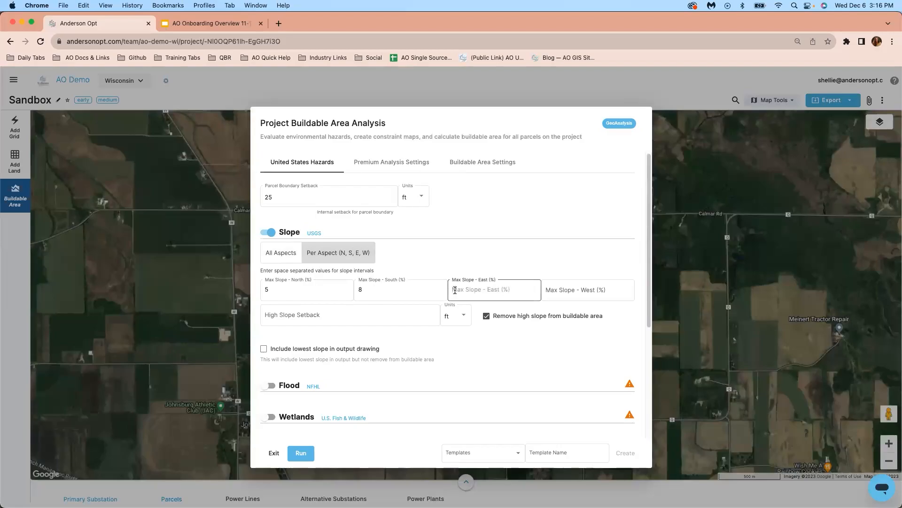
type("4")
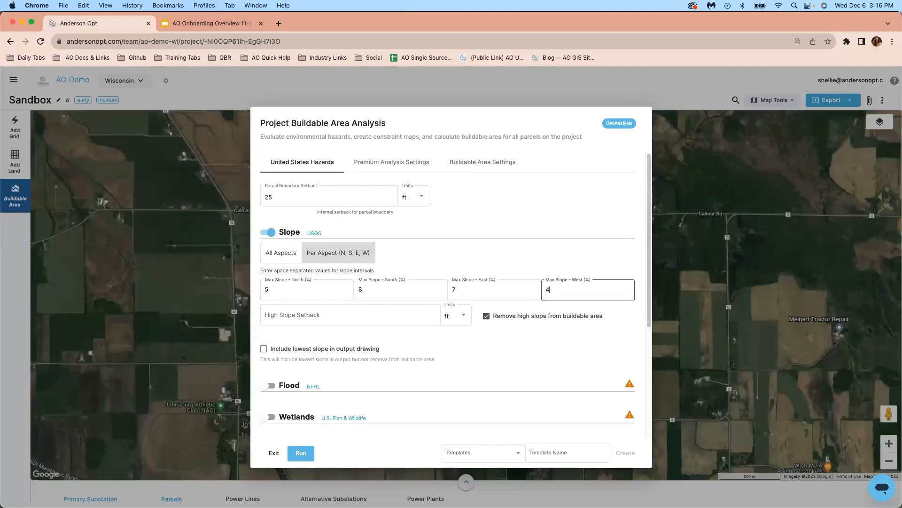
scroll("down", 3)
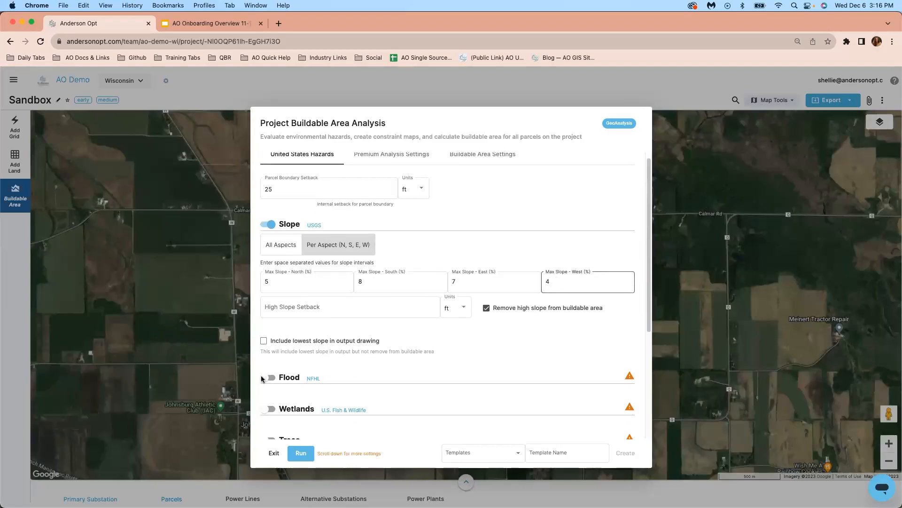
Step: Enable flood (500-year kept buildable), wetlands, trees at 50% max cover, and bedrock depth constraints
left_click(268, 378)
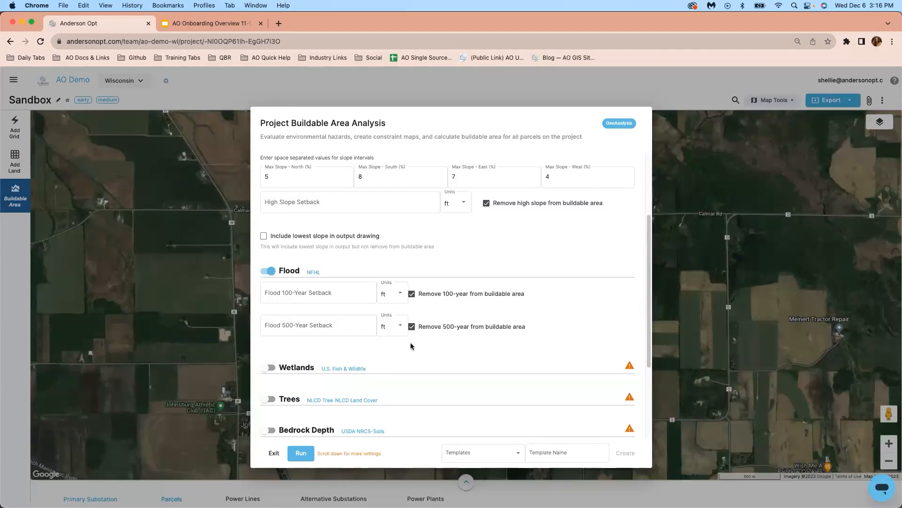
left_click(411, 326)
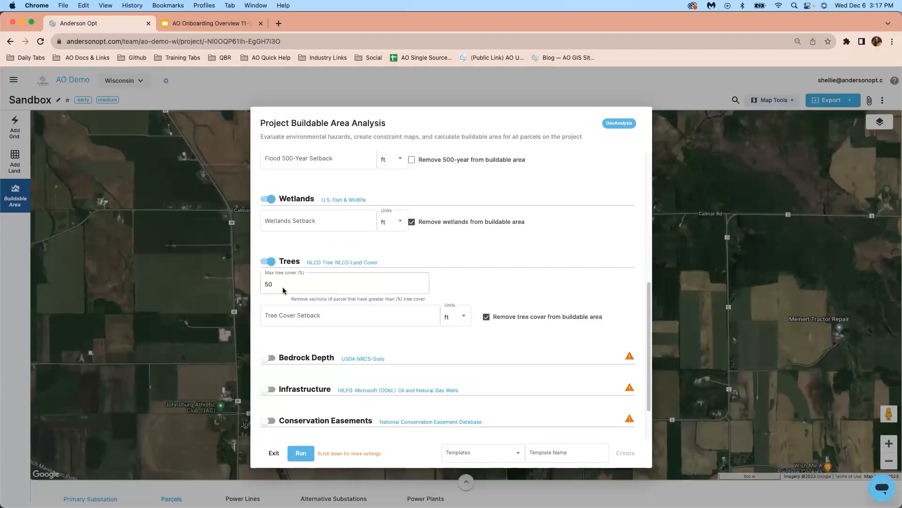
left_click(345, 283)
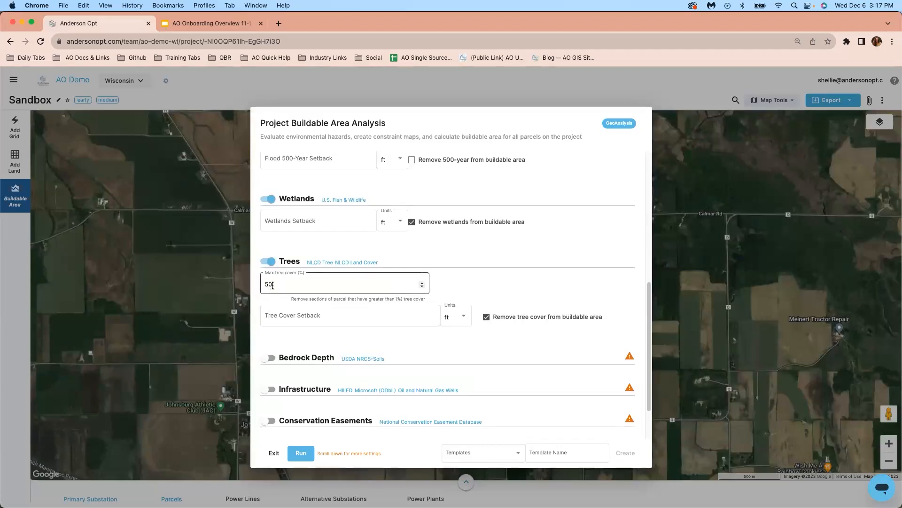
scroll("down", 3)
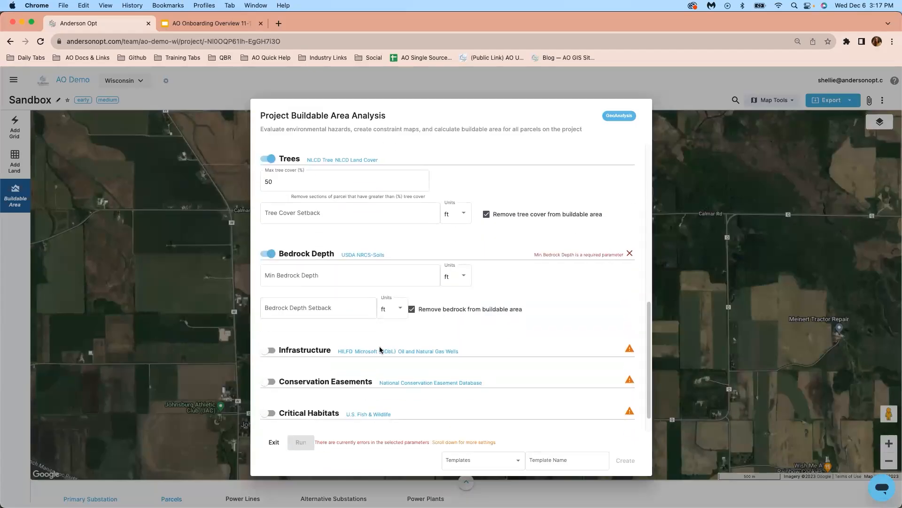
mouse_move(321, 328)
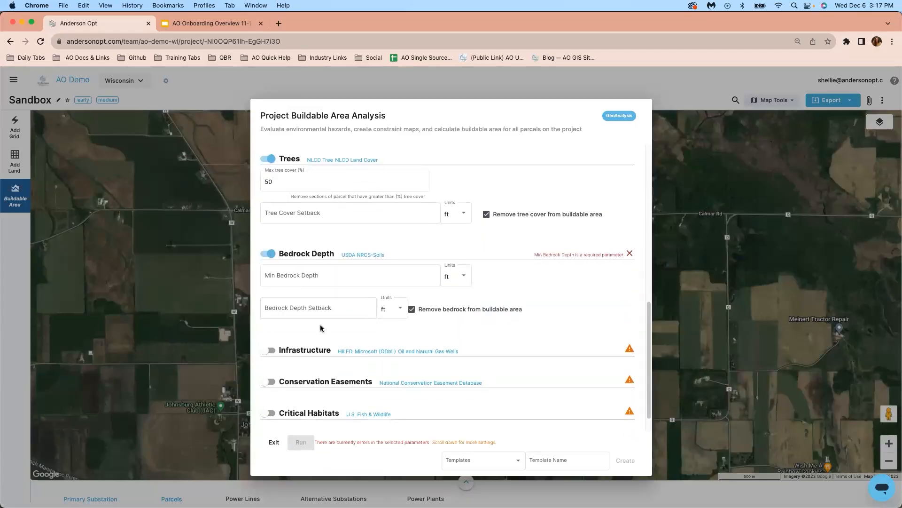
Step: Enter a minimum bedrock depth of 2 ft, clearing the required-parameter error
left_click(349, 274)
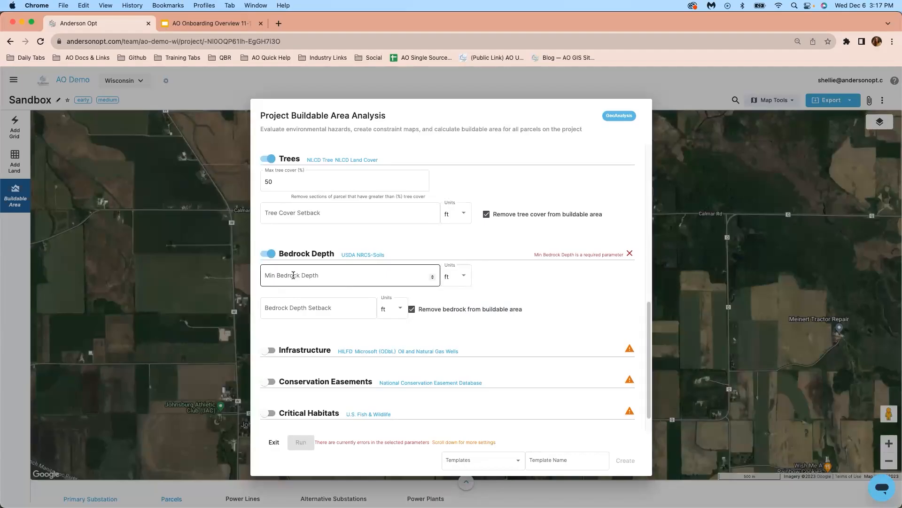
left_click(350, 276)
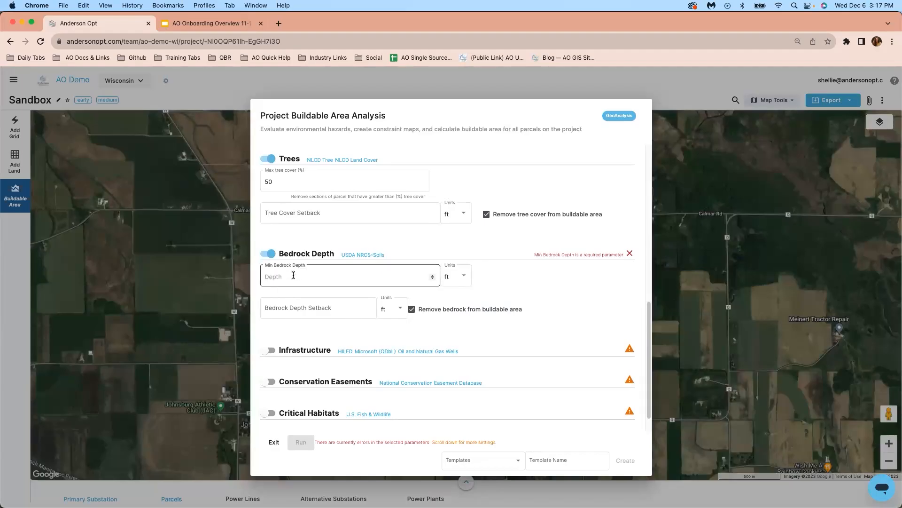
type("2")
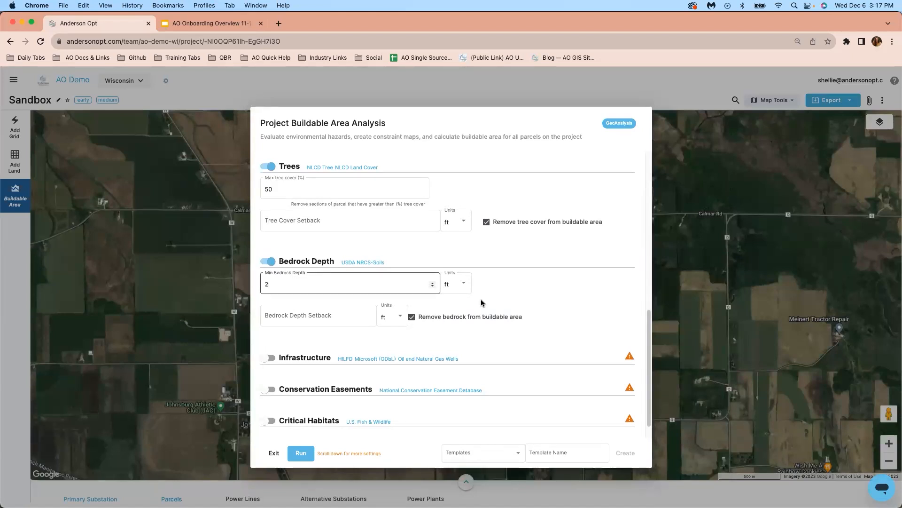
mouse_move(494, 320)
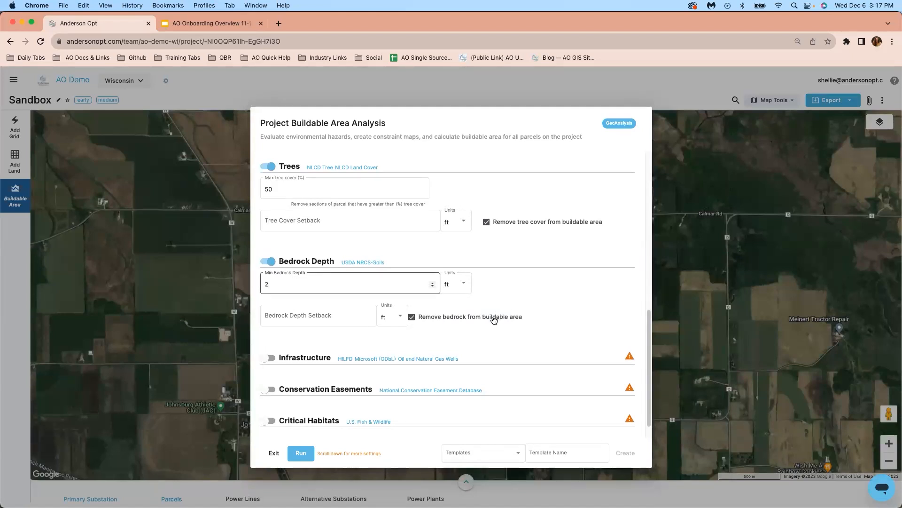
scroll("down", 3)
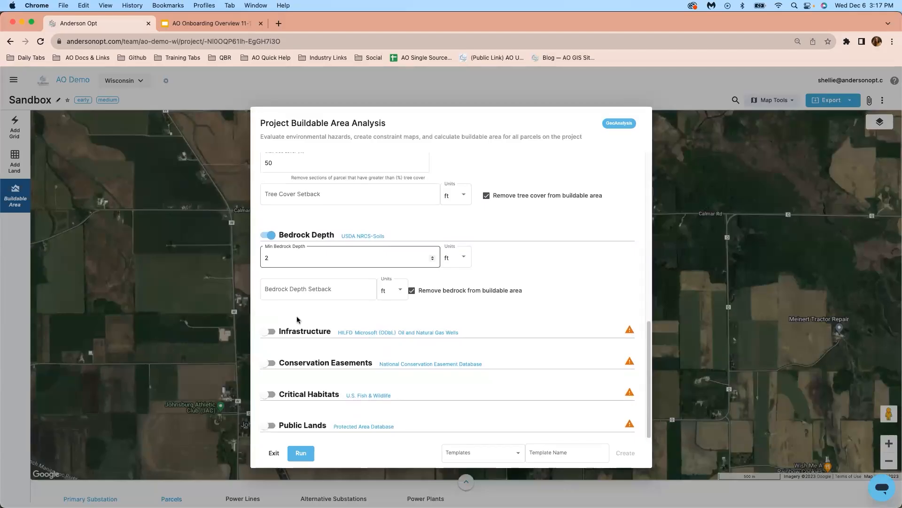
Step: Enable the infrastructure constraint with 25 ft setbacks entered in its fields
left_click(349, 257)
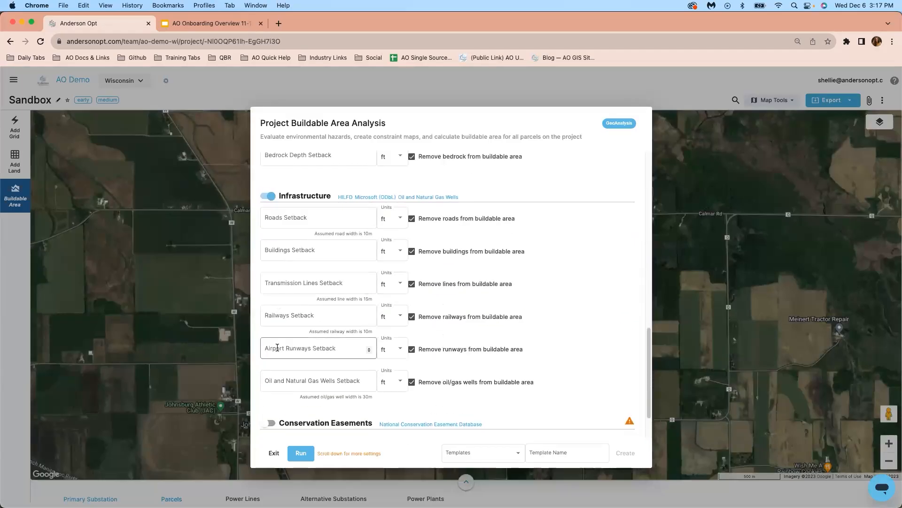
left_click(318, 217)
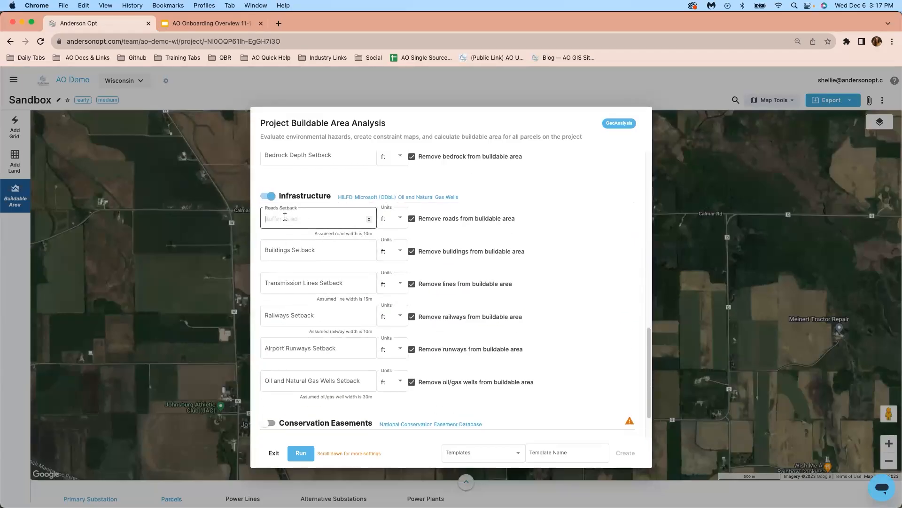
type("25")
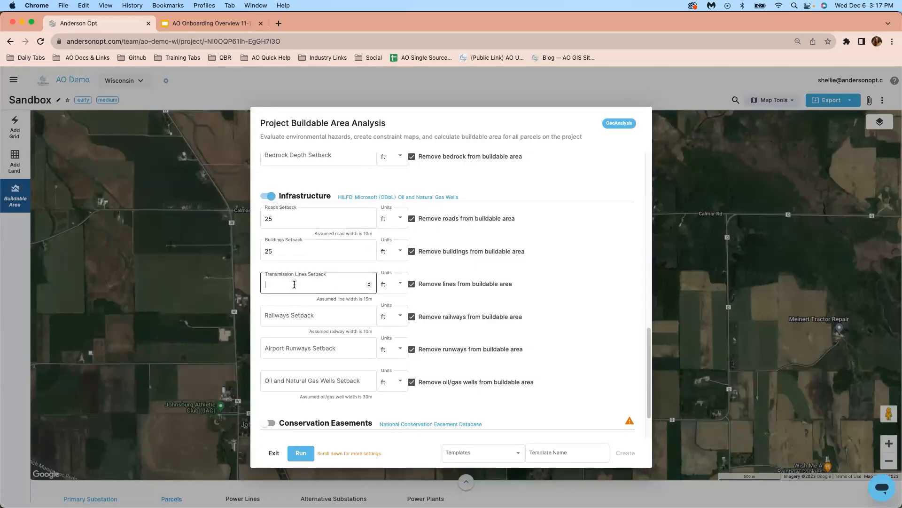
type("25")
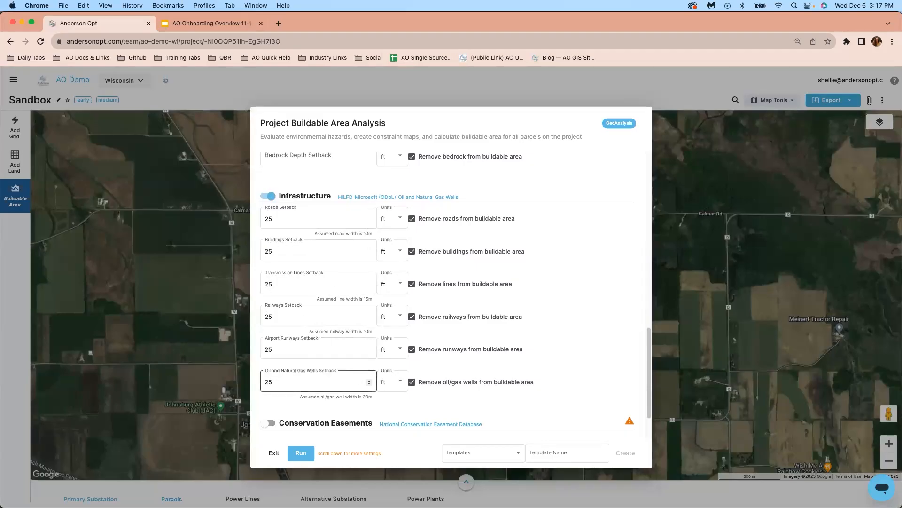
Step: Enable conservation easements and bring up the Buildable Area Settings section
left_click(269, 360)
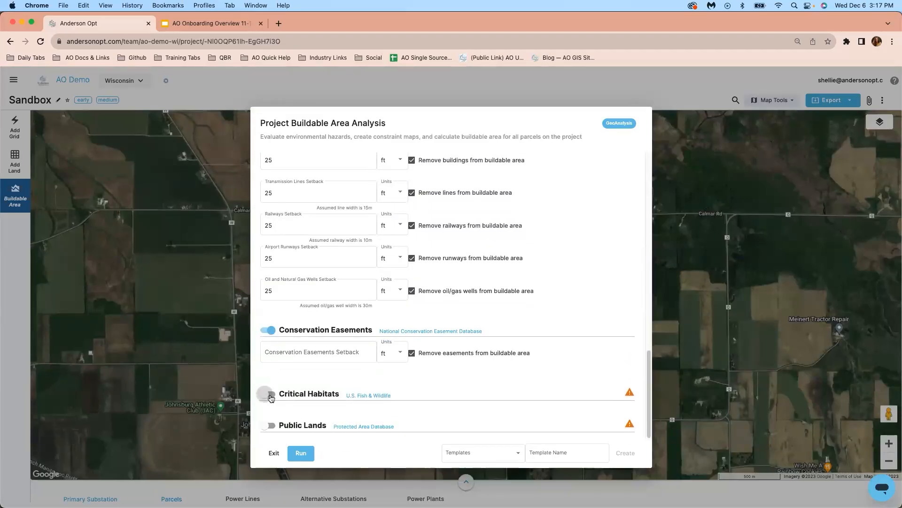
left_click(268, 394)
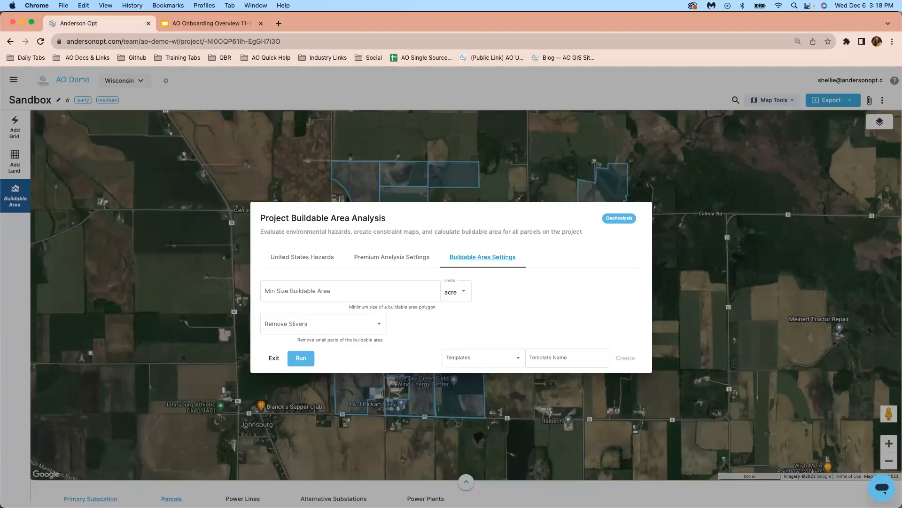
Step: Set a 5-acre minimum buildable area and review the sliver removal and saved template options
left_click(350, 290)
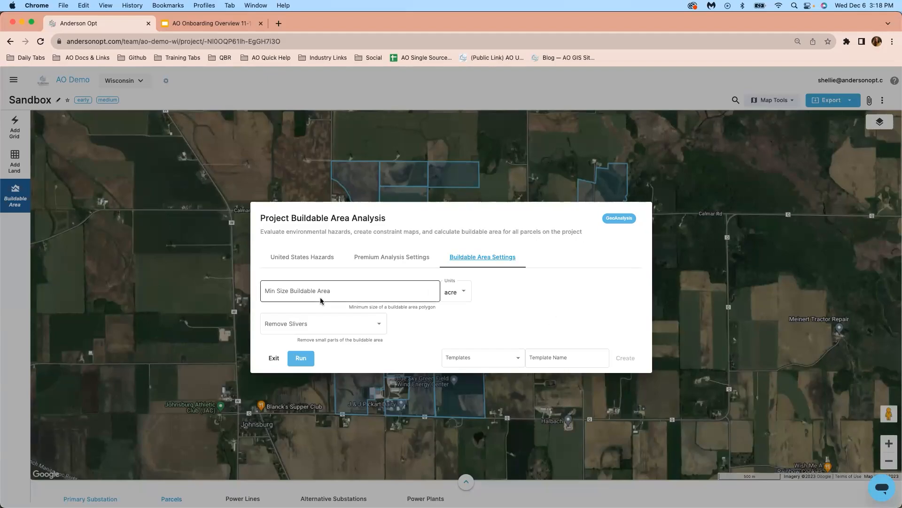
type("5")
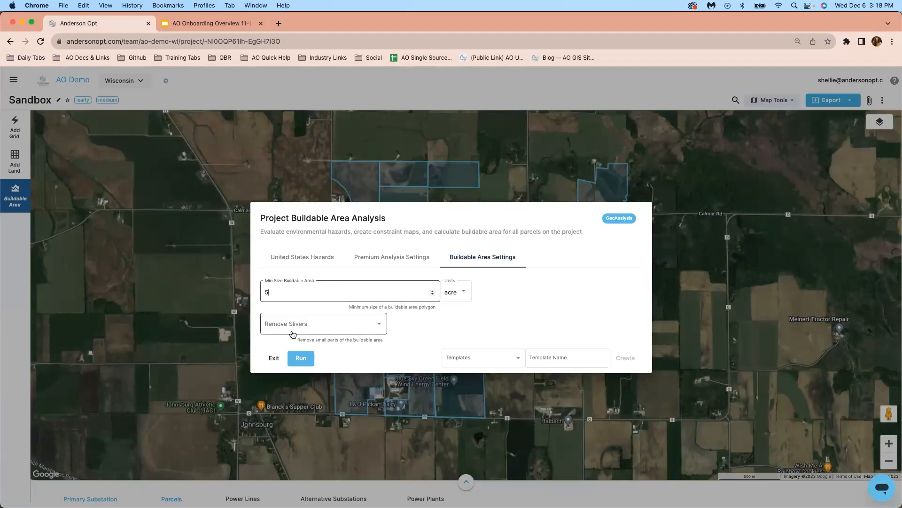
mouse_move(325, 327)
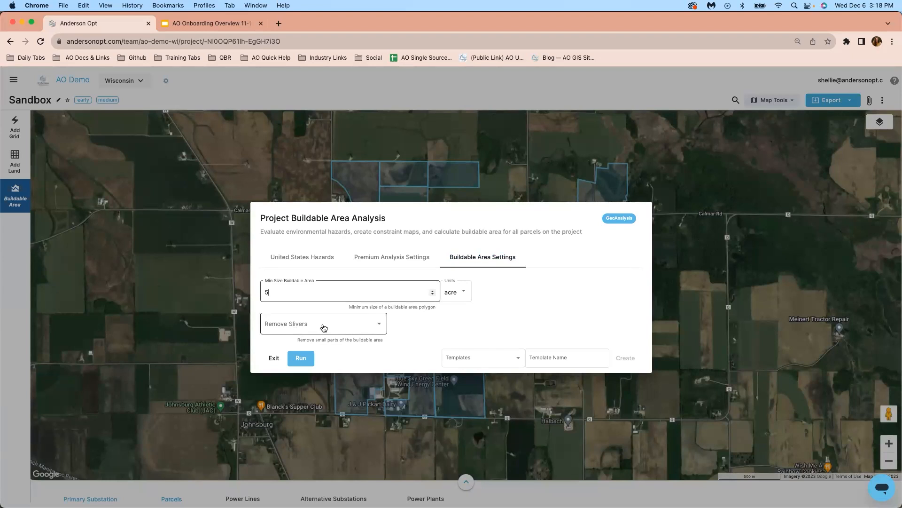
mouse_move(338, 328)
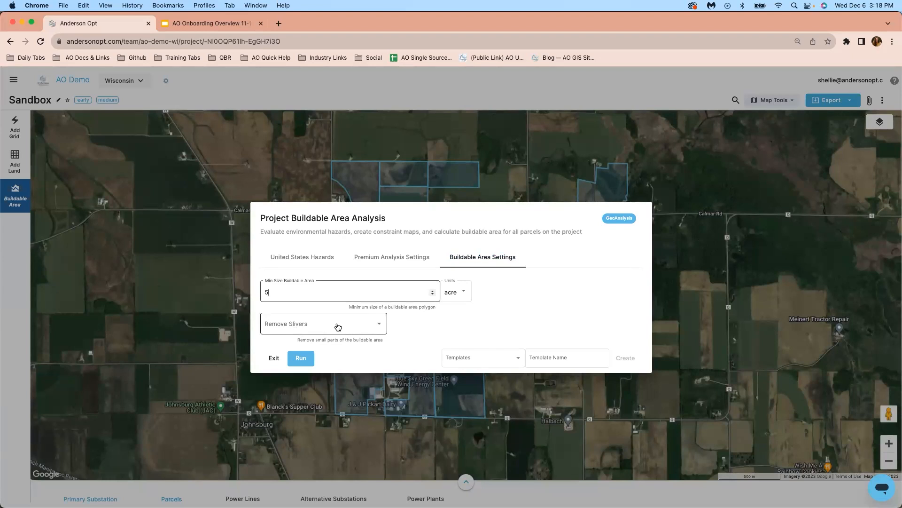
left_click(322, 322)
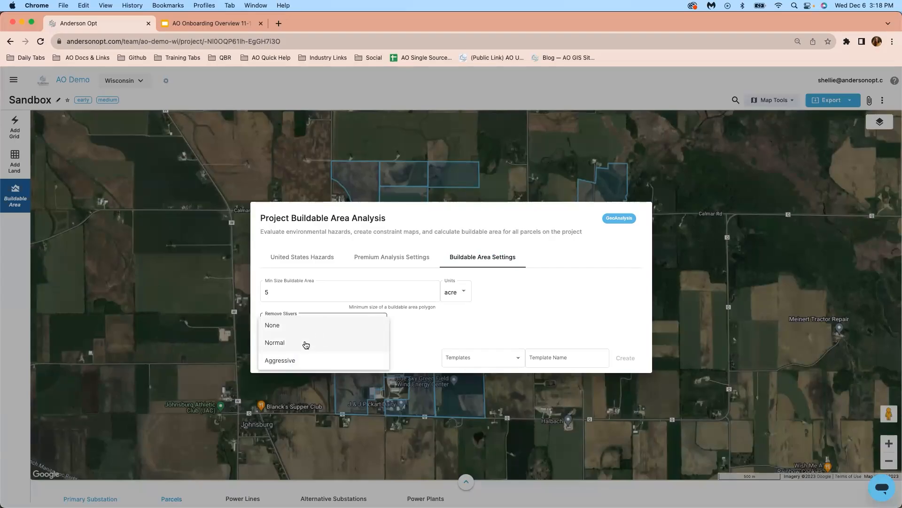
mouse_move(305, 346)
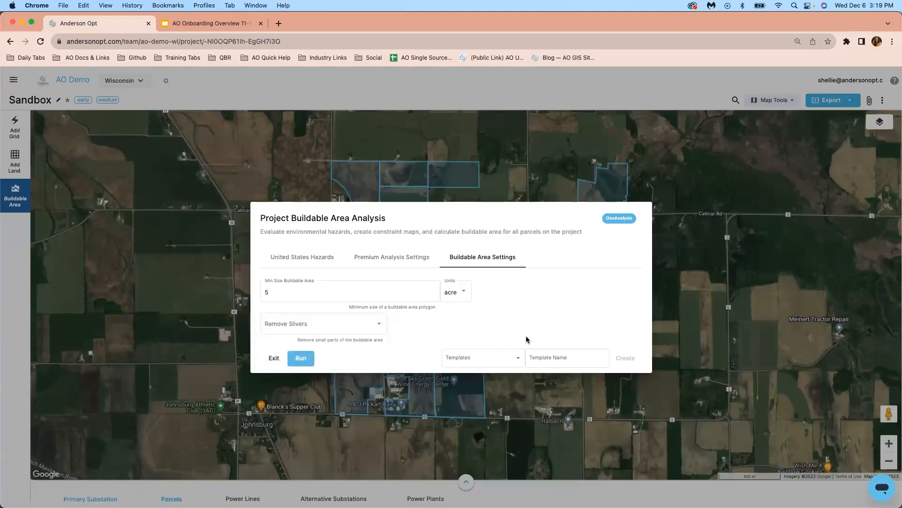
left_click(566, 357)
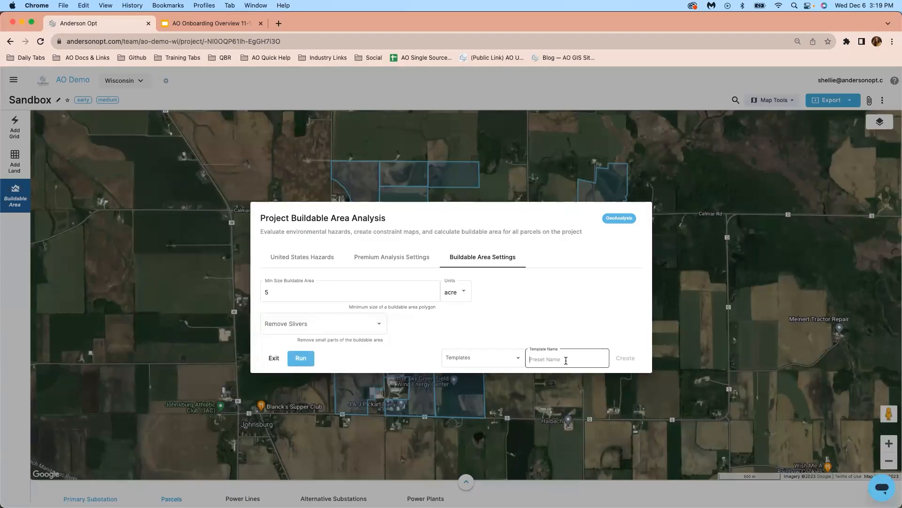
left_click(482, 357)
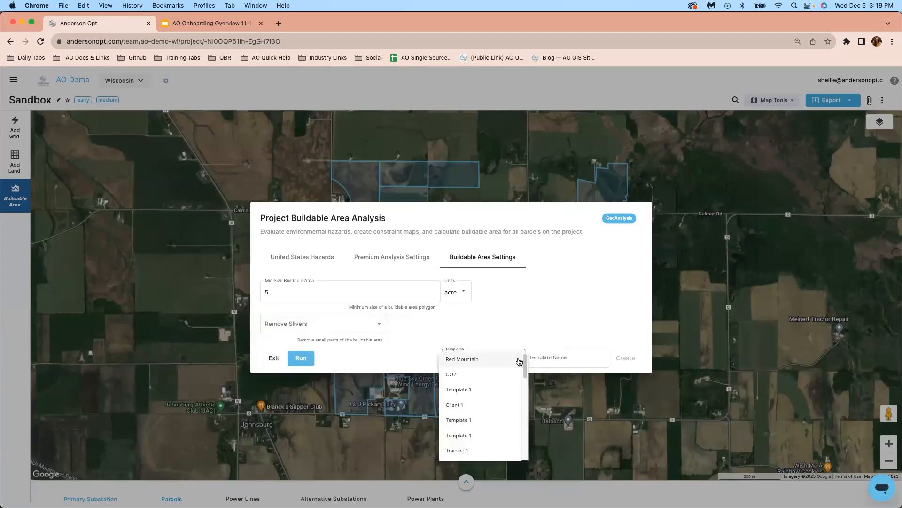
mouse_move(523, 335)
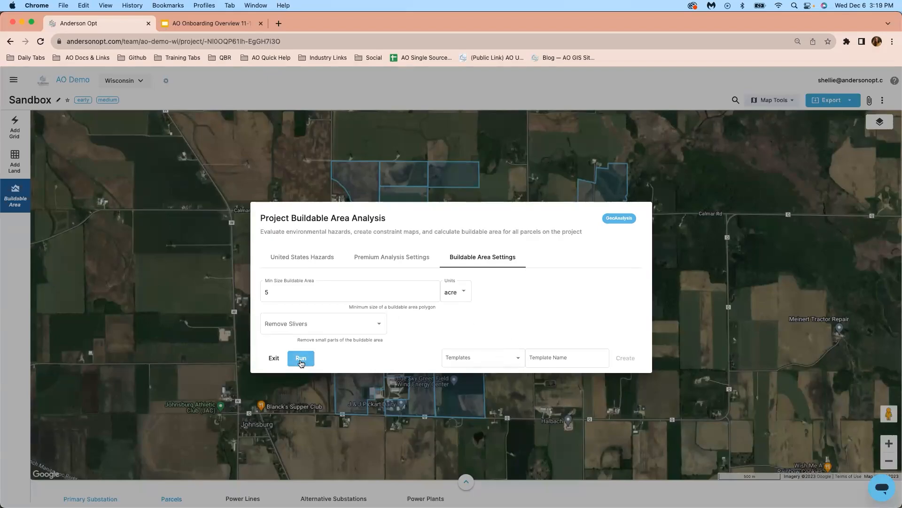
Step: Run the buildable area analysis and show the constraint map legend over the colored parcels
left_click(299, 358)
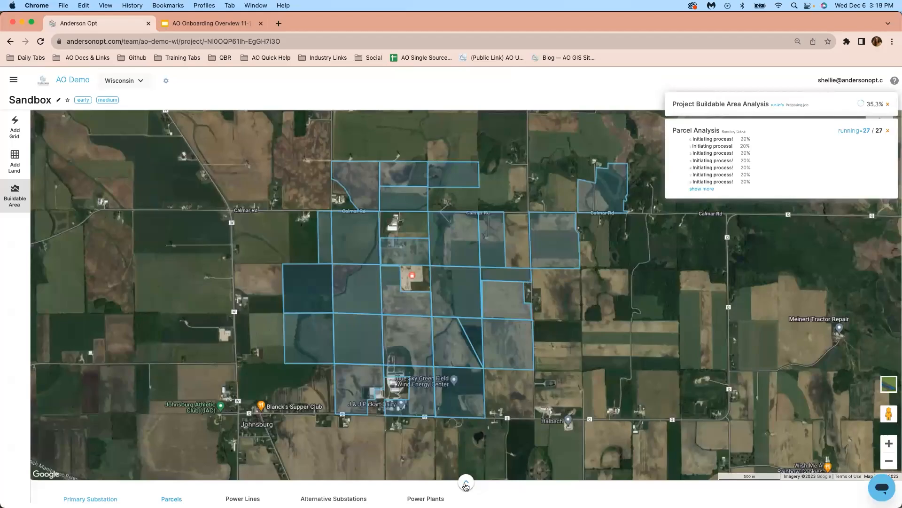
left_click(466, 483)
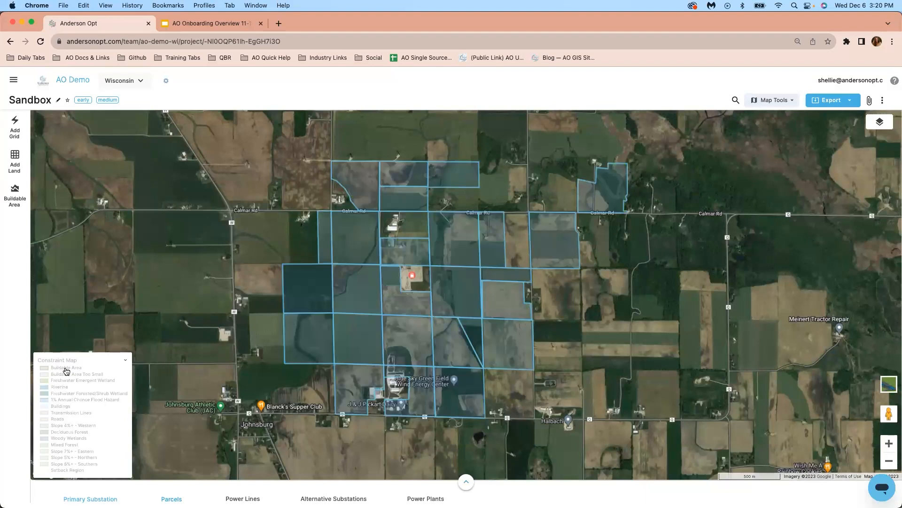
left_click(45, 368)
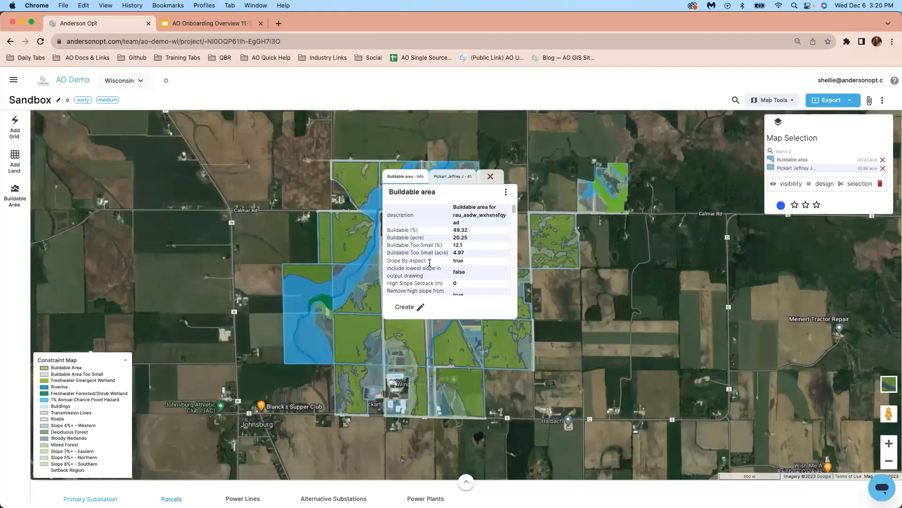
Step: Scroll through a parcel's buildable area info popup showing buildable acres and 7.62 m setbacks
scroll("down", 3)
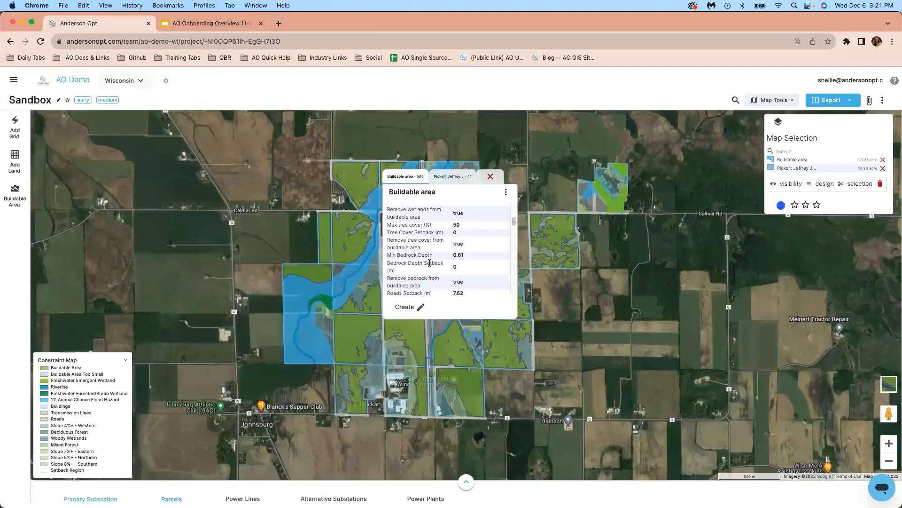
scroll("down", 3)
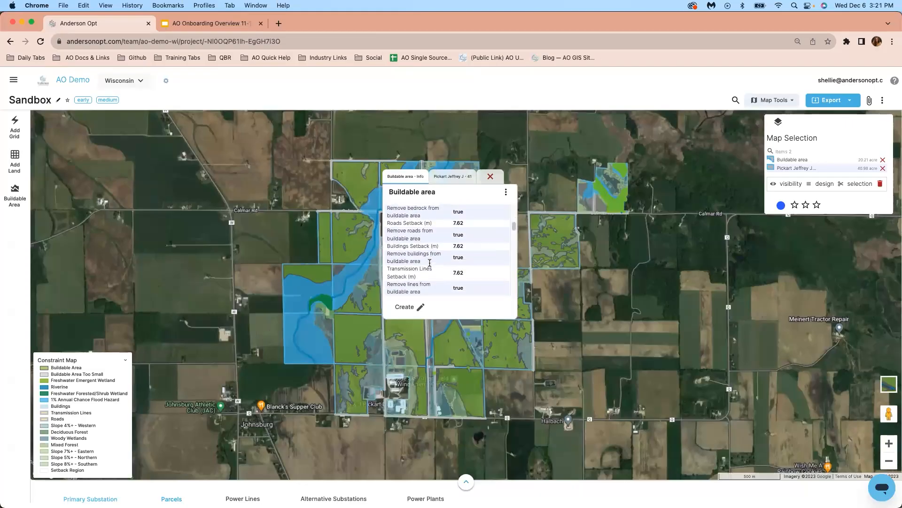
left_click(453, 176)
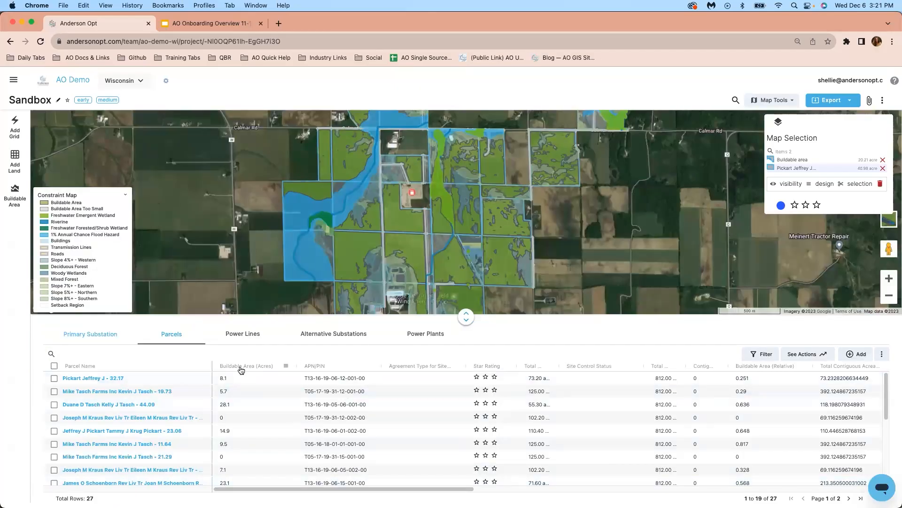
Step: Sort parcels by buildable acres and filter the Buildable Area column to equal 0
left_click(246, 366)
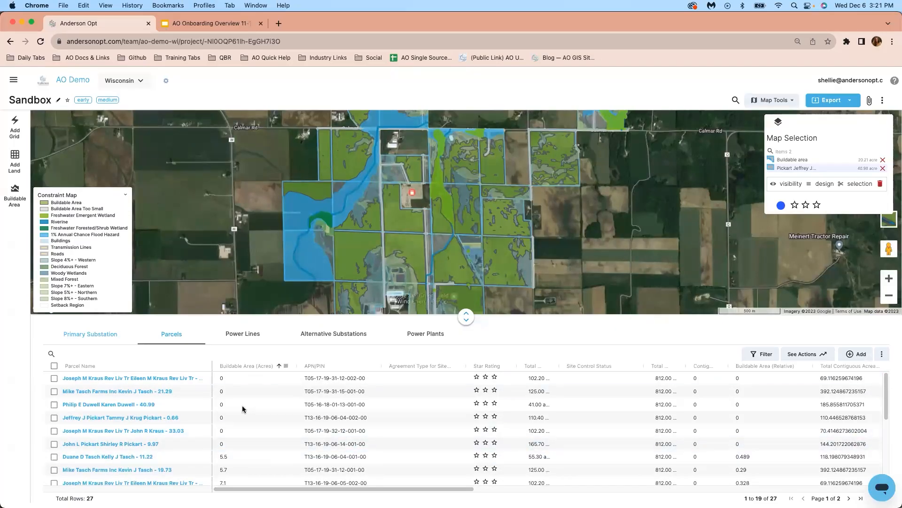
left_click(270, 366)
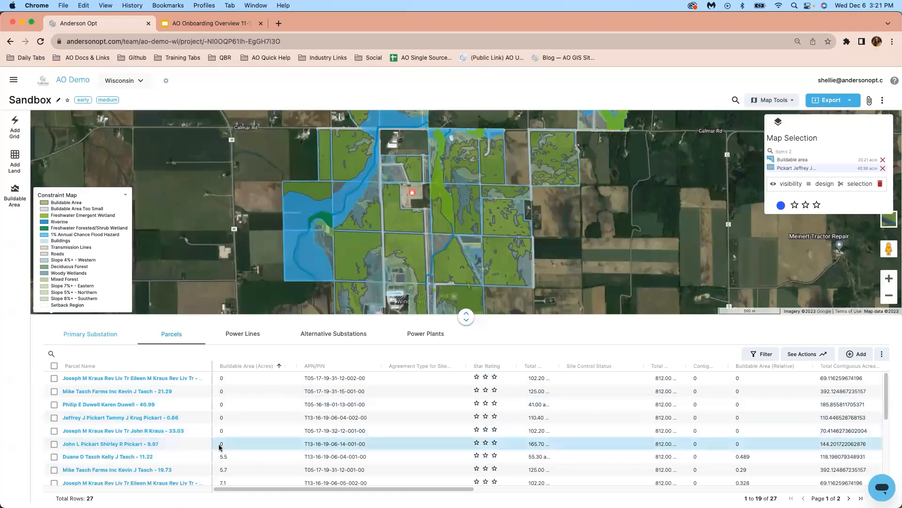
left_click(764, 354)
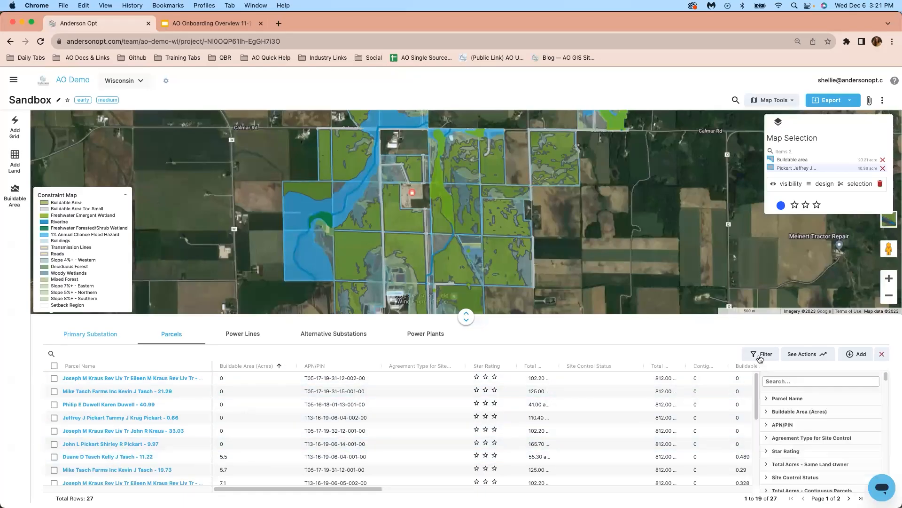
left_click(799, 410)
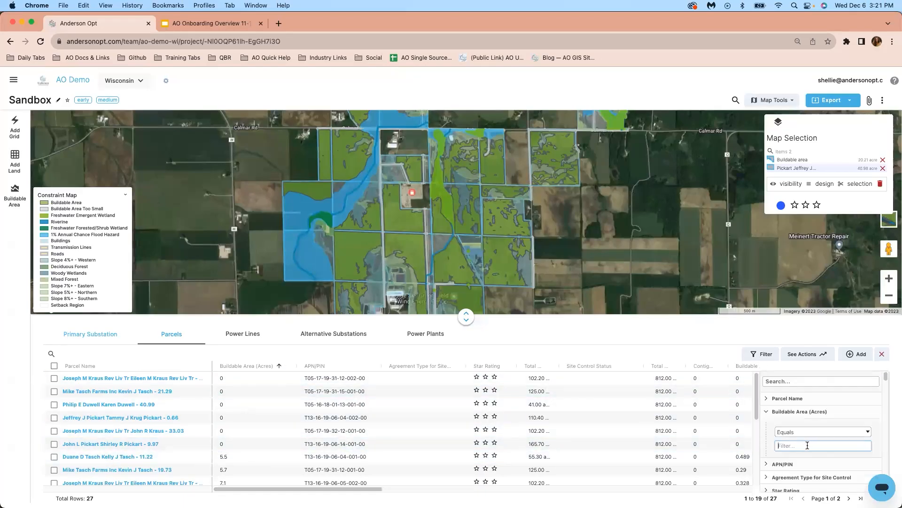
type("0")
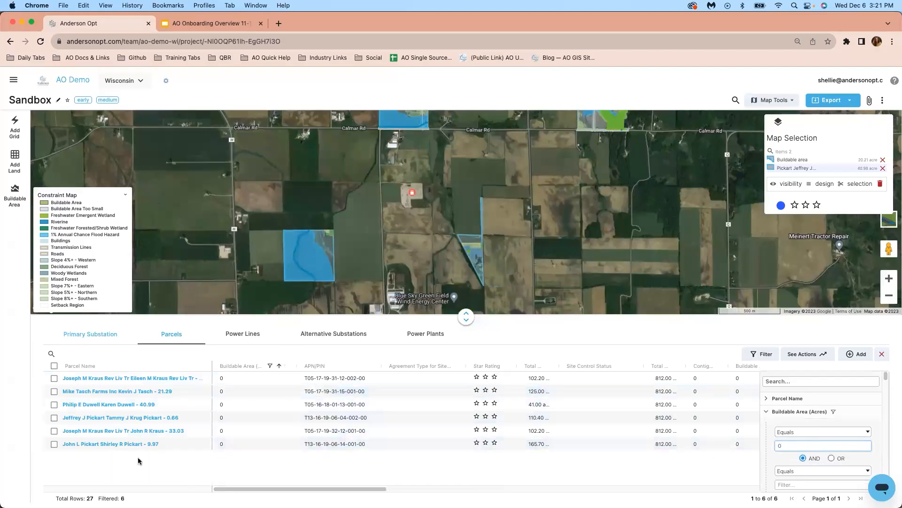
Step: Select all six zero-acre parcels and remove them from the project, leaving 21
left_click(54, 365)
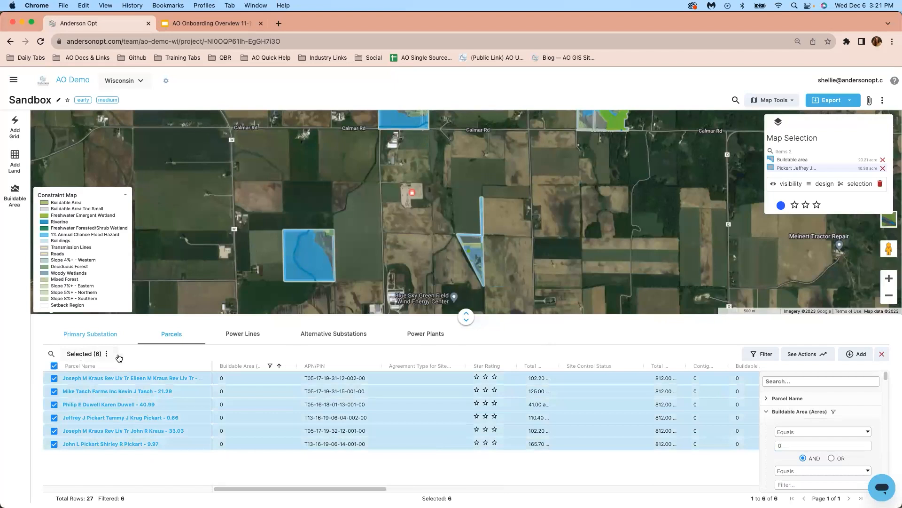
left_click(106, 354)
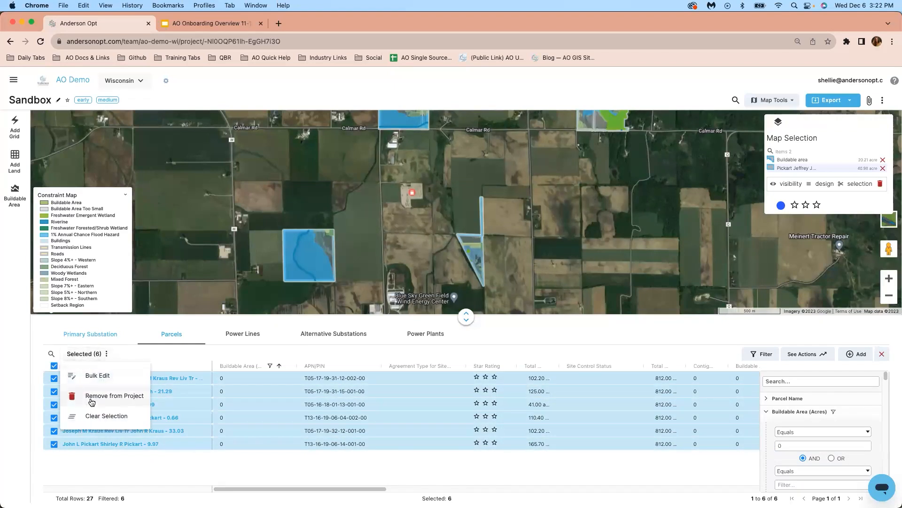
left_click(113, 396)
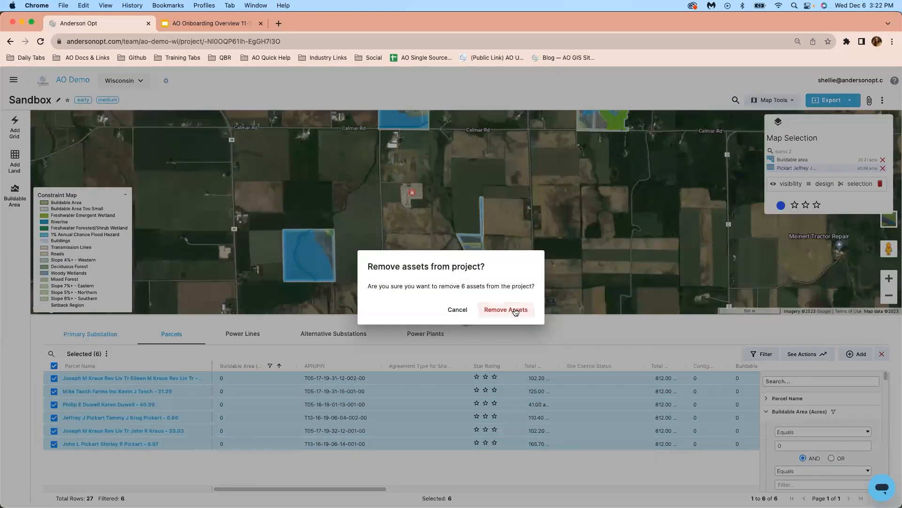
left_click(505, 309)
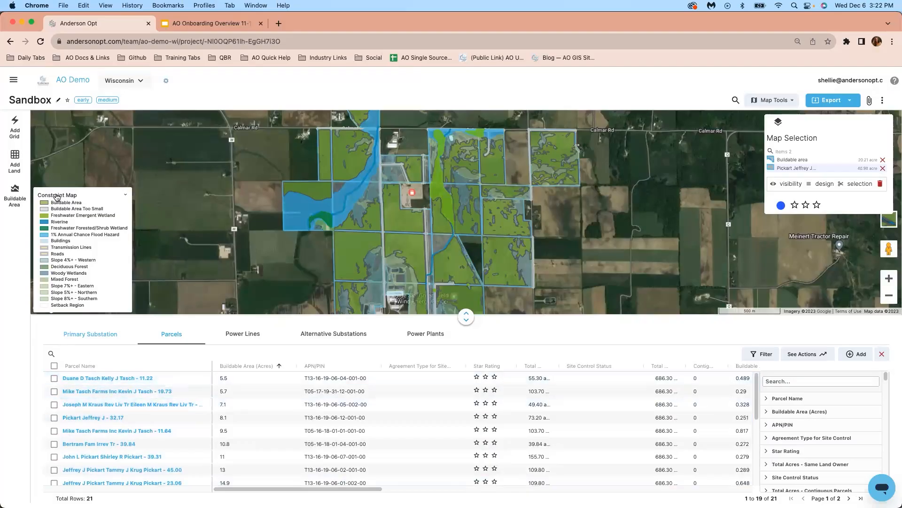
Step: Sort parcels largest first and filter Buildable Area to greater than 20 acres
left_click(107, 378)
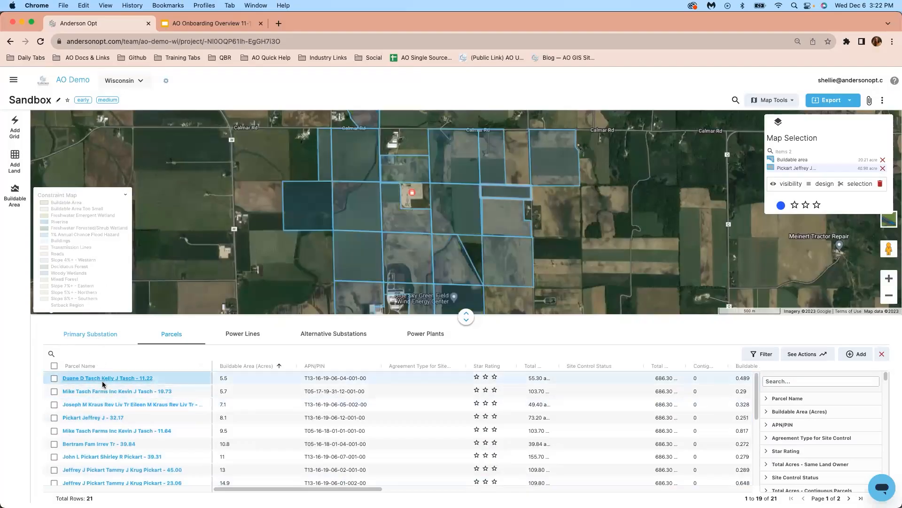
left_click(245, 365)
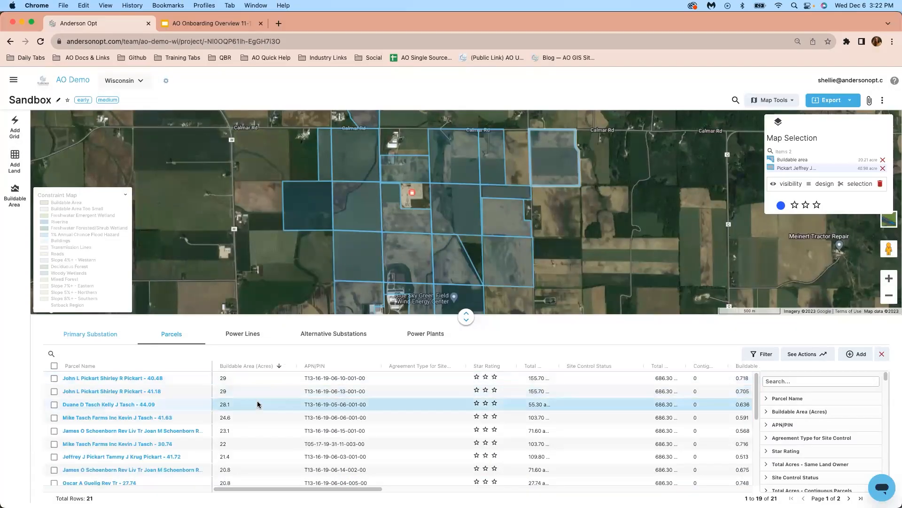
mouse_move(255, 401)
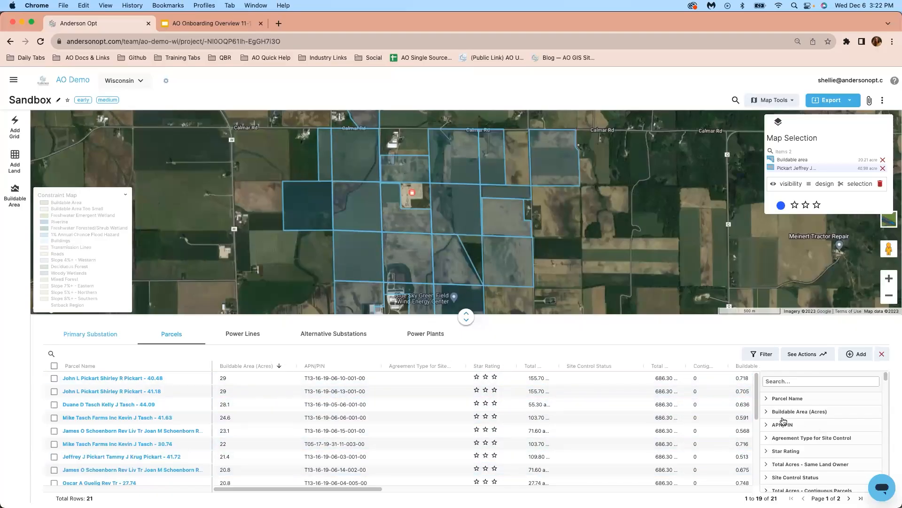
left_click(799, 410)
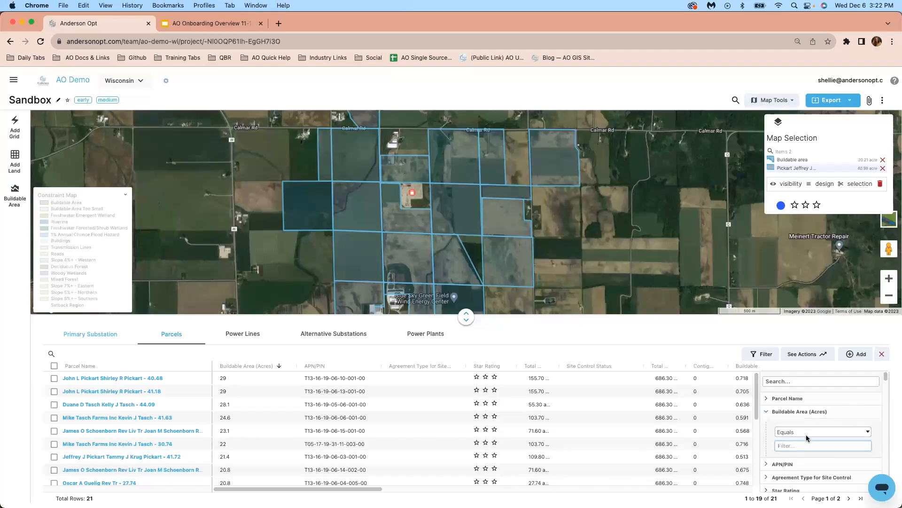
left_click(822, 432)
type("2")
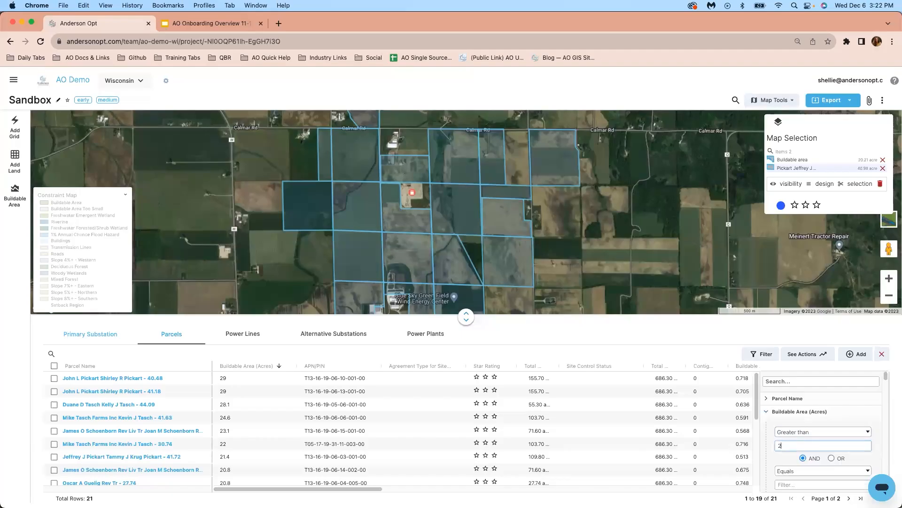
type("0")
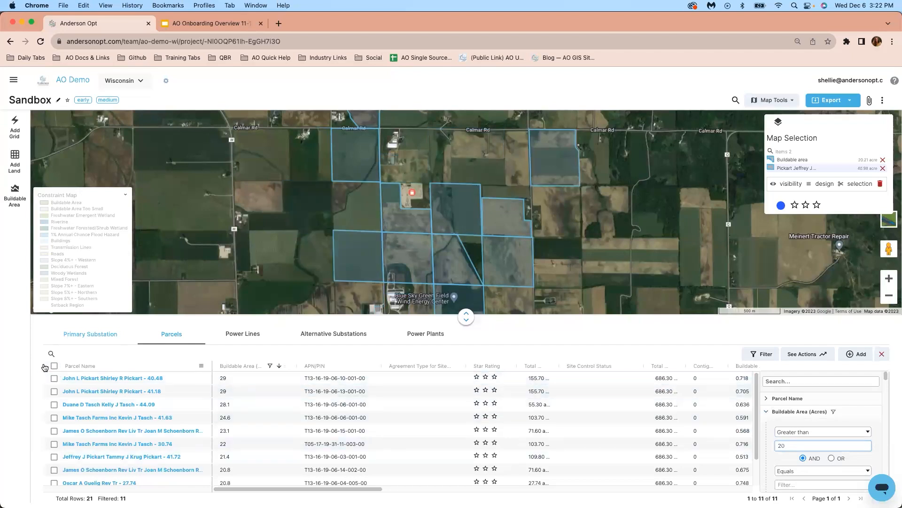
Step: Bulk edit the eleven filtered parcels to a three-star rating
left_click(55, 366)
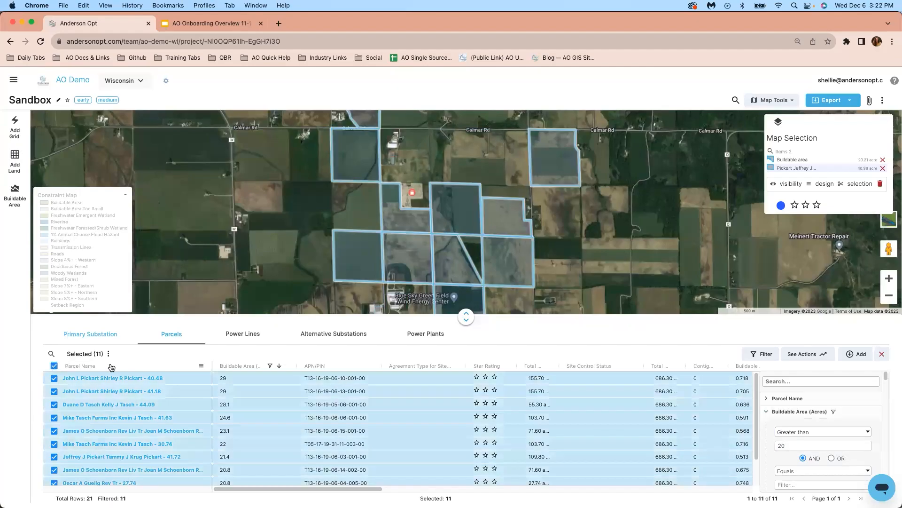
left_click(108, 353)
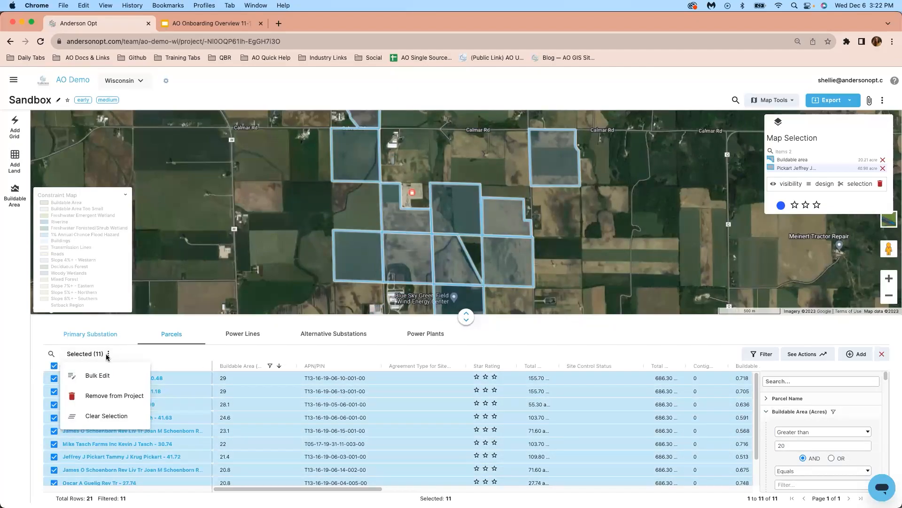
left_click(97, 375)
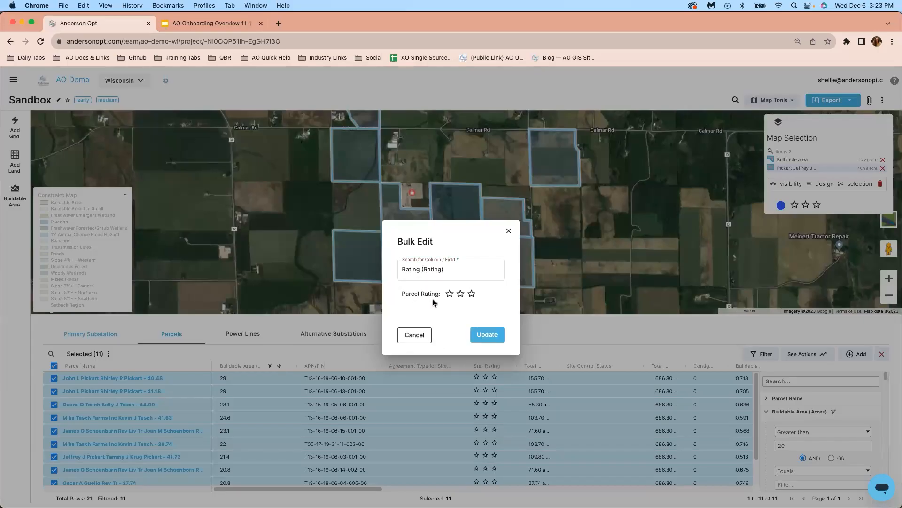
left_click(413, 334)
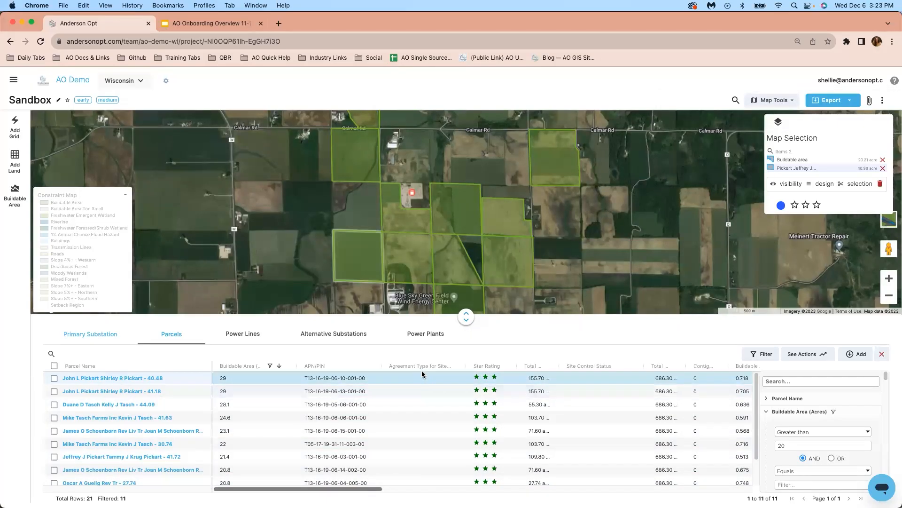
mouse_move(580, 381)
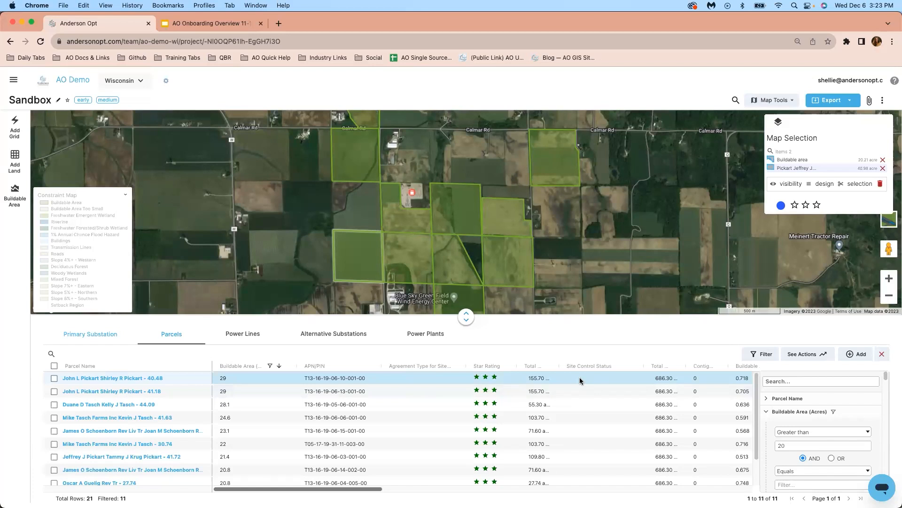
left_click(598, 381)
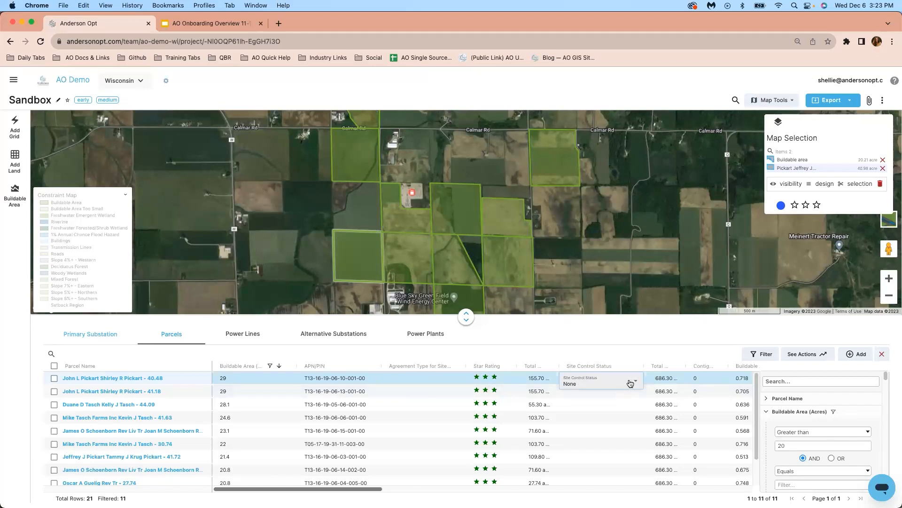
left_click(601, 384)
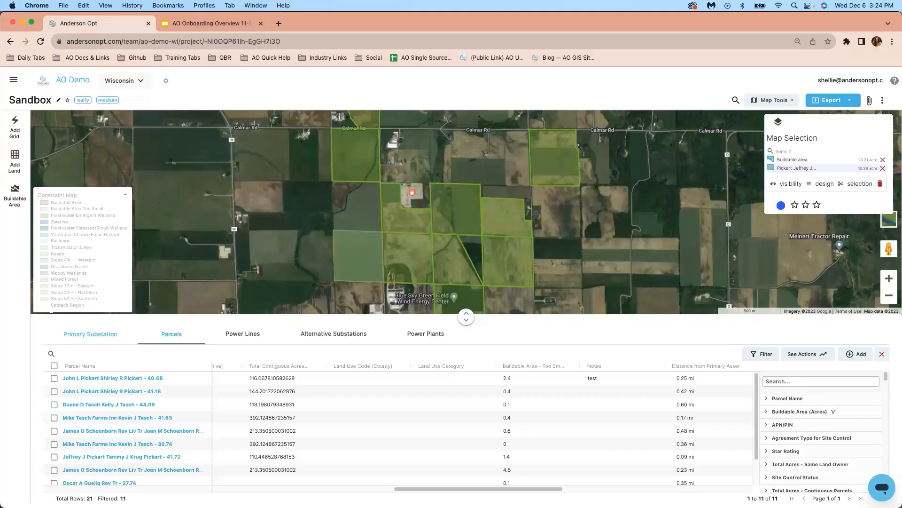
mouse_move(568, 487)
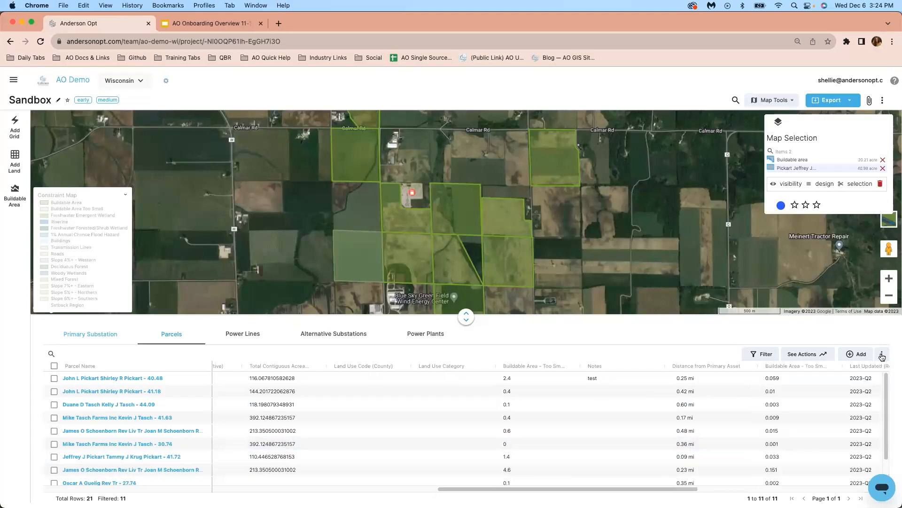
Step: Open the columns panel to move Land Use Code and Category after the parcel name
left_click(882, 355)
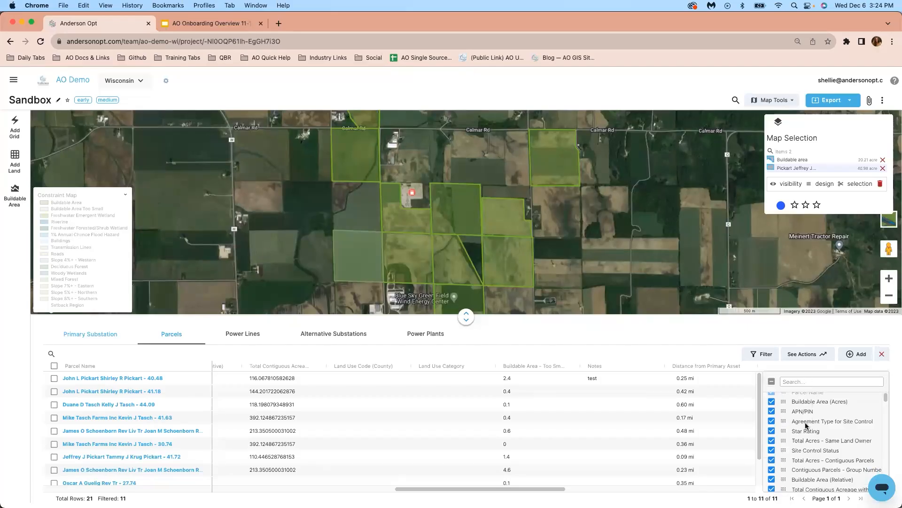
scroll("down", 3)
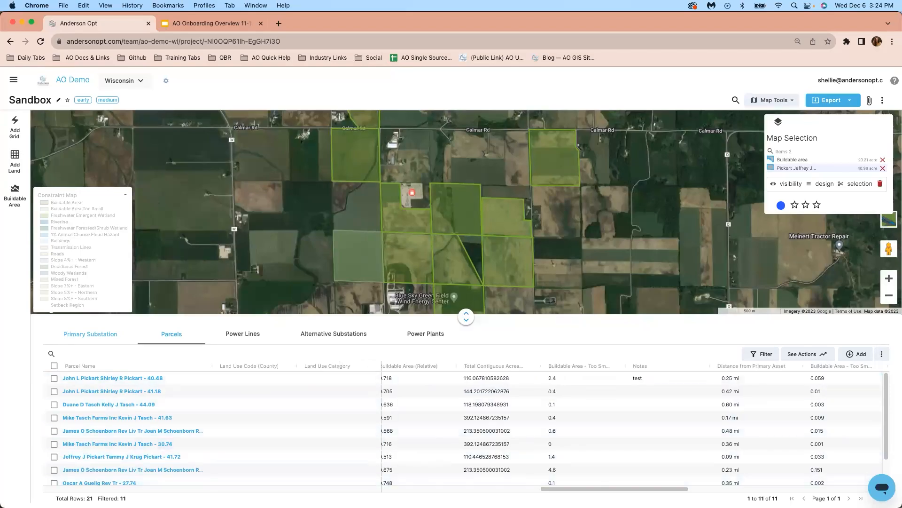
Step: Remove both map-selection items and export the Sandbox project as KML with Group Hazards off, opening the download
left_click(883, 160)
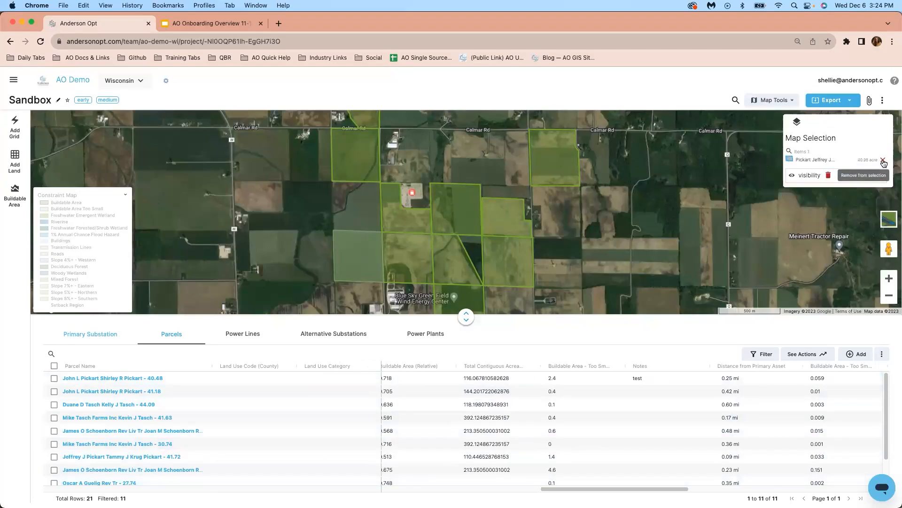
left_click(831, 100)
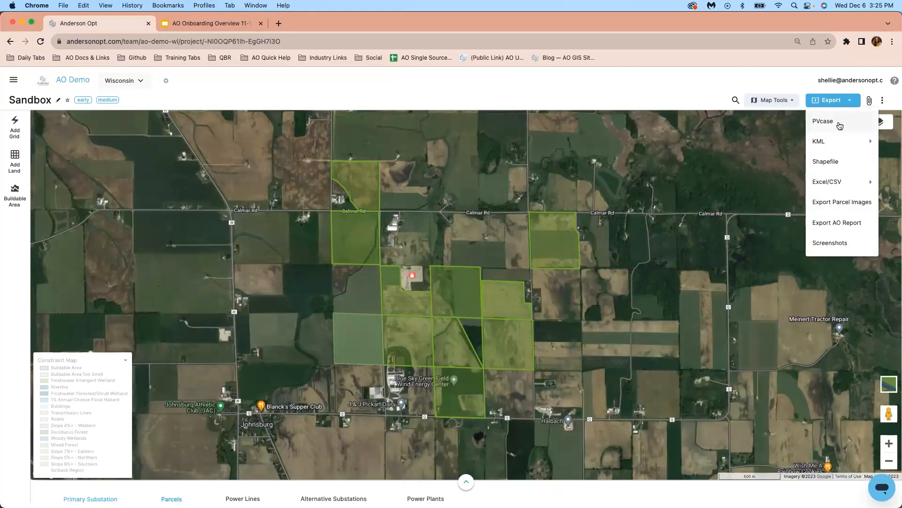
left_click(819, 141)
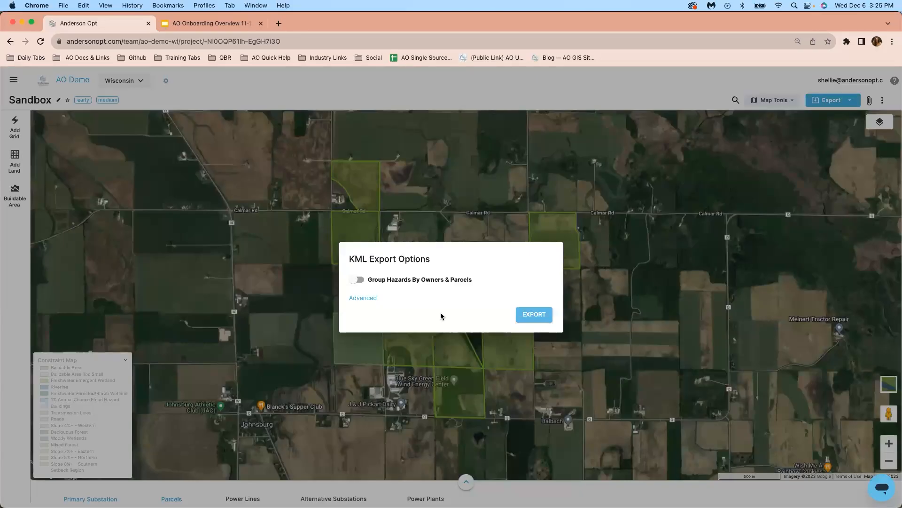
mouse_move(444, 308)
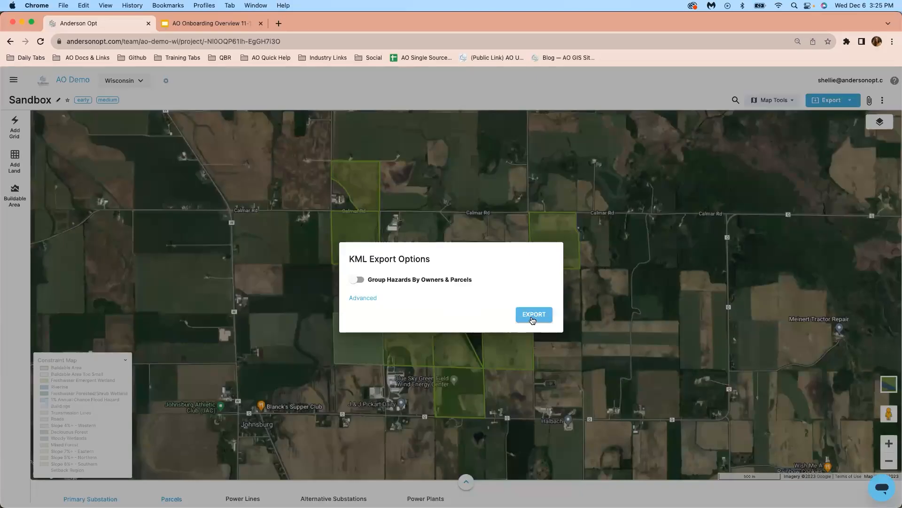
left_click(533, 314)
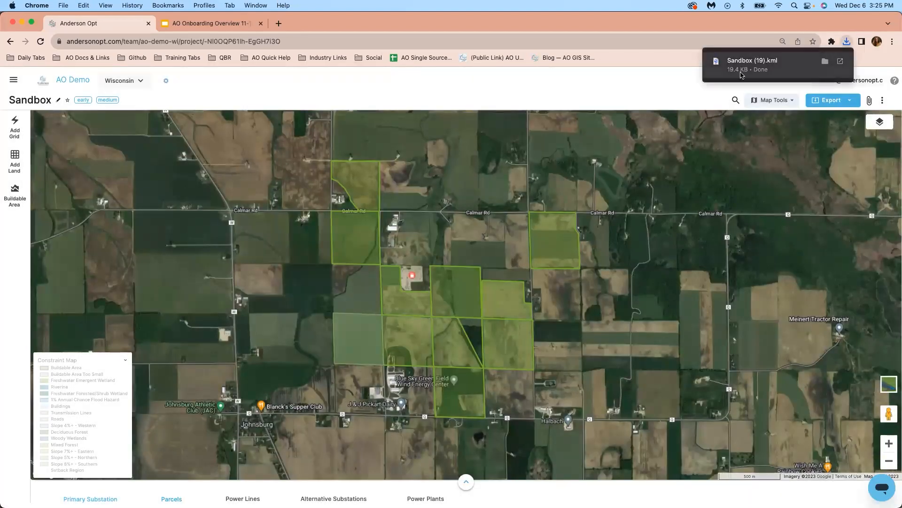
left_click(752, 61)
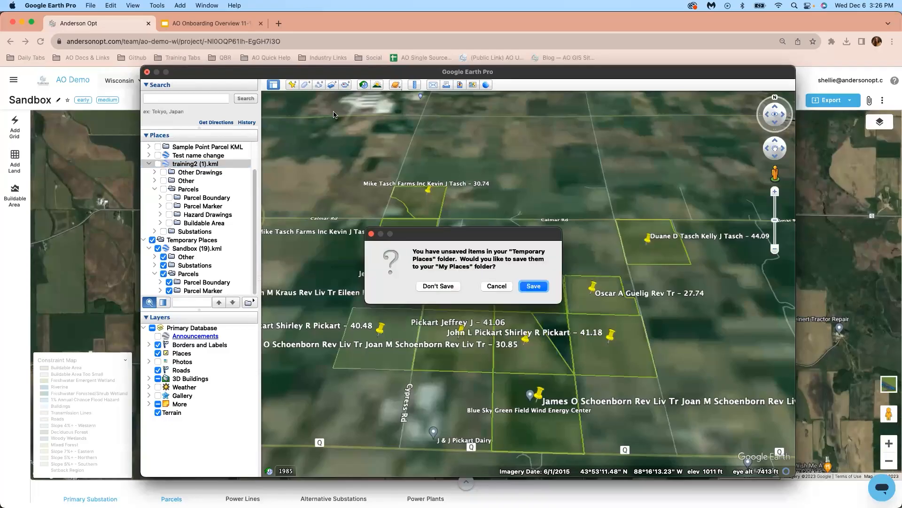
Step: Close Google Earth unsaved, then export a KML with hazards grouped and Ignore Markers ticked, opening Sandbox (20)
left_click(437, 285)
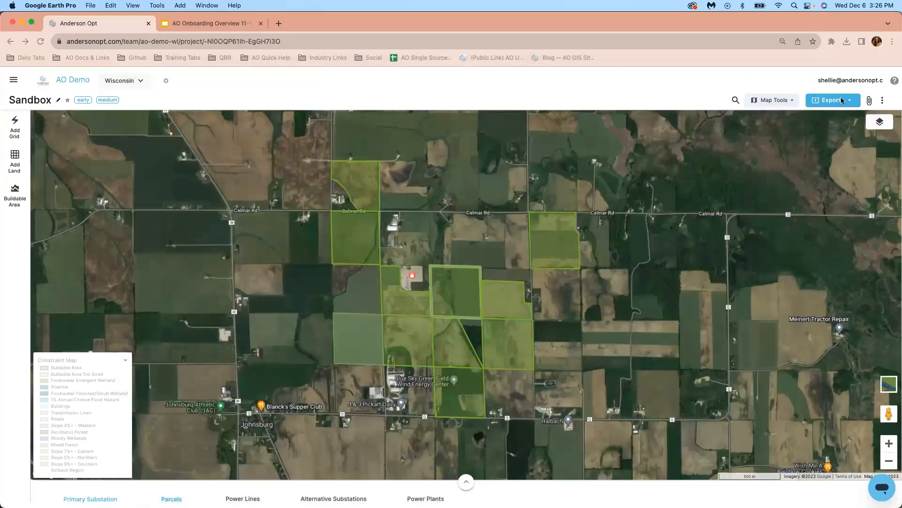
left_click(830, 100)
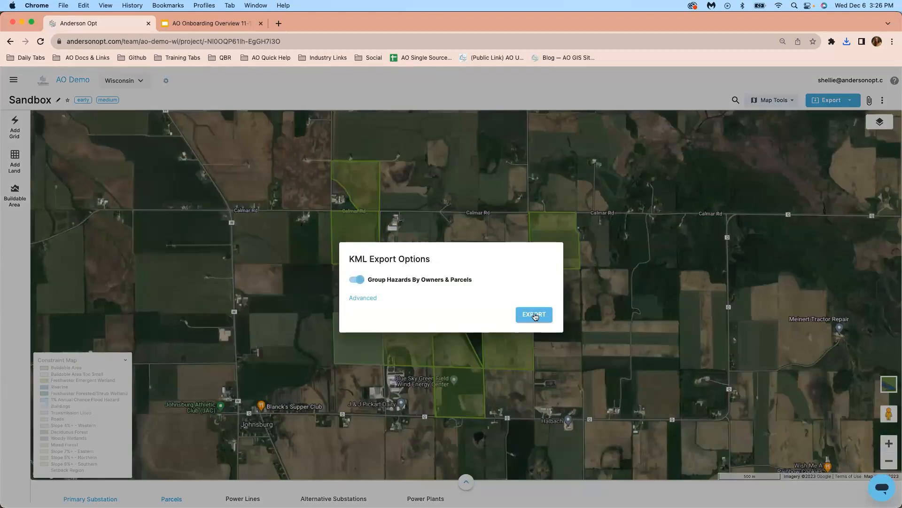
left_click(363, 297)
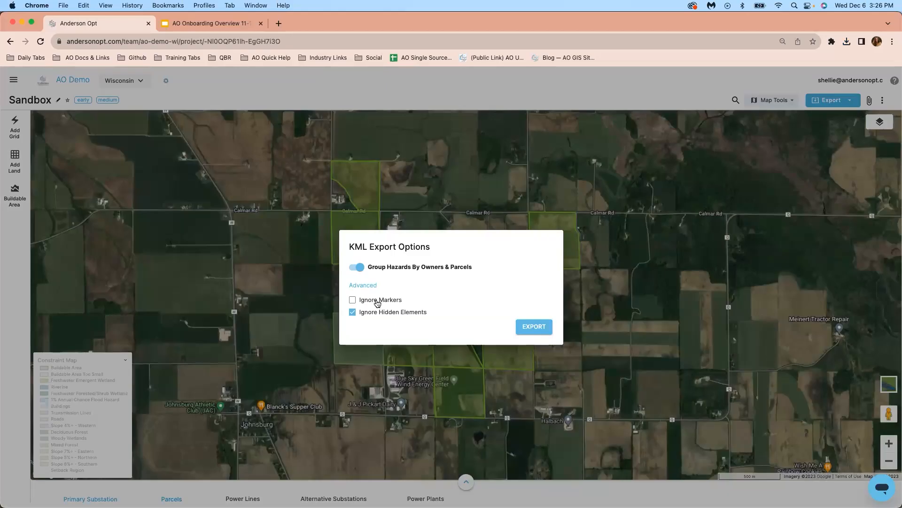
left_click(353, 299)
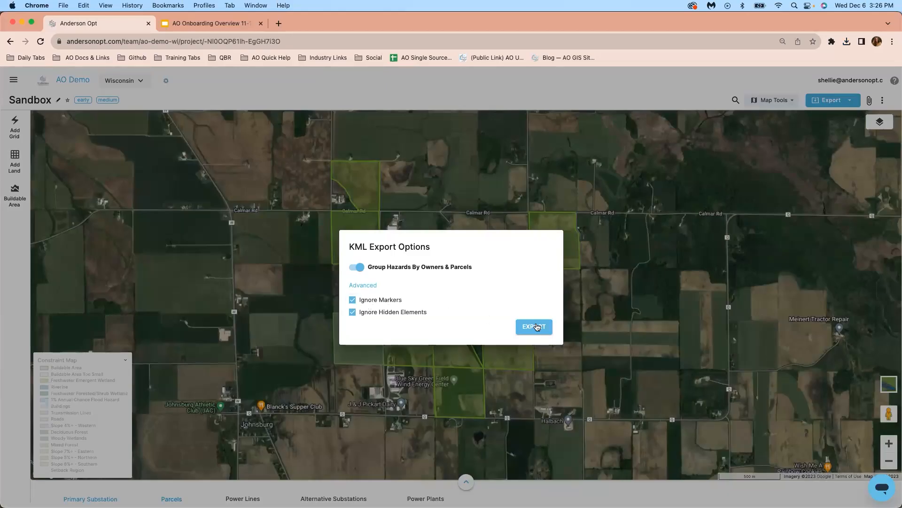
left_click(533, 326)
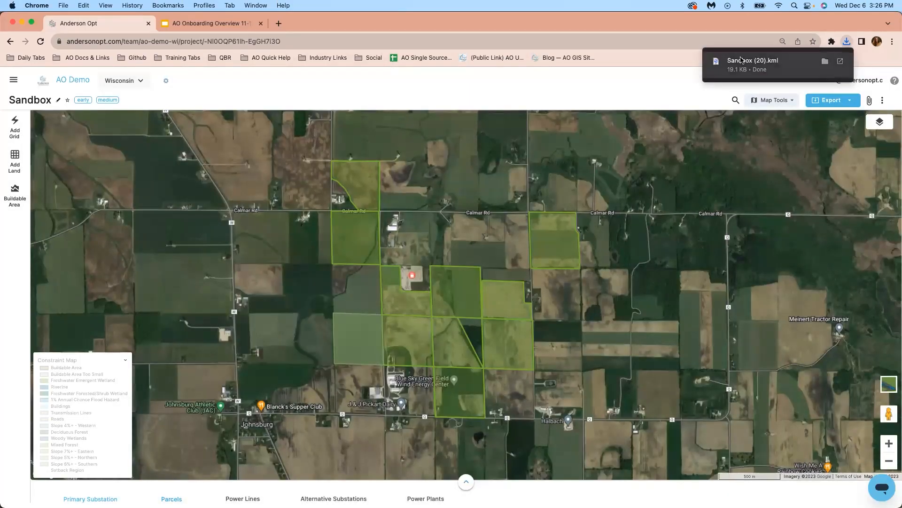
left_click(752, 60)
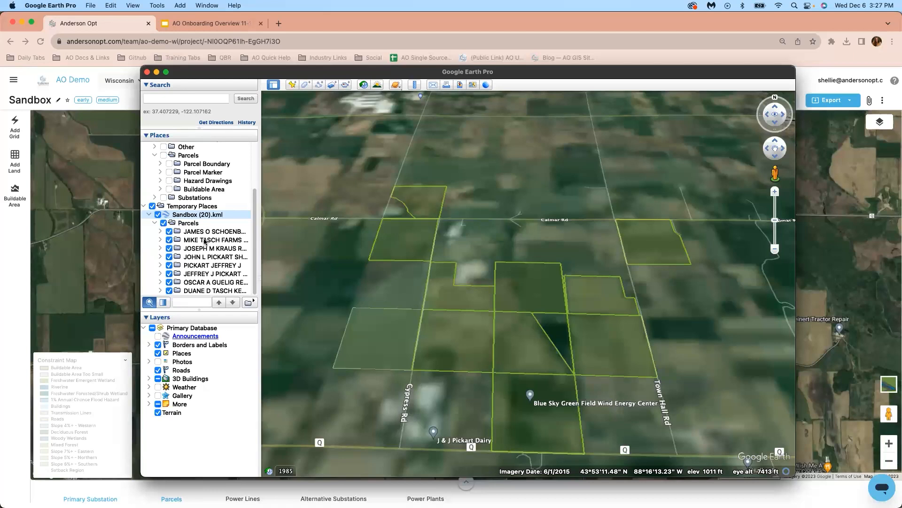
Step: Expand the first owner's parcel folder in Google Earth and select its Parcel Boundary
left_click(160, 231)
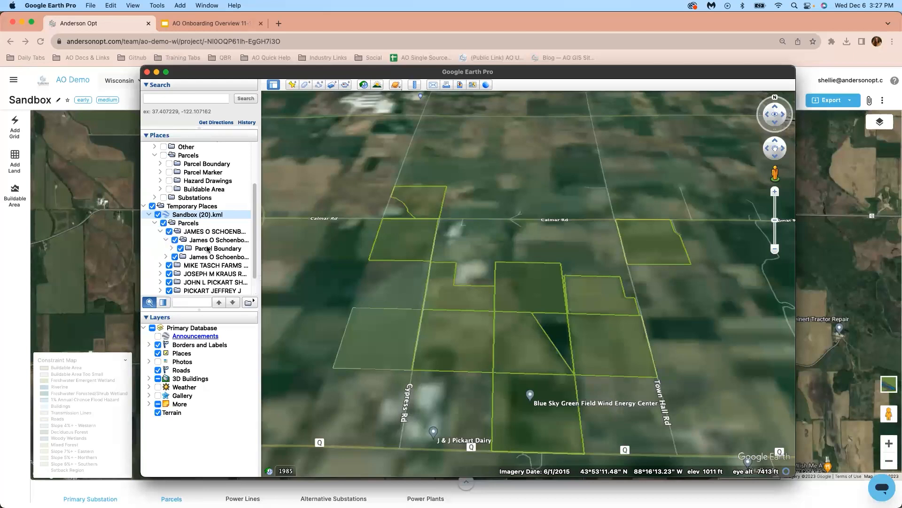
left_click(147, 71)
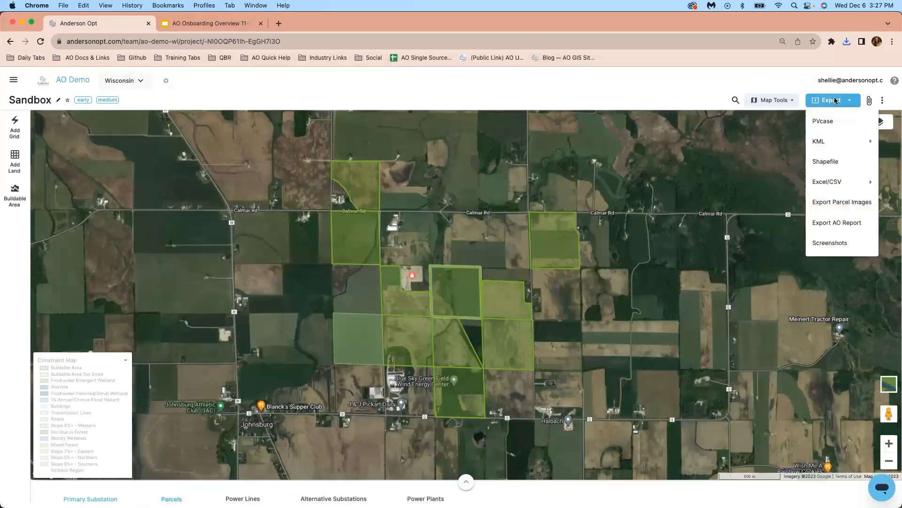
mouse_move(835, 168)
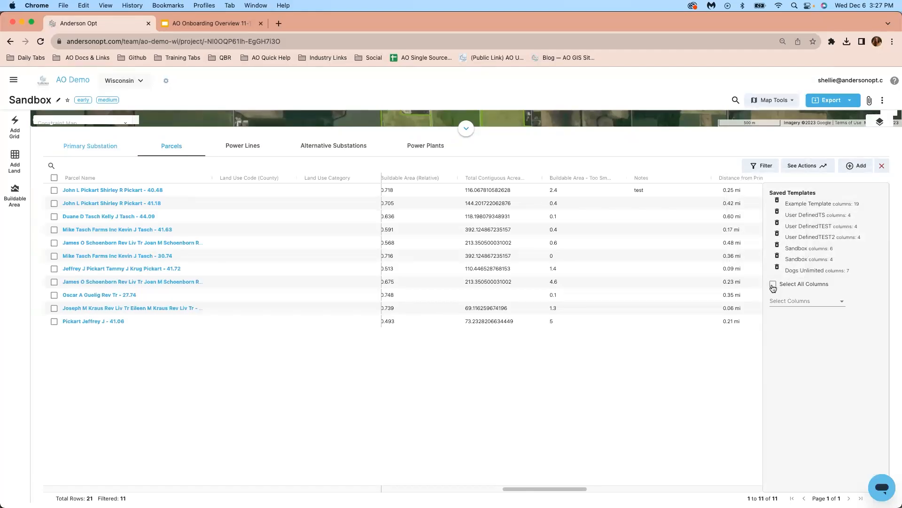
Step: Choose five export columns with Buildable Area (Acres) first and create the column template 'test'
left_click(773, 283)
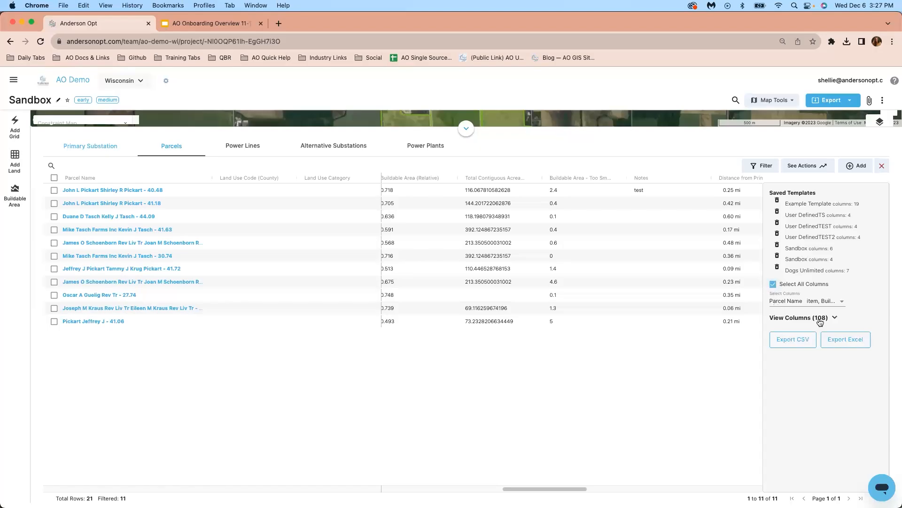
left_click(772, 283)
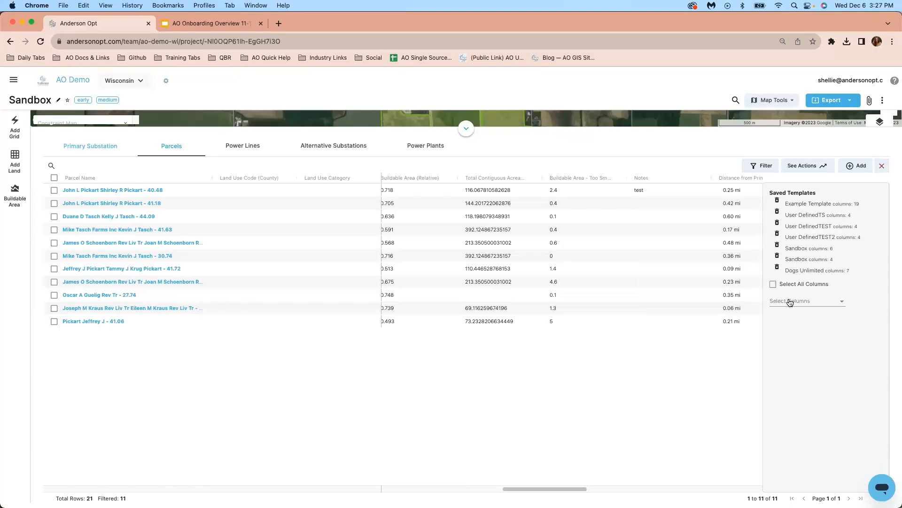
left_click(806, 301)
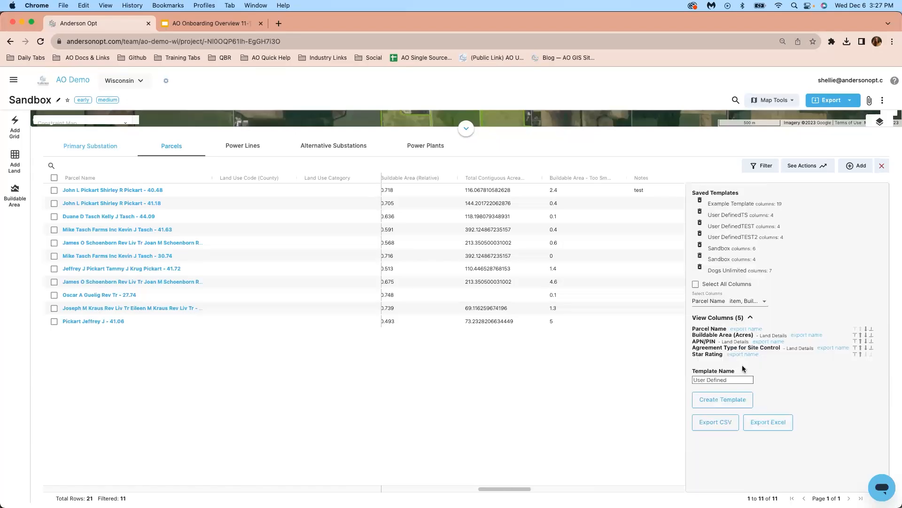
mouse_move(764, 364)
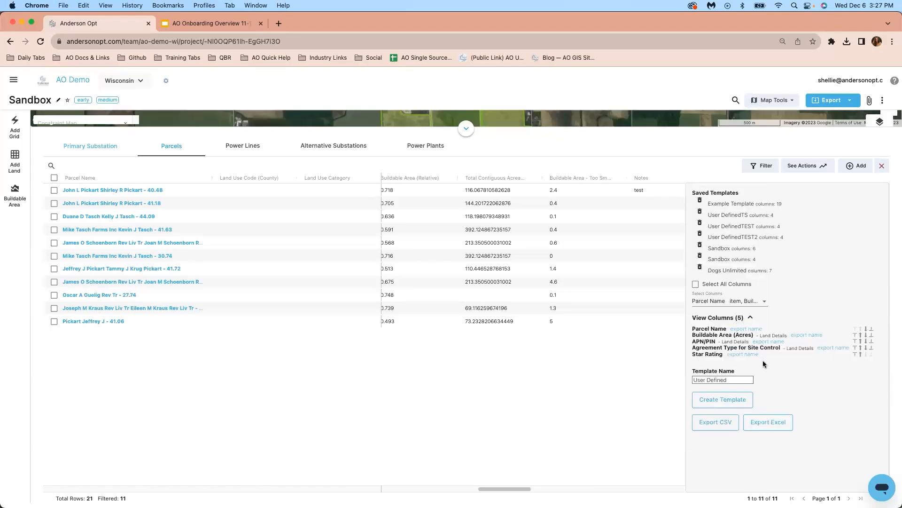
left_click(874, 336)
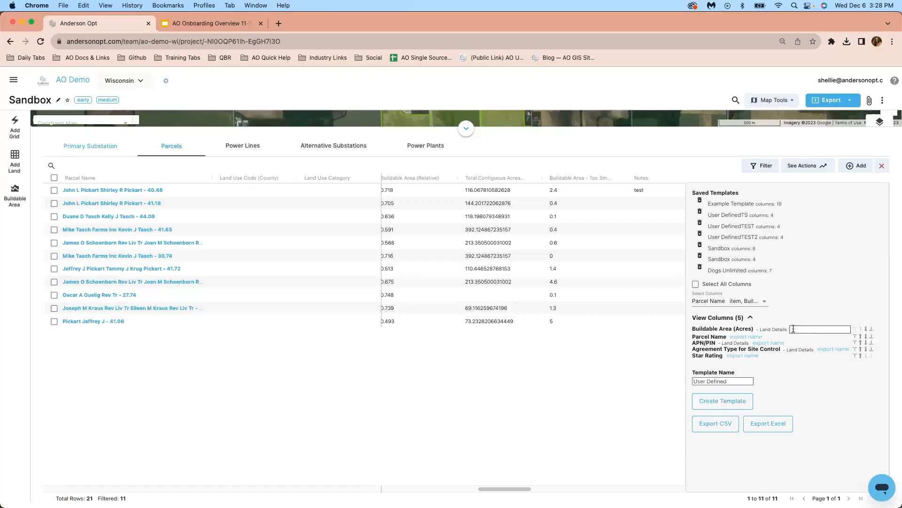
left_click(723, 381)
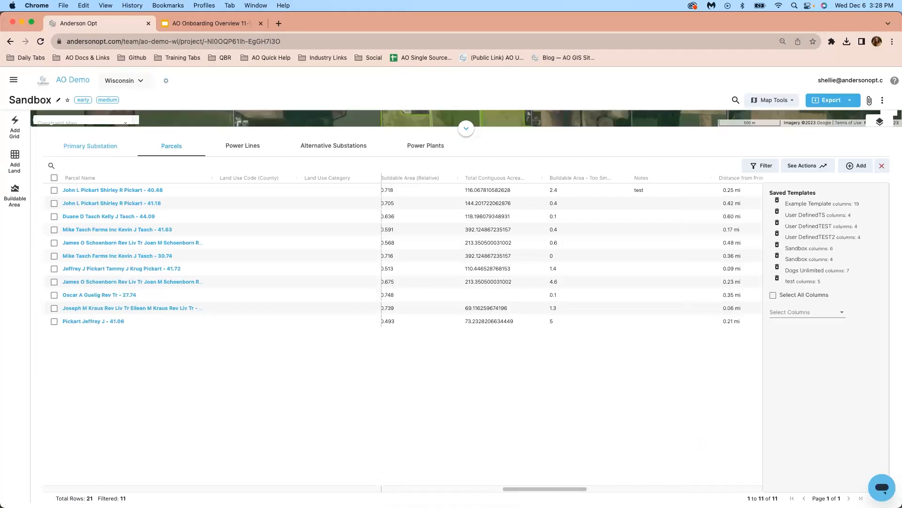
Step: Bring the parcels table up below the map and choose Export Parcel Images from the Export menu
left_click(832, 100)
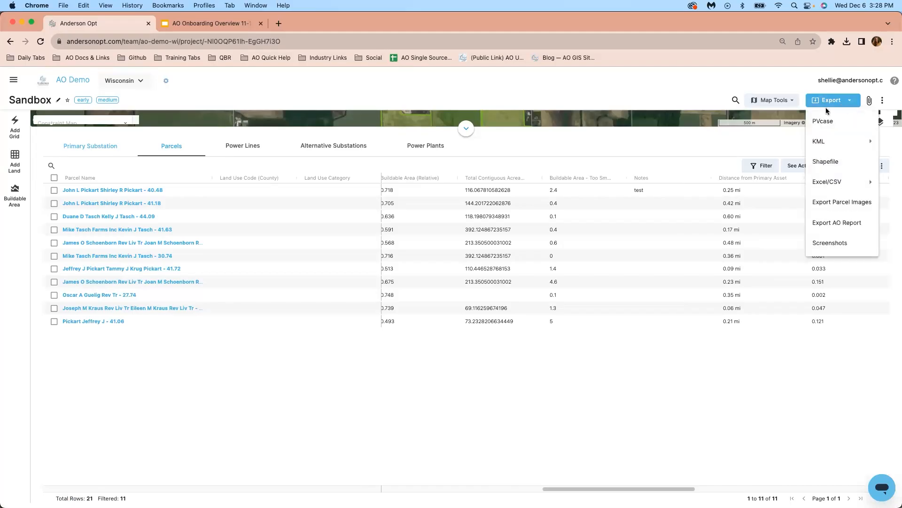
mouse_move(819, 141)
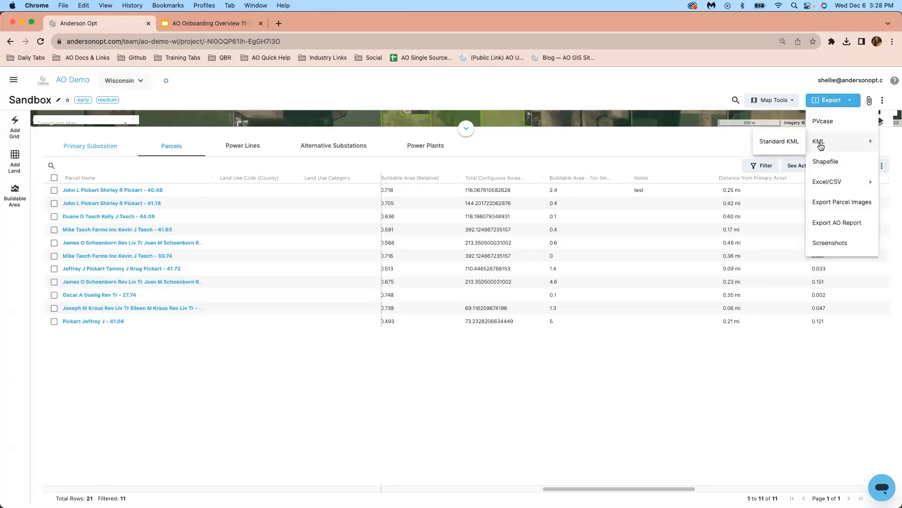
mouse_move(828, 181)
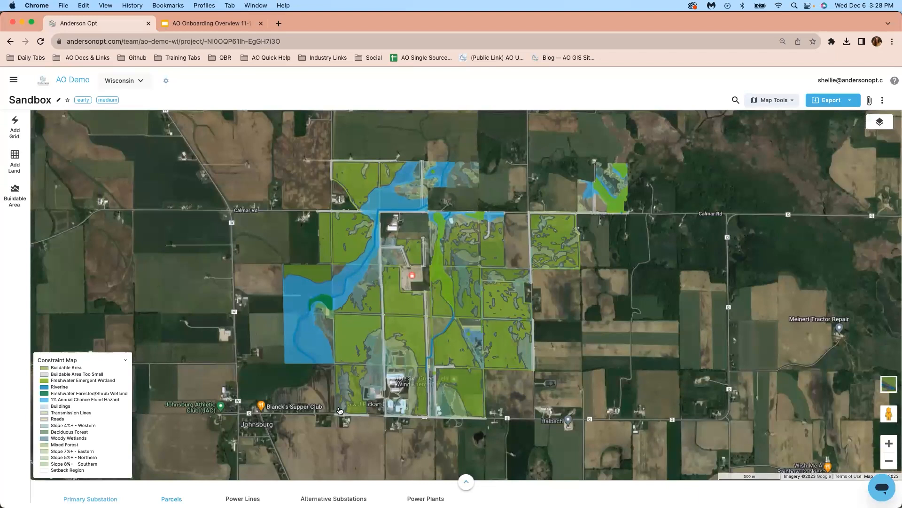
left_click(465, 482)
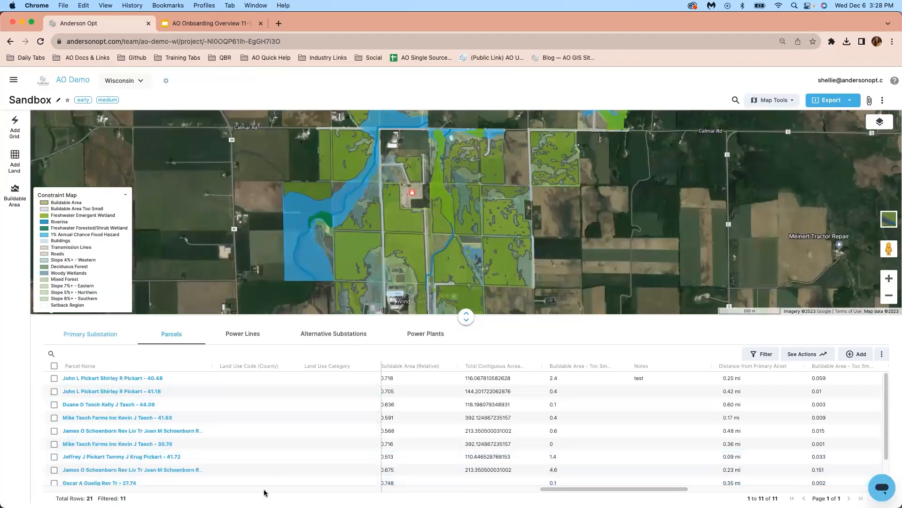
left_click(830, 100)
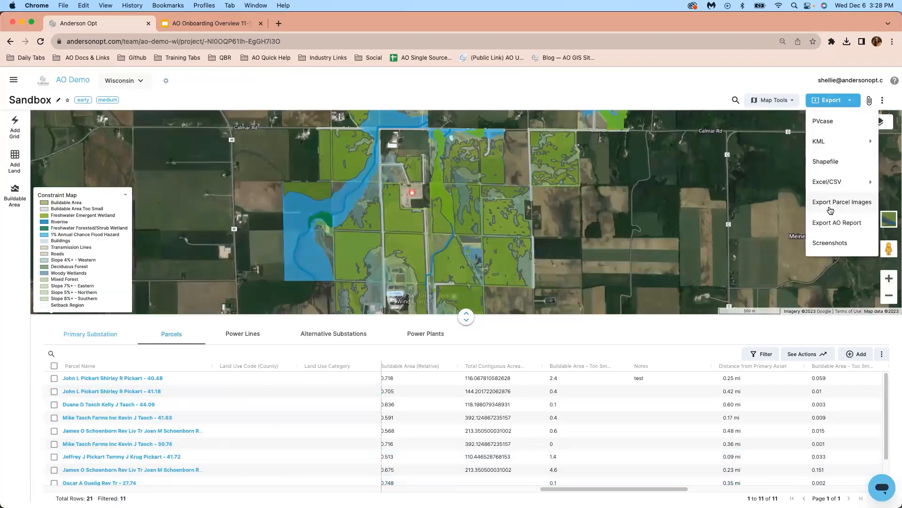
left_click(391, 22)
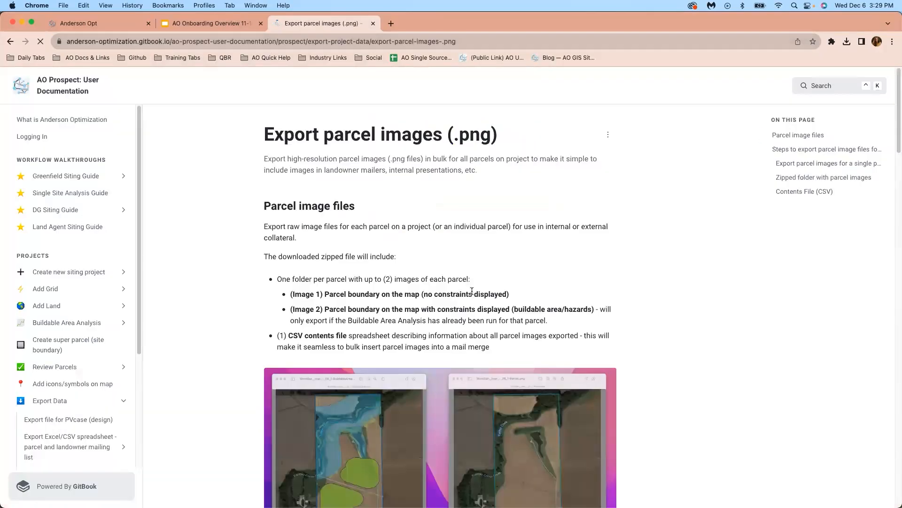
Step: Scroll through the GitBook 'Export parcel images (.png)' guide to its zipped-download steps
scroll("down", 3)
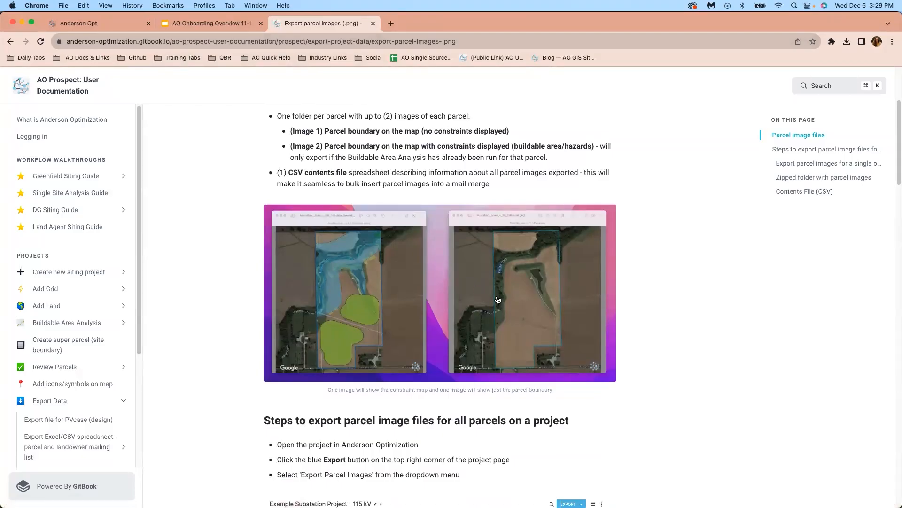
scroll("down", 3)
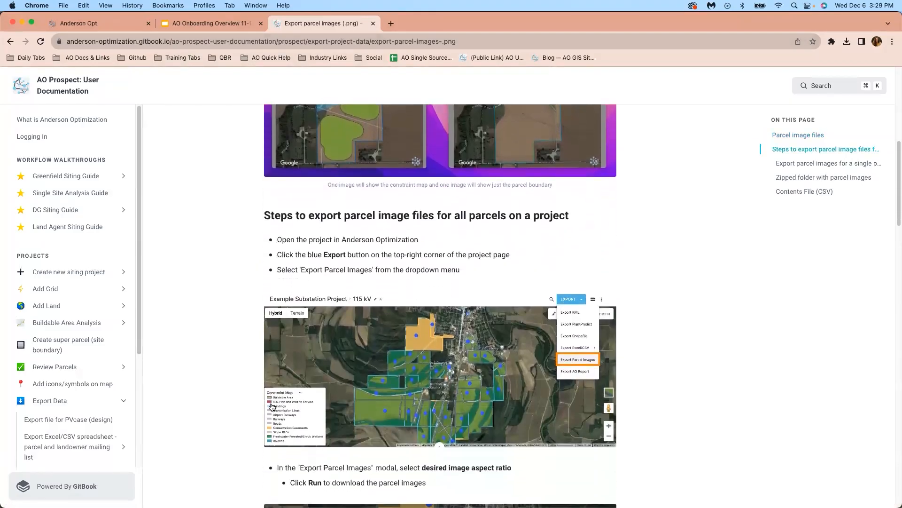
scroll("down", 3)
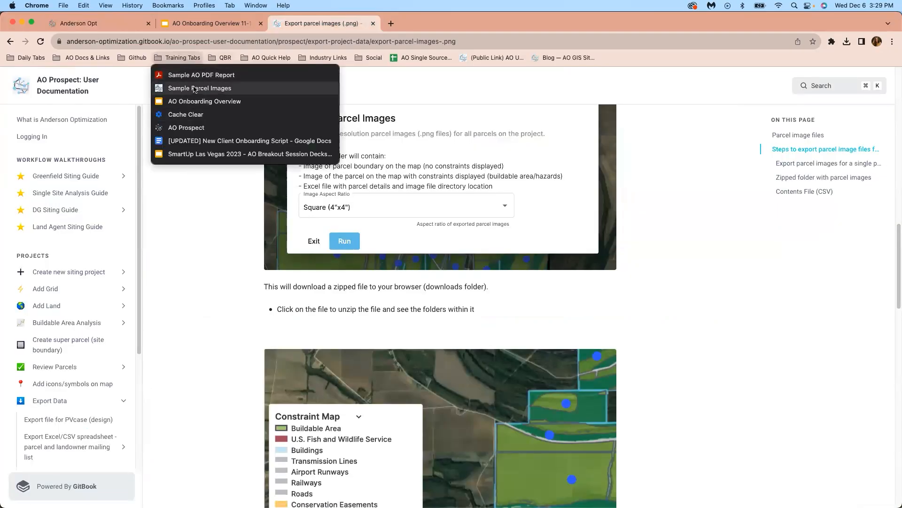
Step: Open the Sample AO PDF Report bookmark and scroll through the Lowell 12 C Ranch report pages
left_click(199, 89)
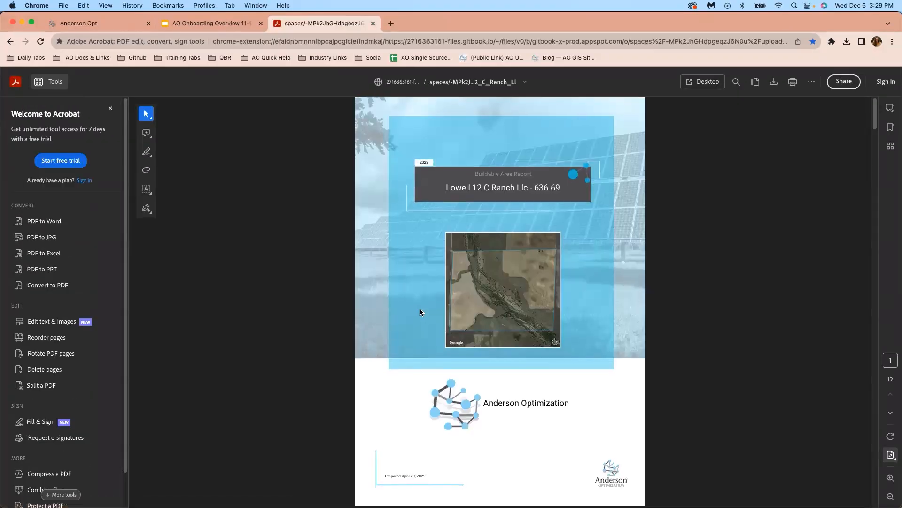
scroll("down", 3)
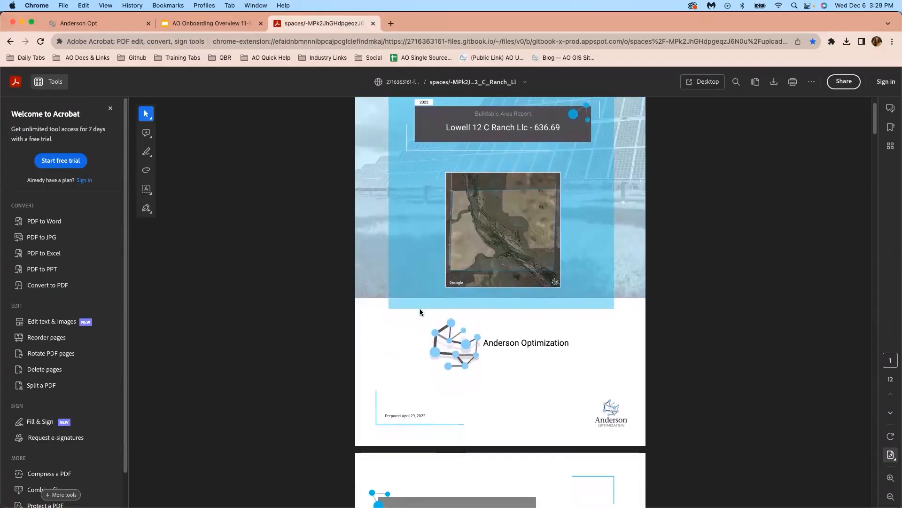
scroll("down", 3)
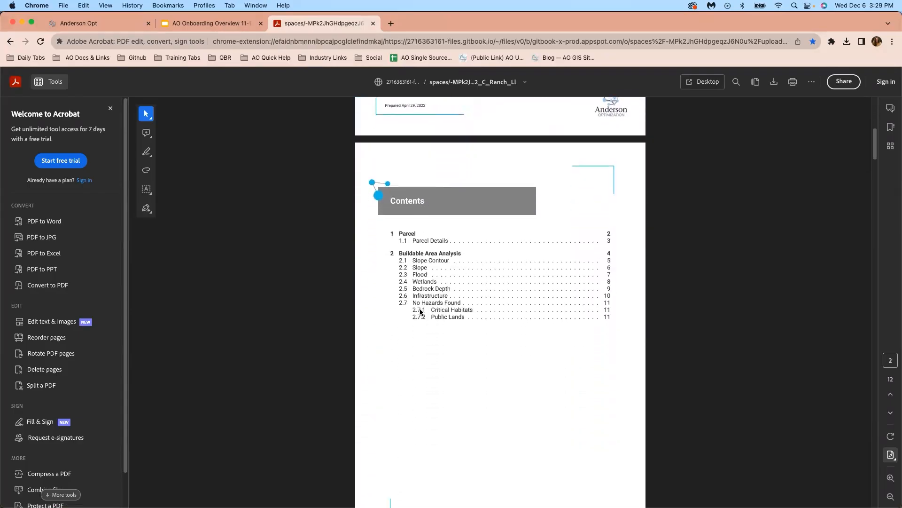
mouse_move(437, 325)
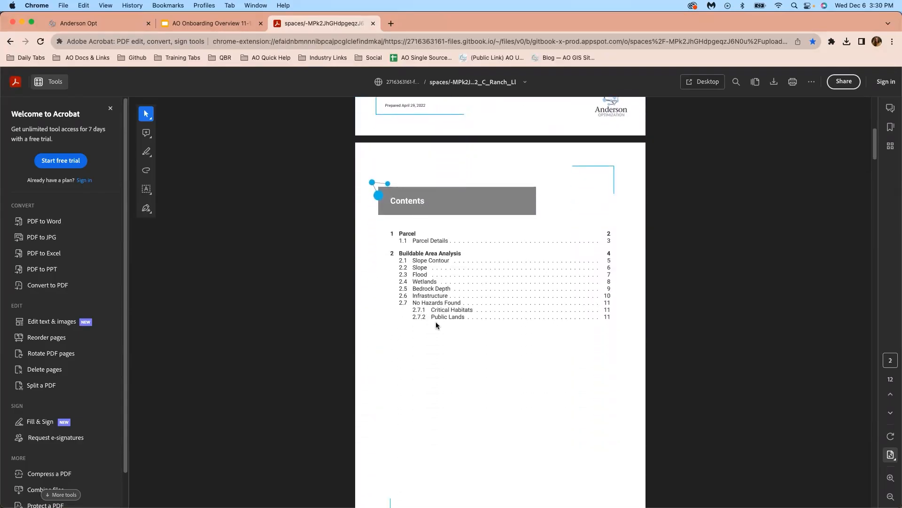
scroll("down", 3)
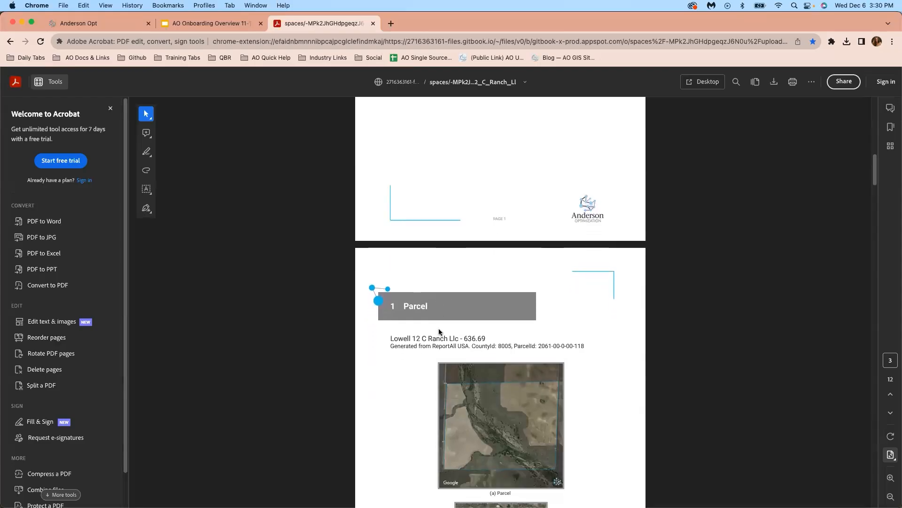
scroll("down", 3)
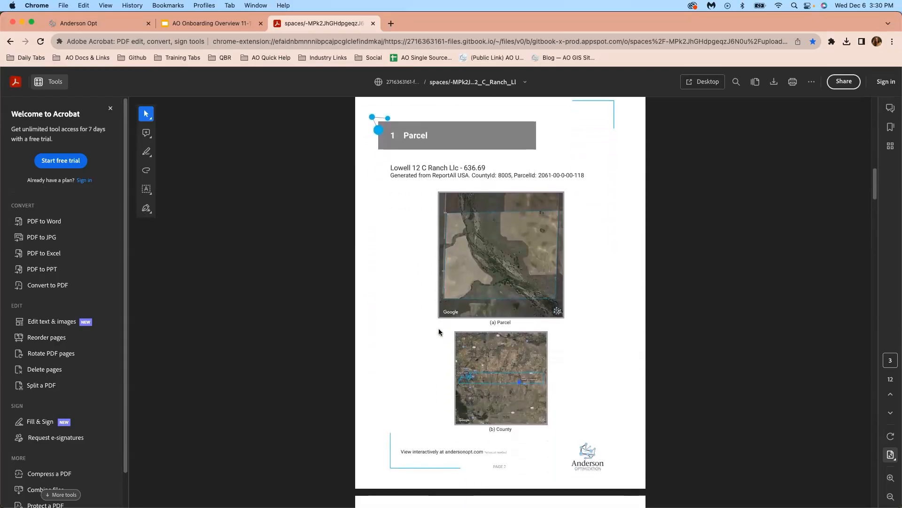
scroll("down", 3)
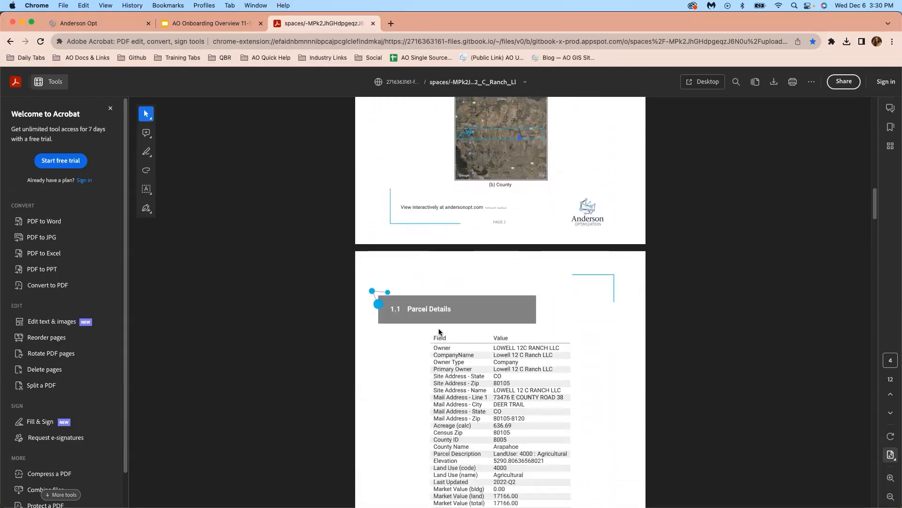
scroll("down", 3)
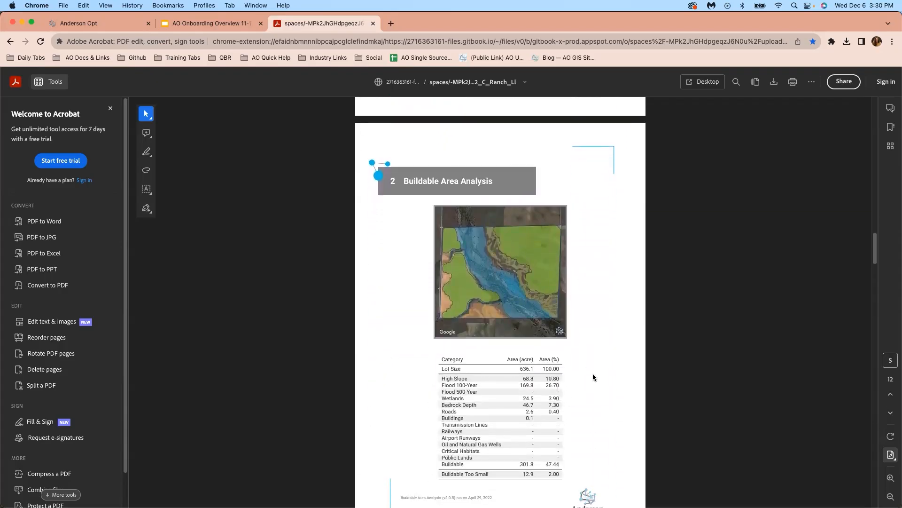
mouse_move(397, 428)
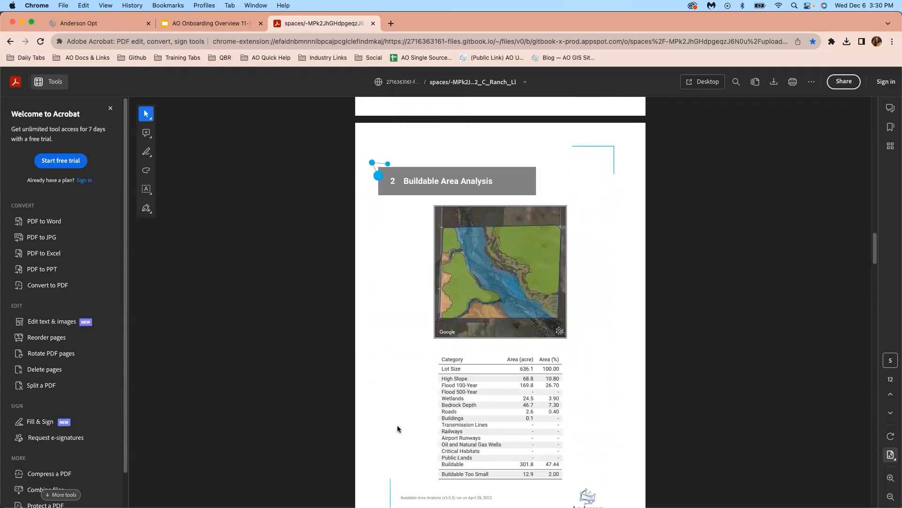
scroll("down", 3)
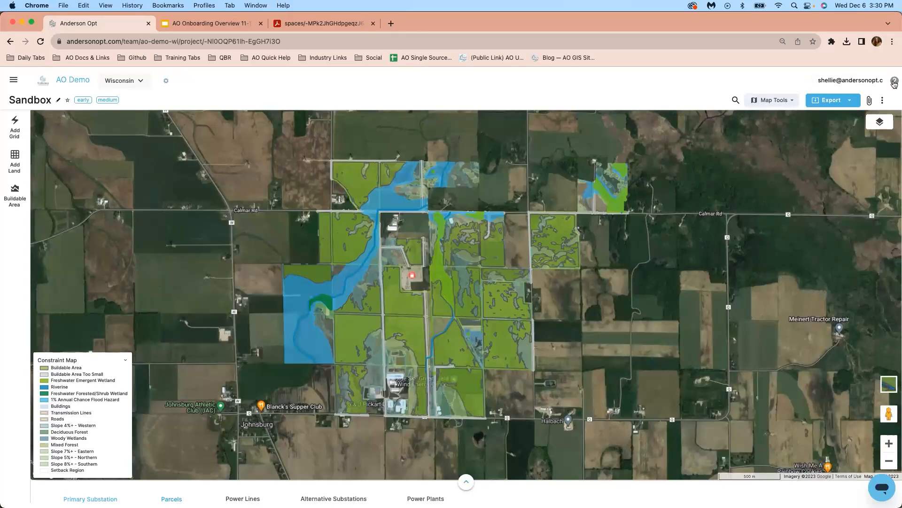
Step: Back in the Sandbox project, bring up the AO support and help center options
left_click(895, 80)
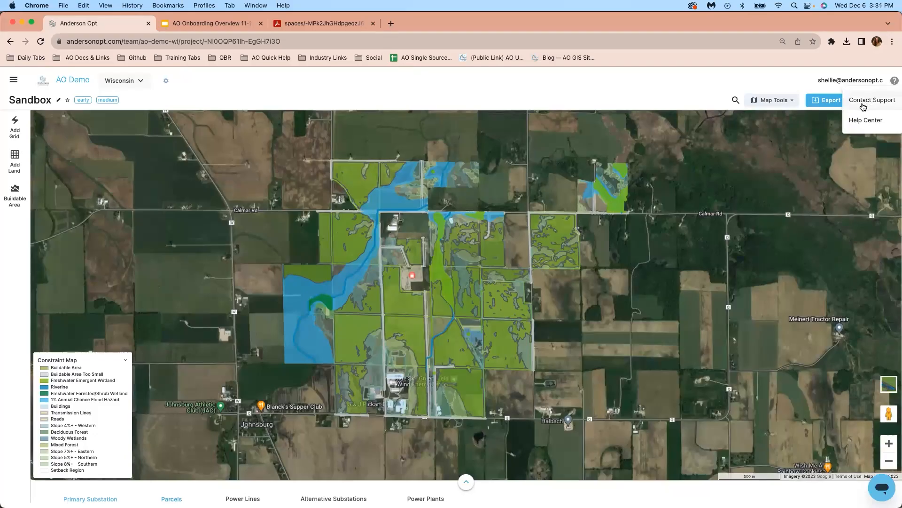